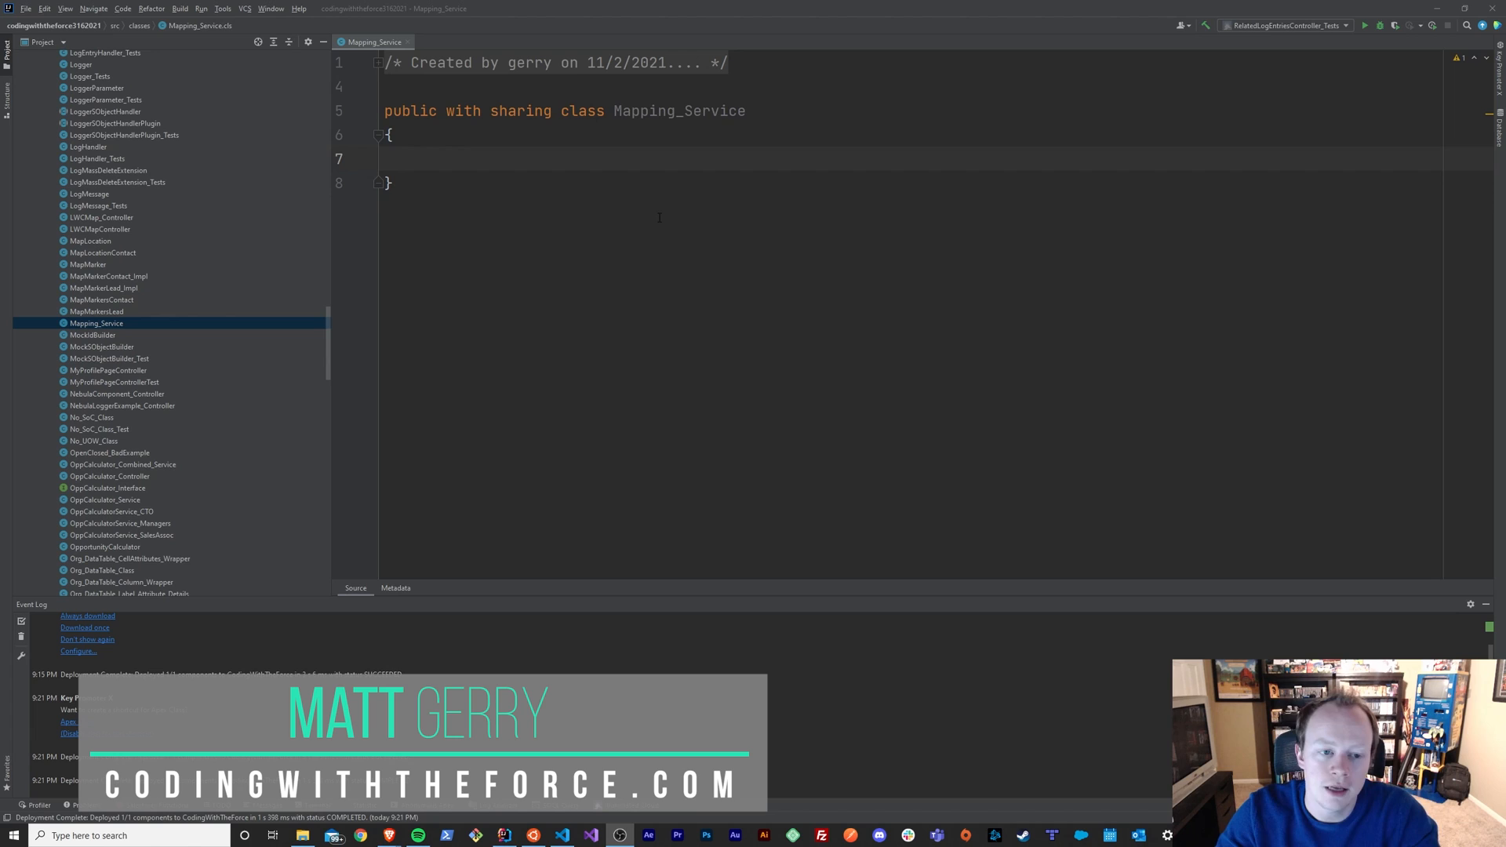
mouse_move(657, 213)
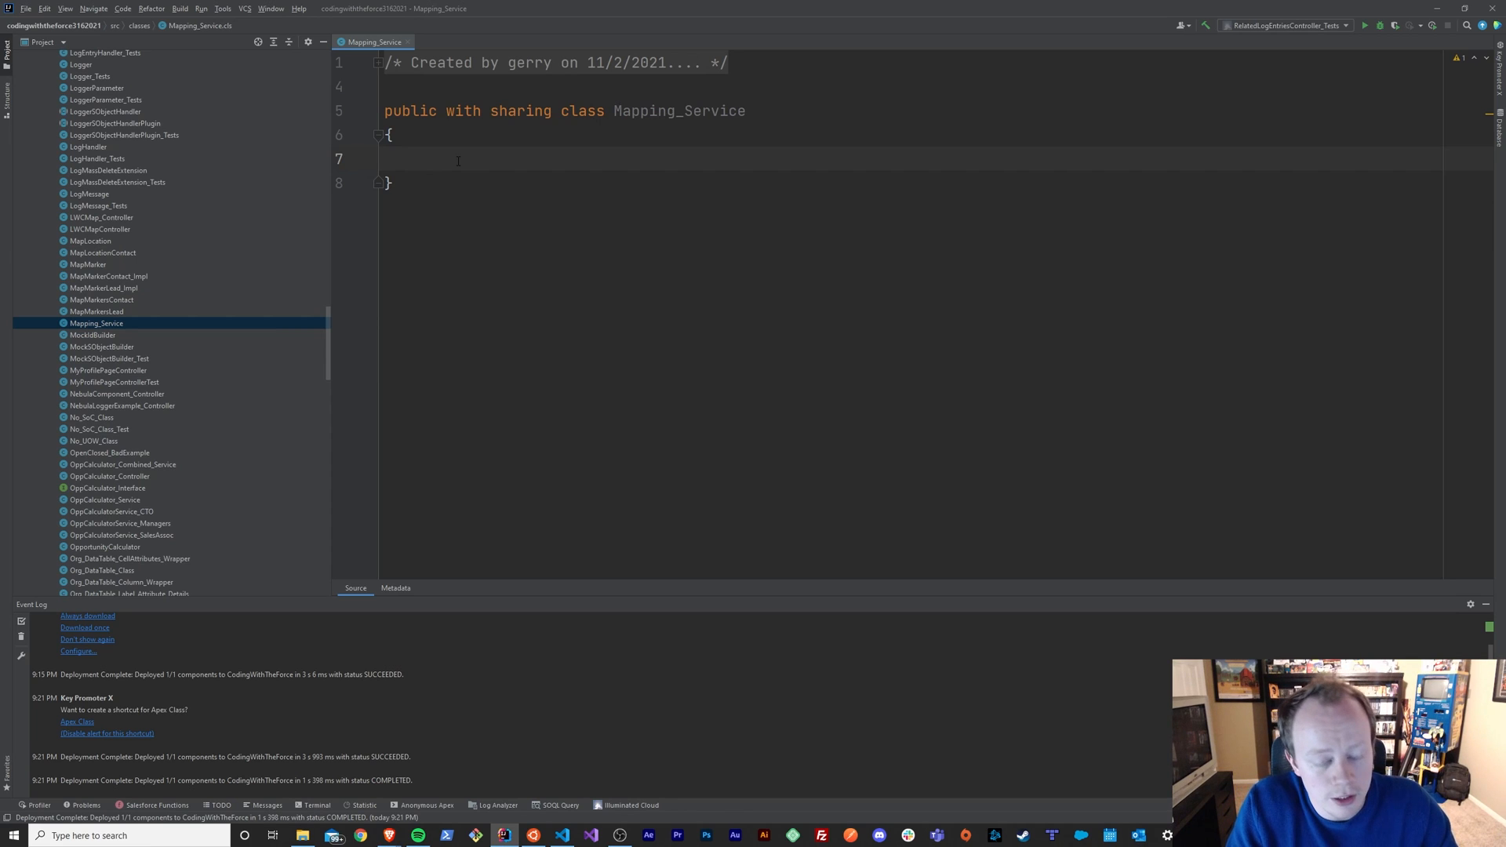
Declare the field 'Integer distance = 1;' on the first line of the Mapping_Service class body
text(Integer)
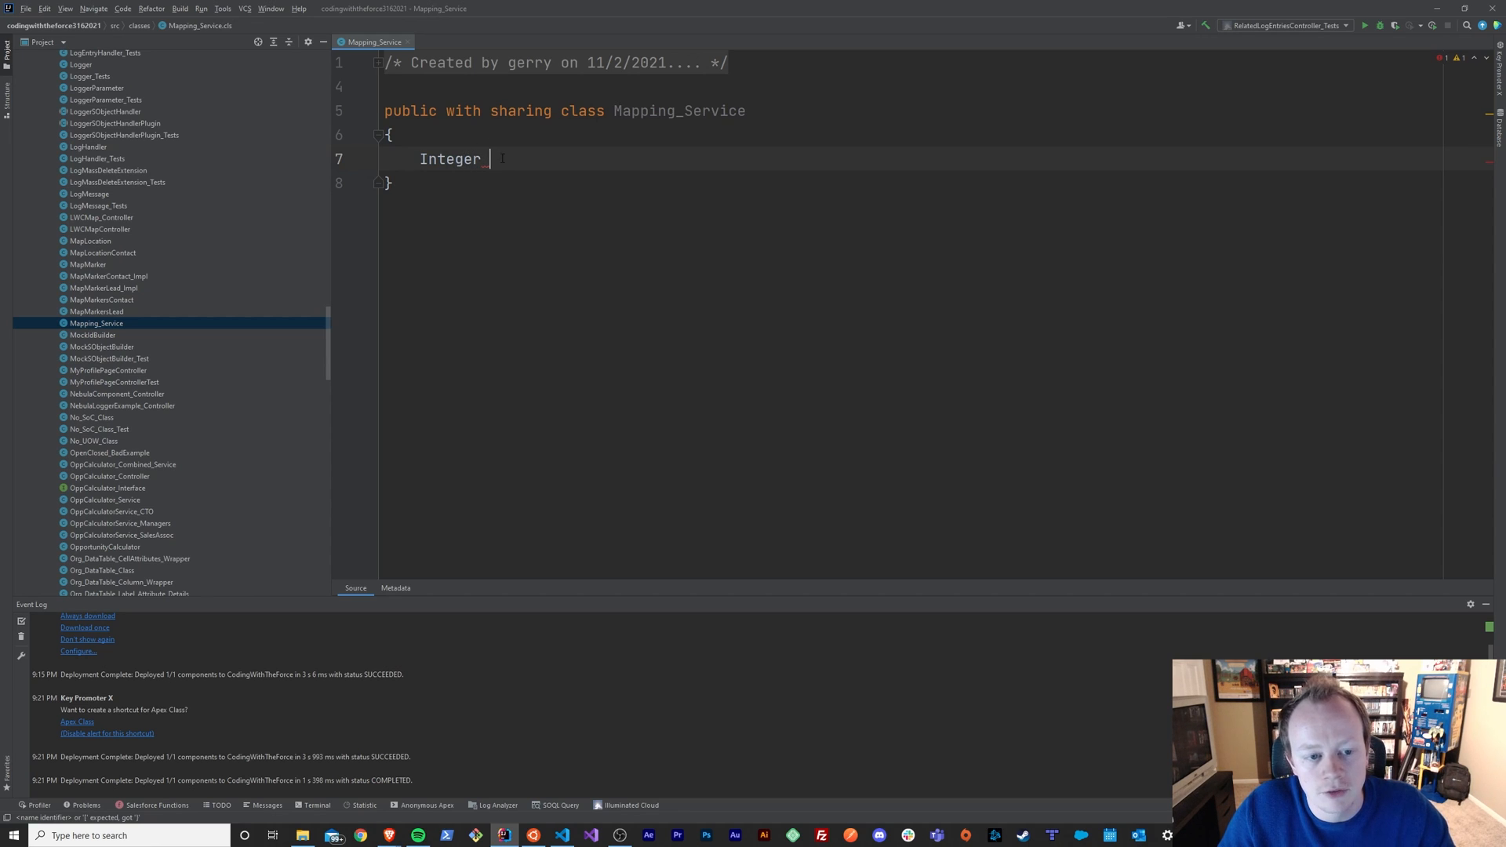
text(di)
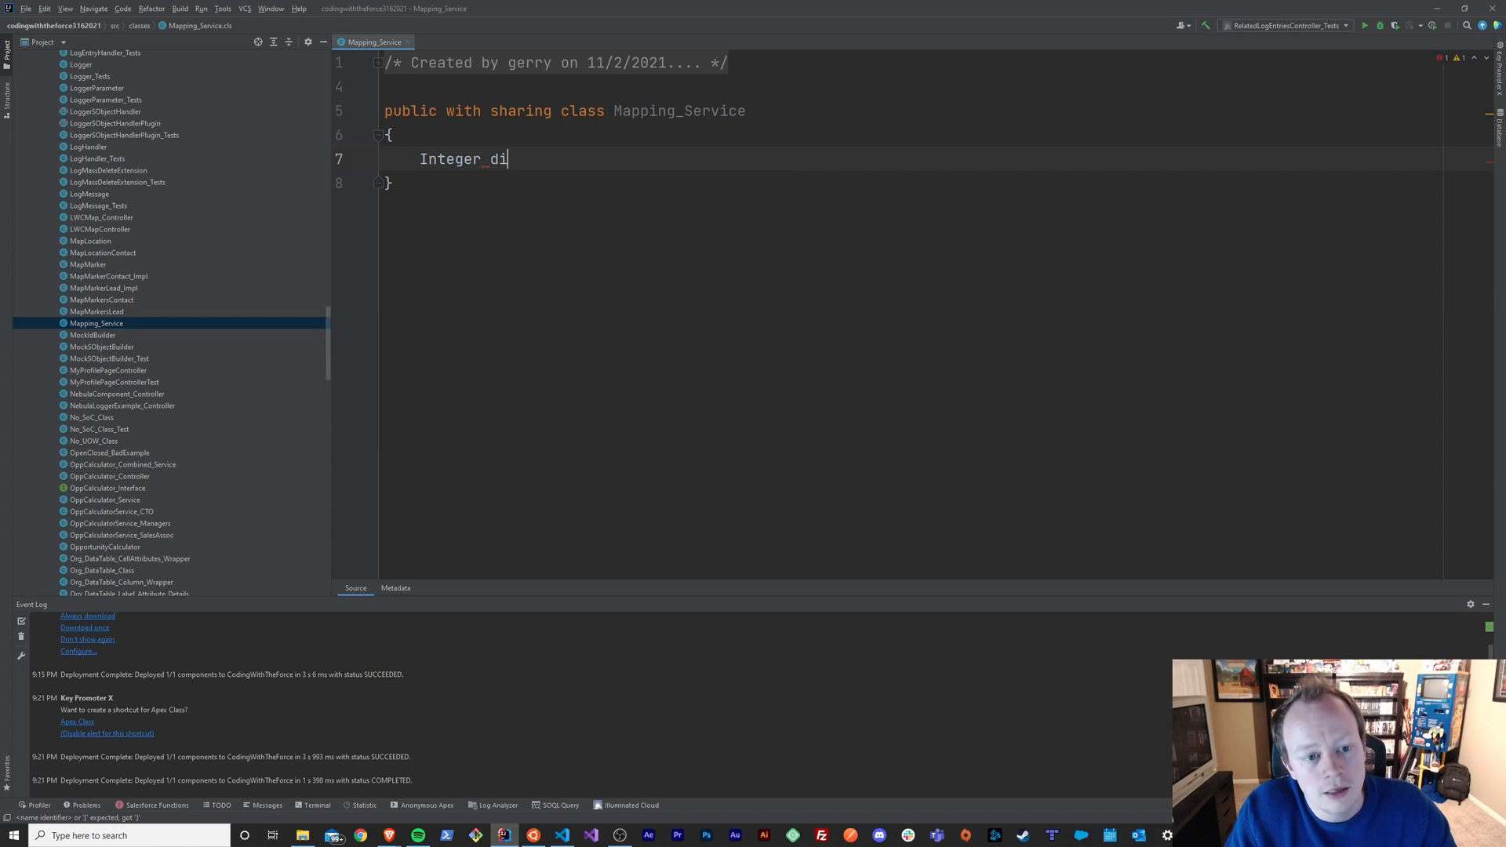
text(stance =)
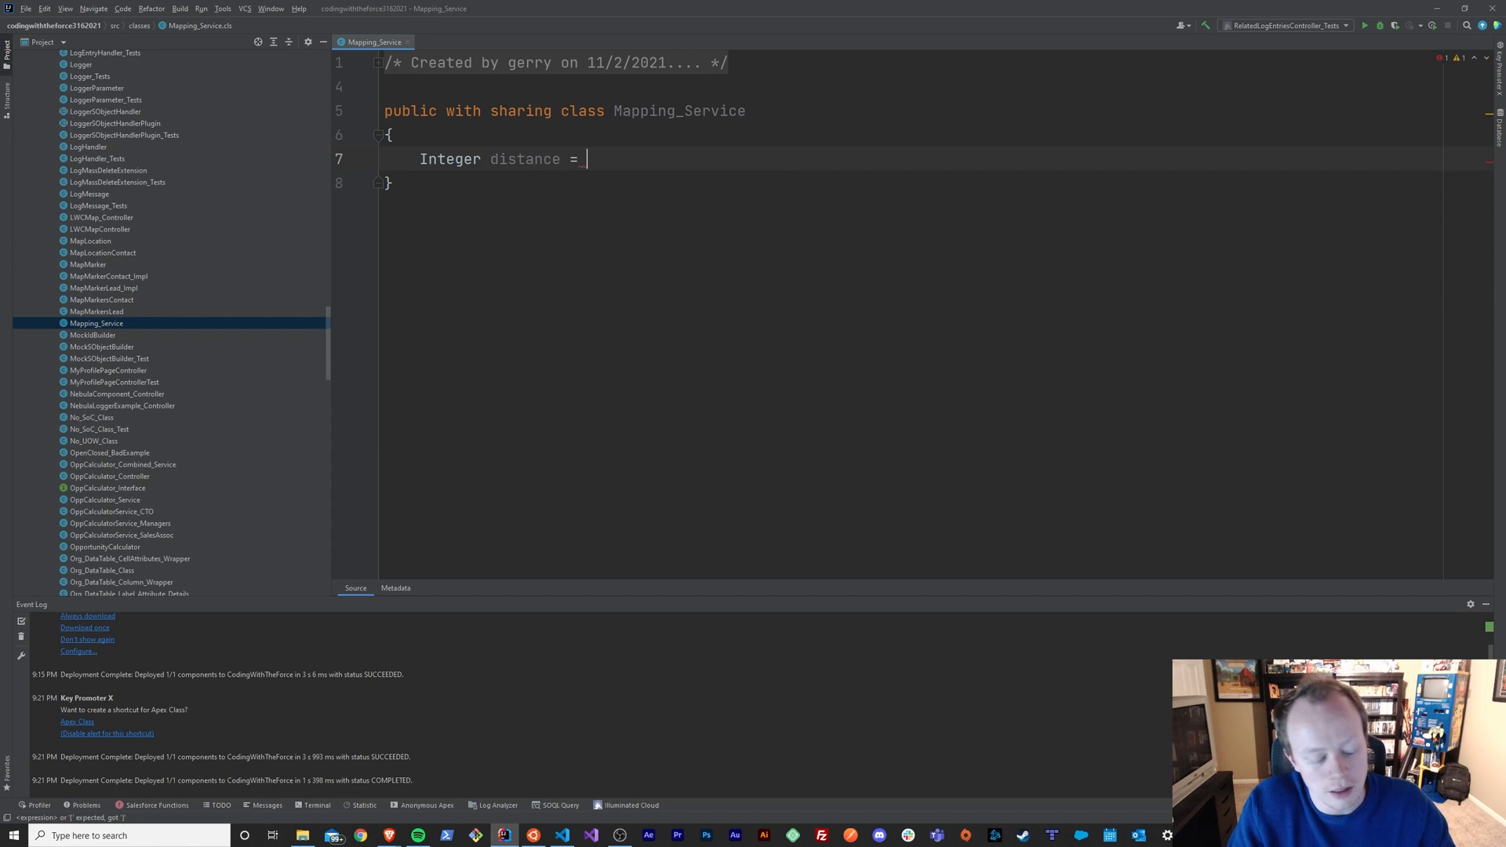
text(1;)
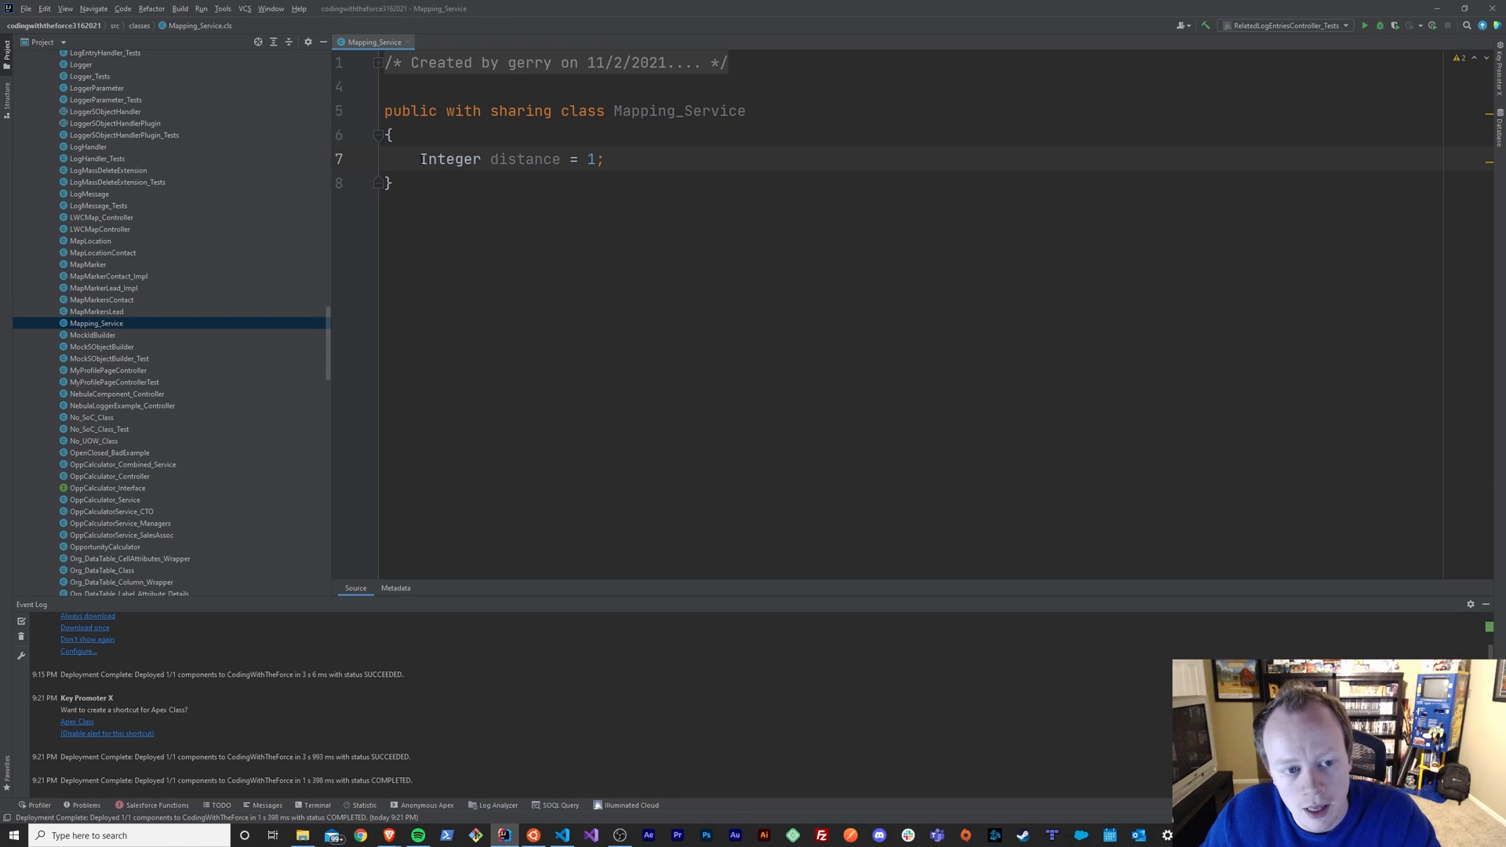
double_click(449, 159)
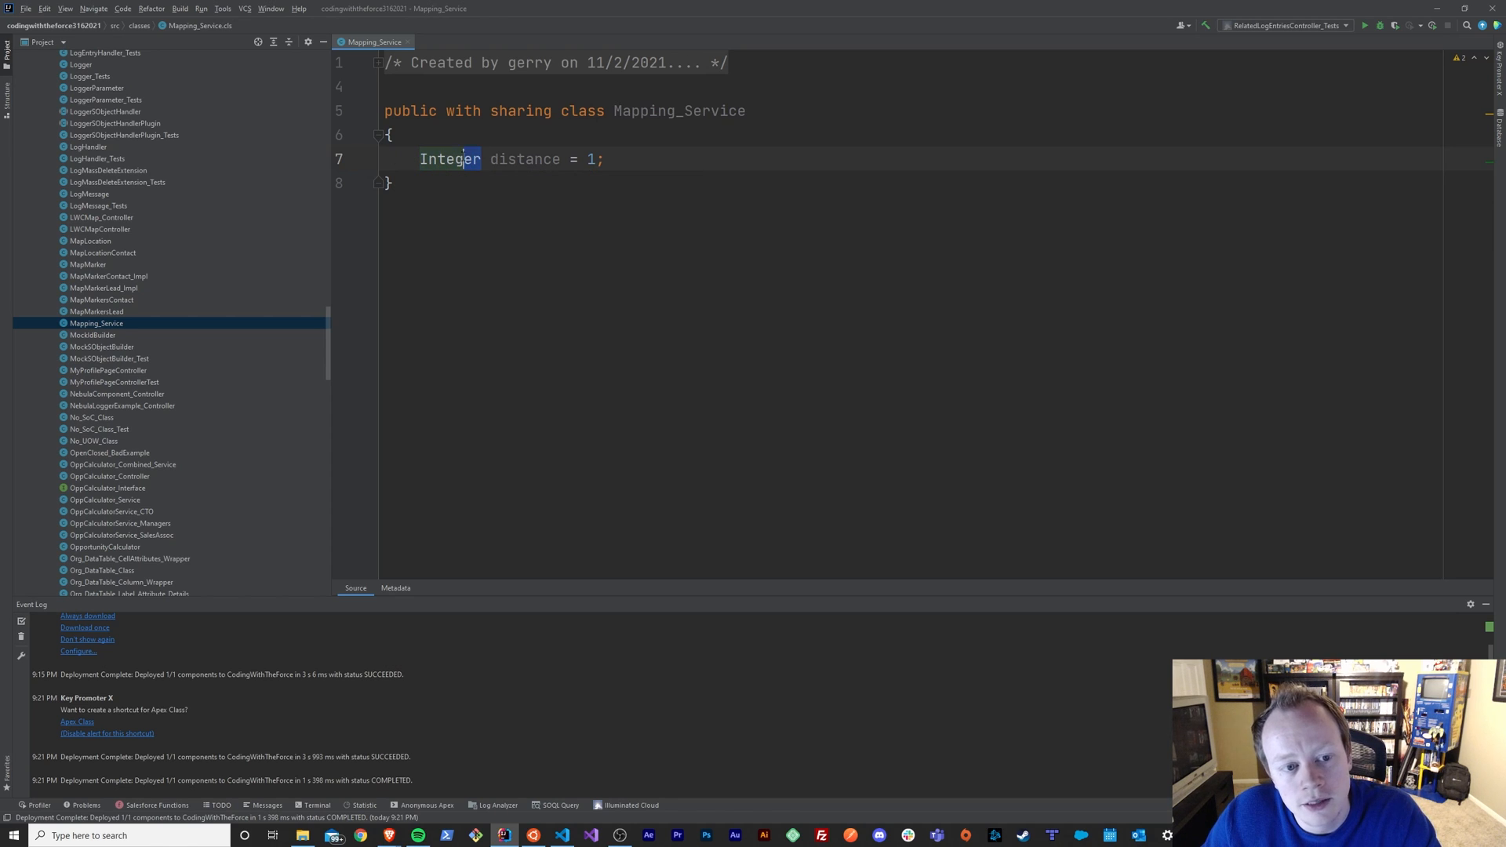
double_click(449, 159)
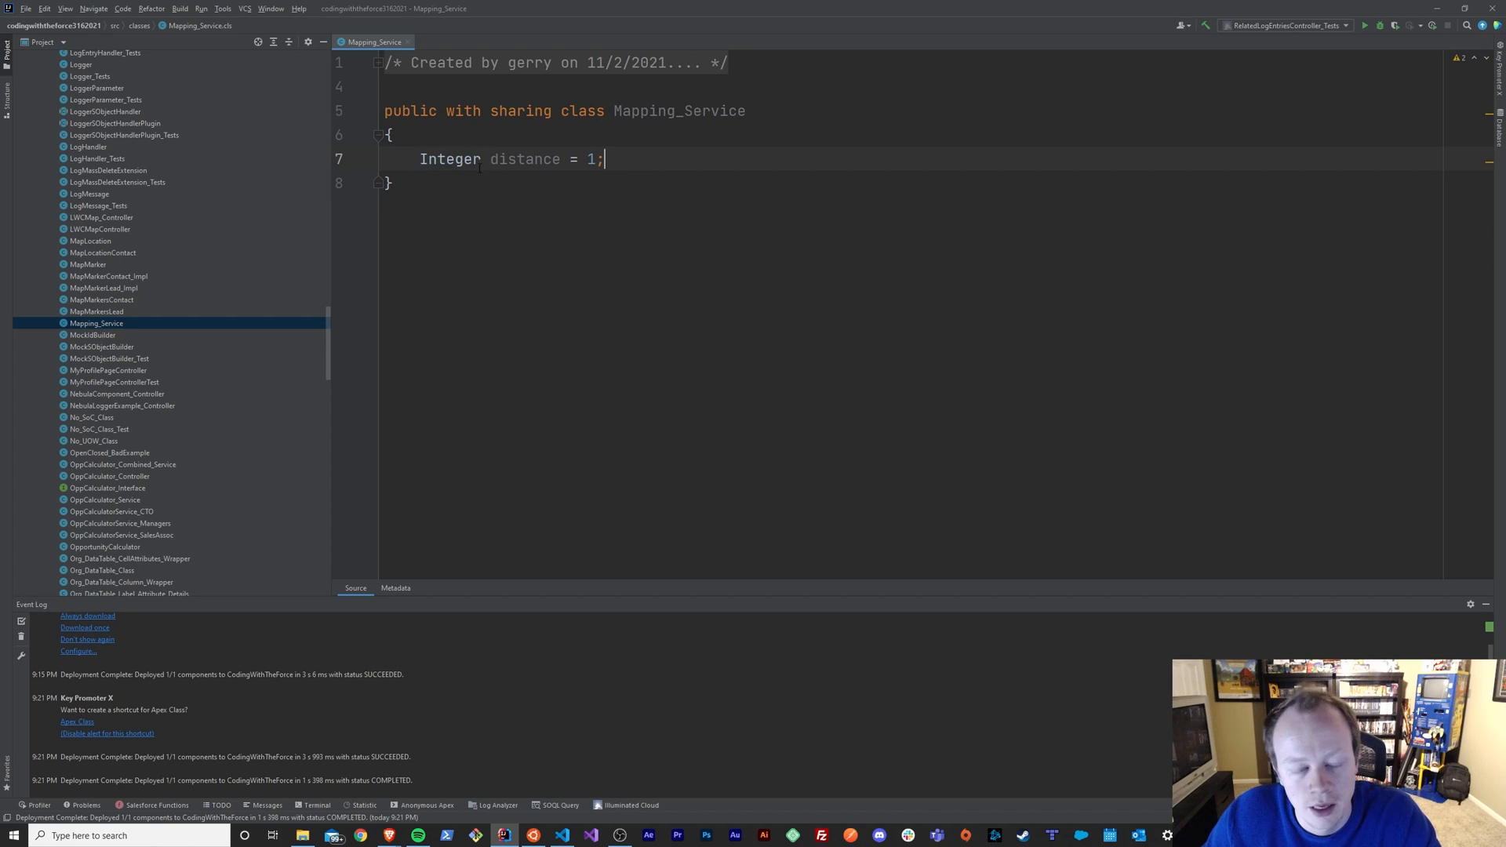
double_click(526, 159)
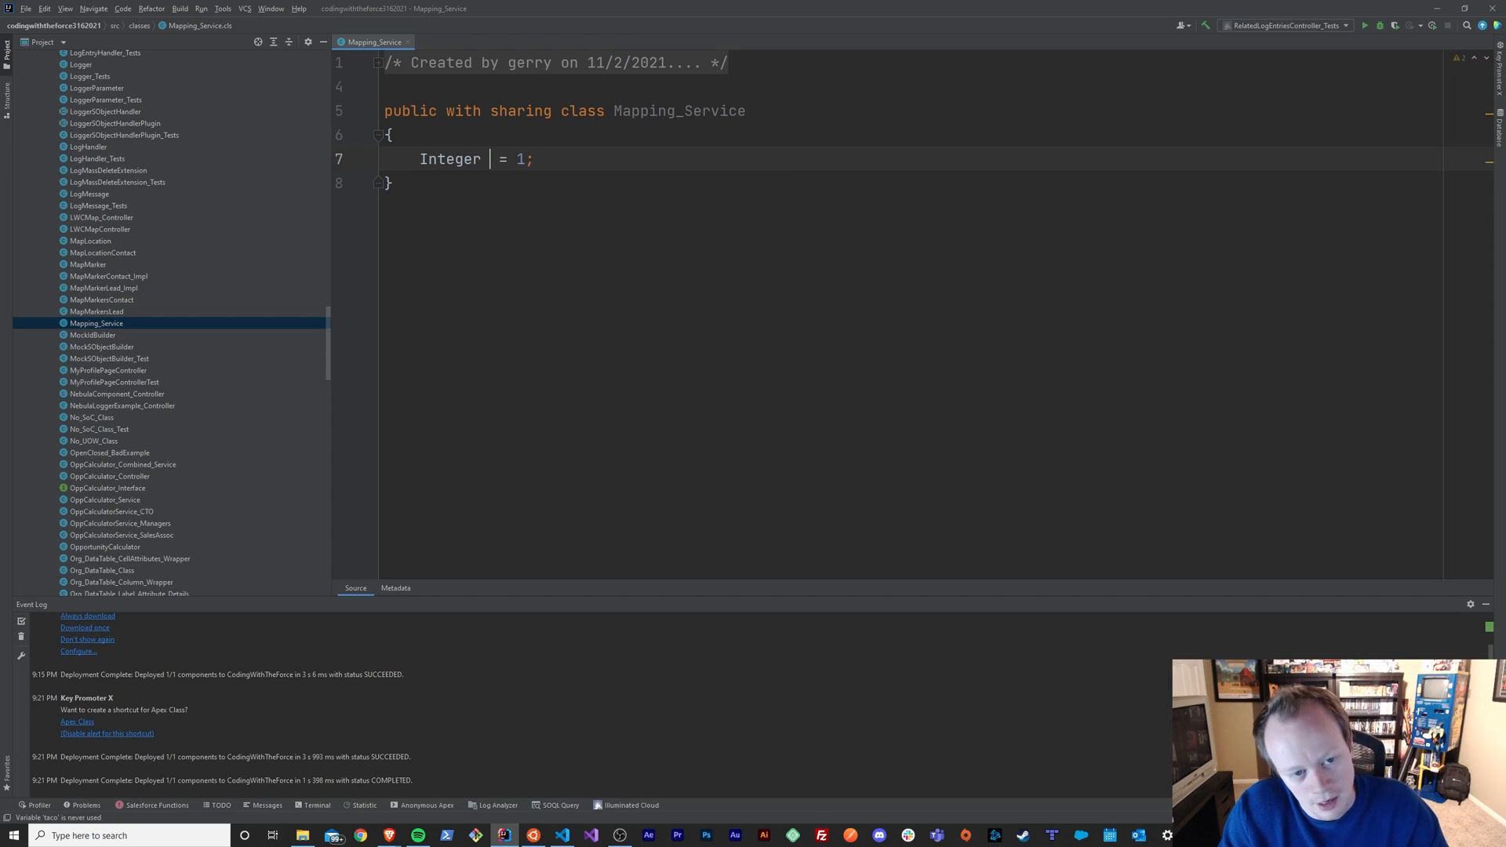
text(chocola)
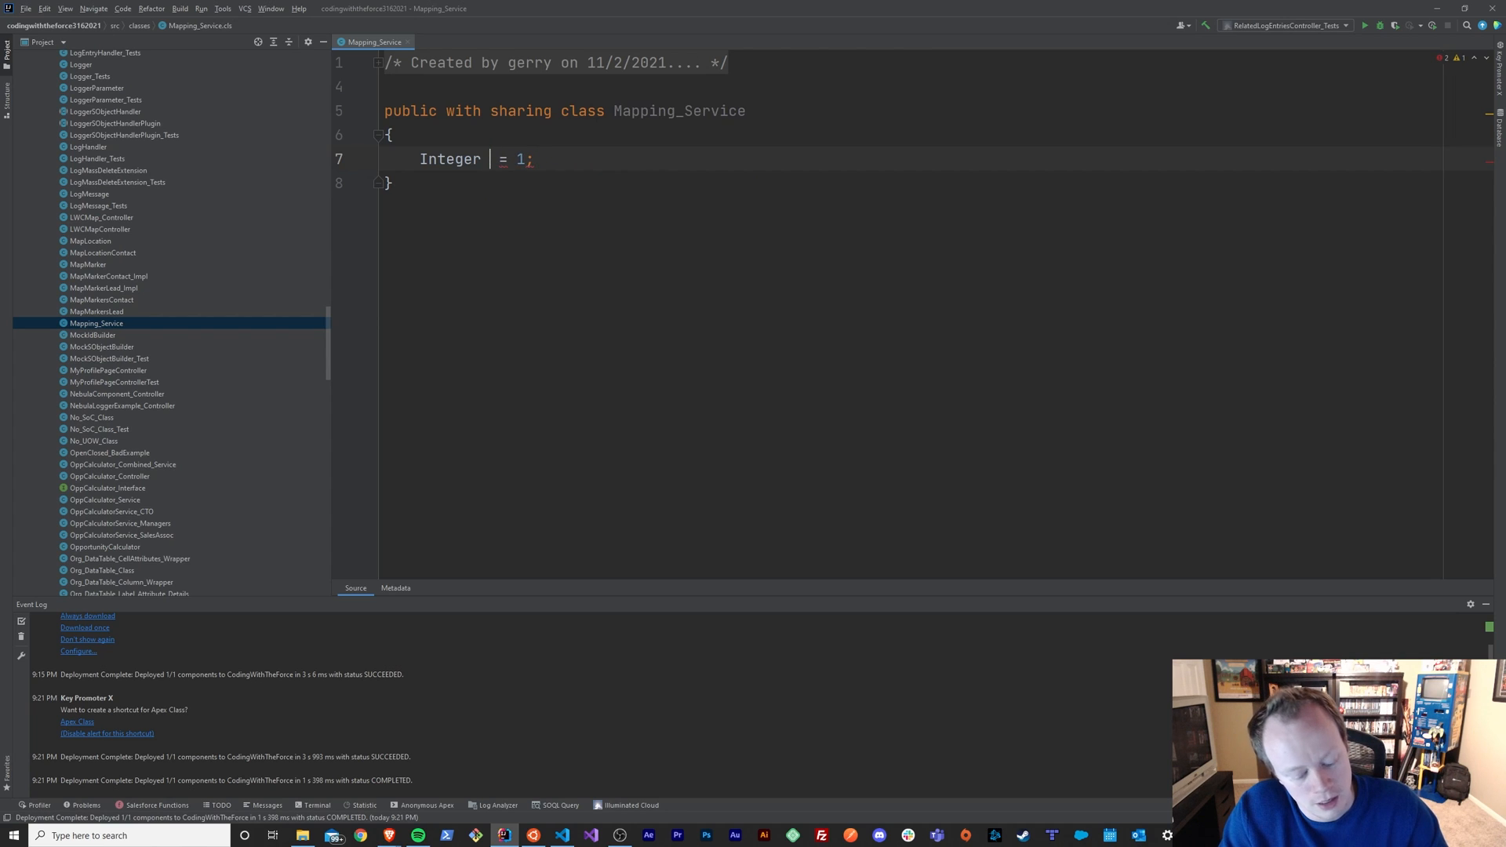
text(batman)
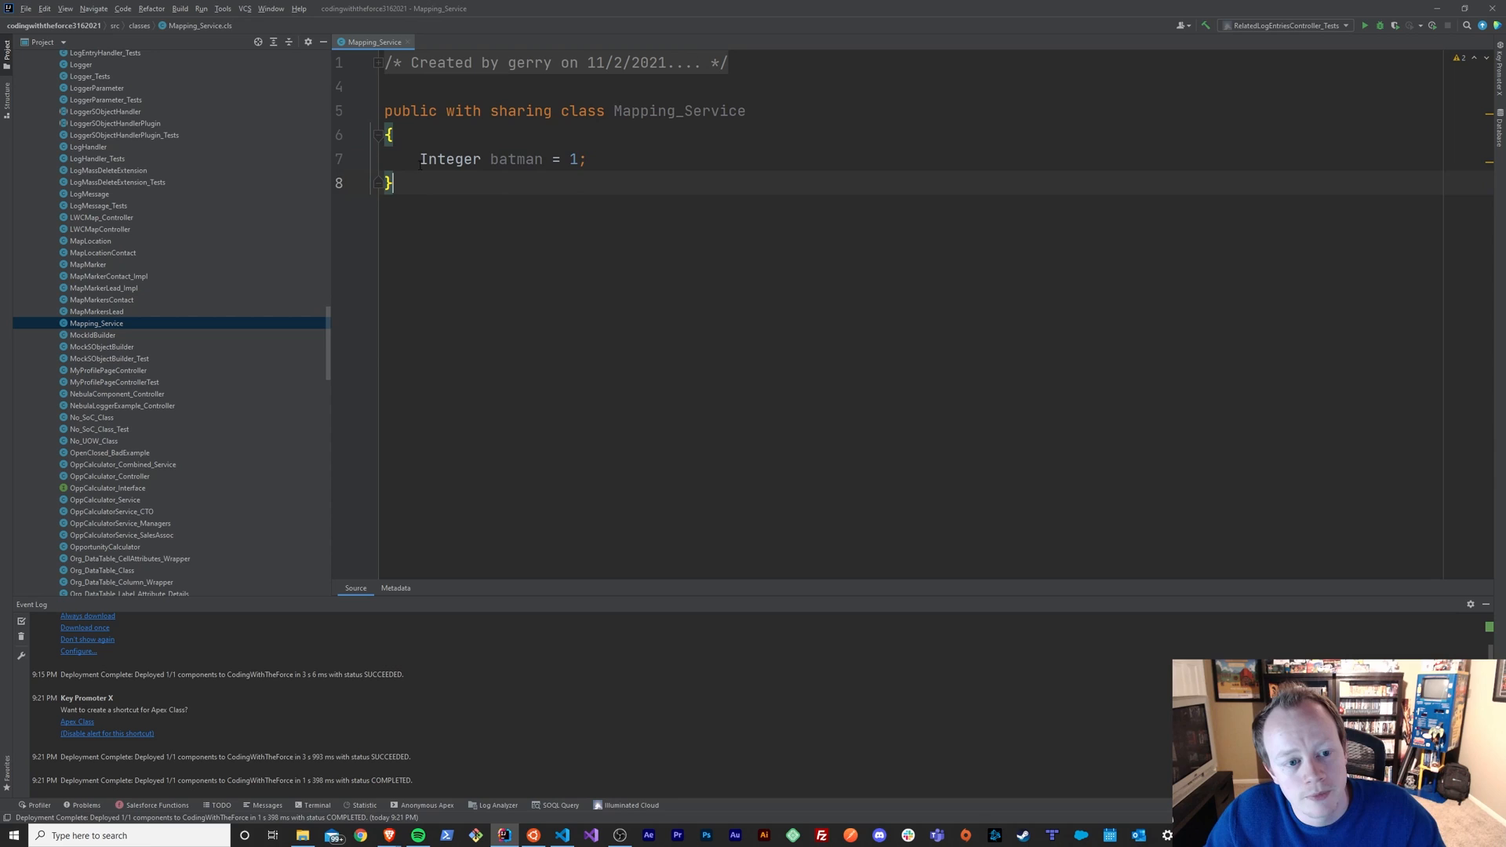
drag(419, 158, 538, 158)
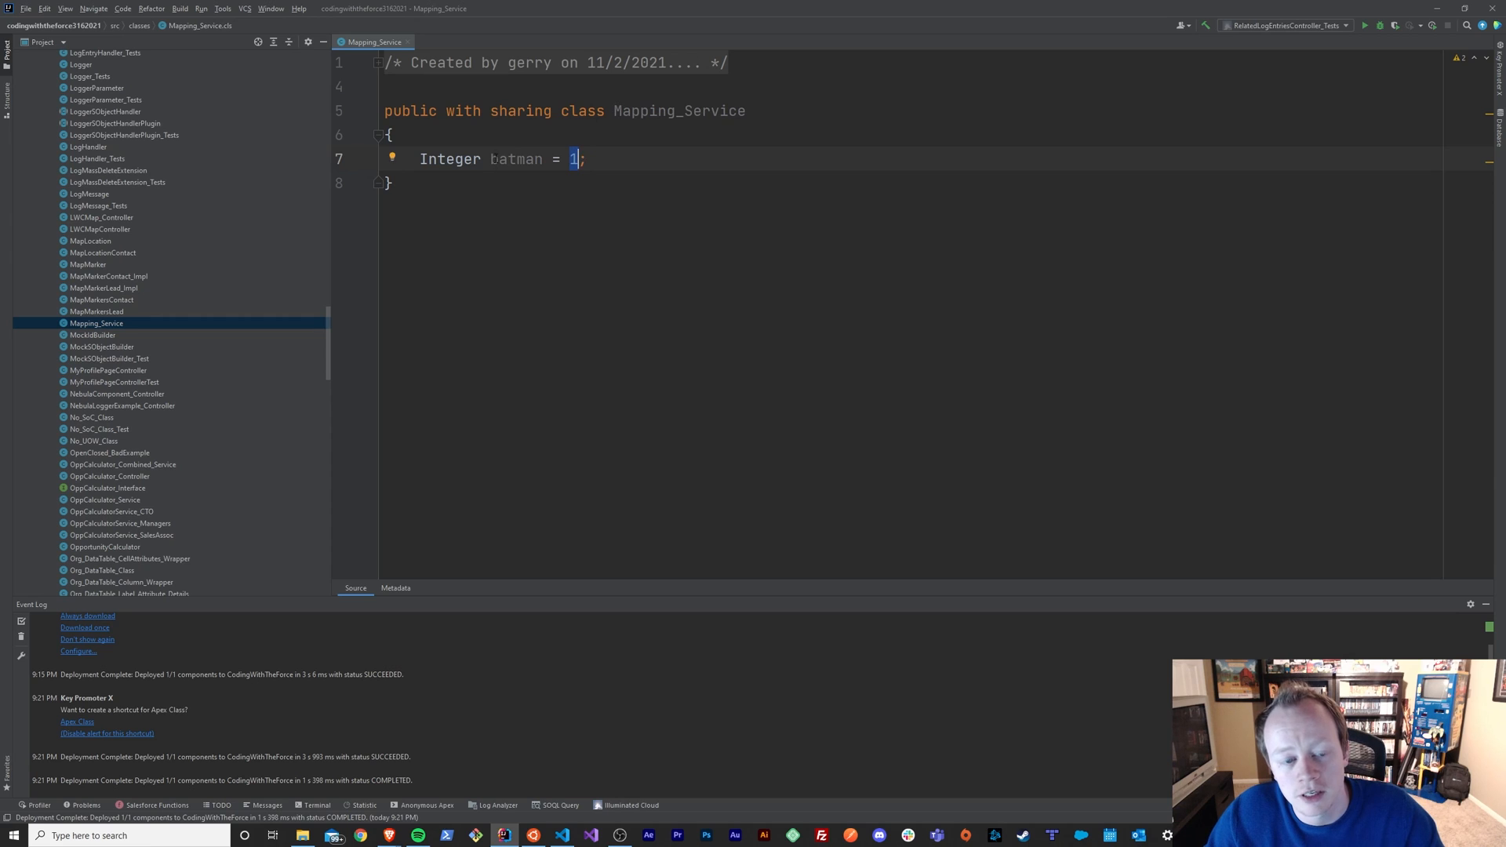
text(di)
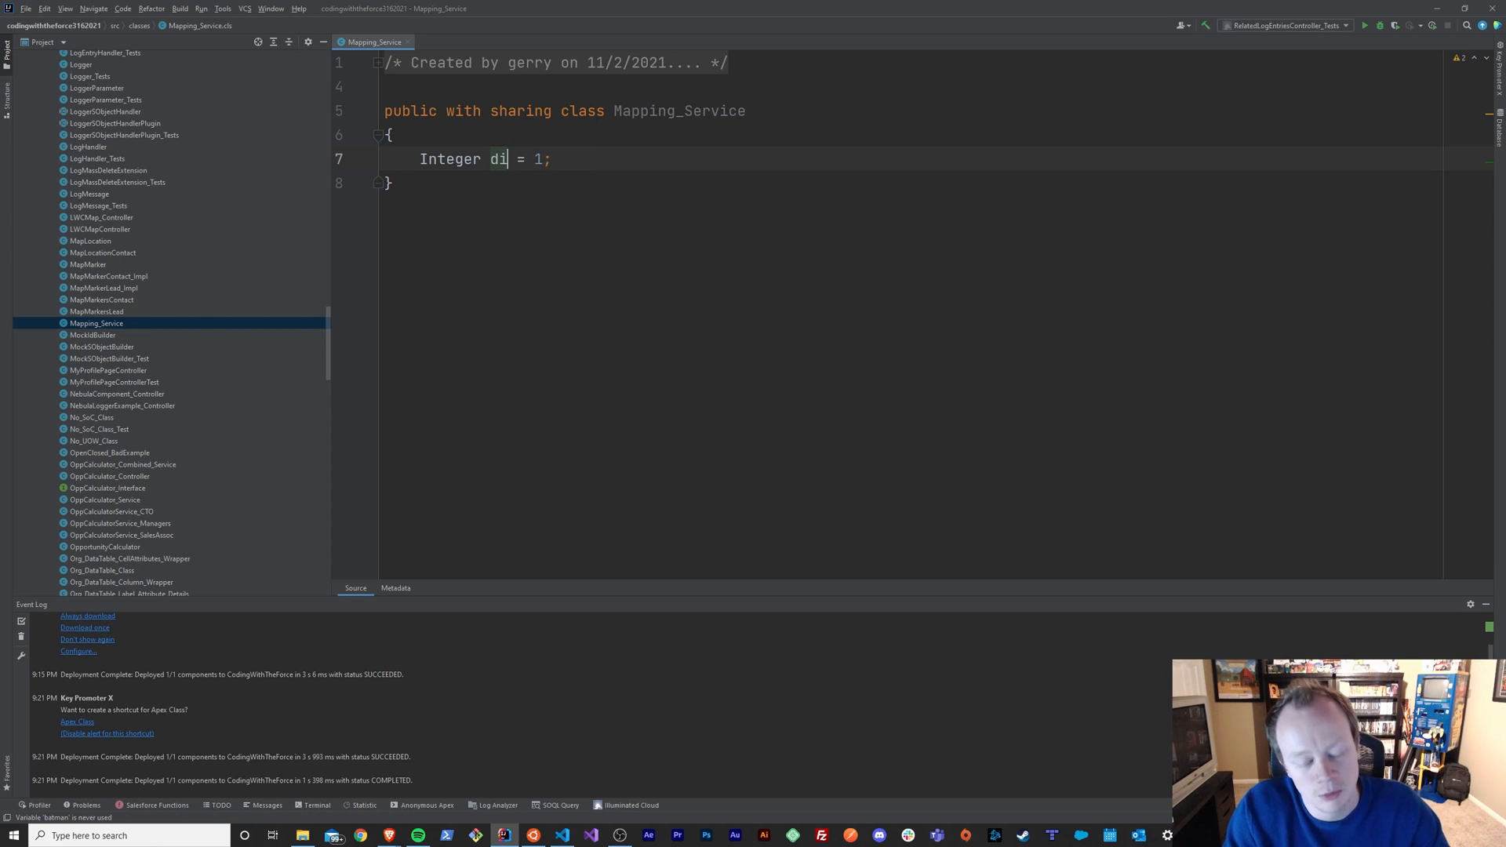
text(stance)
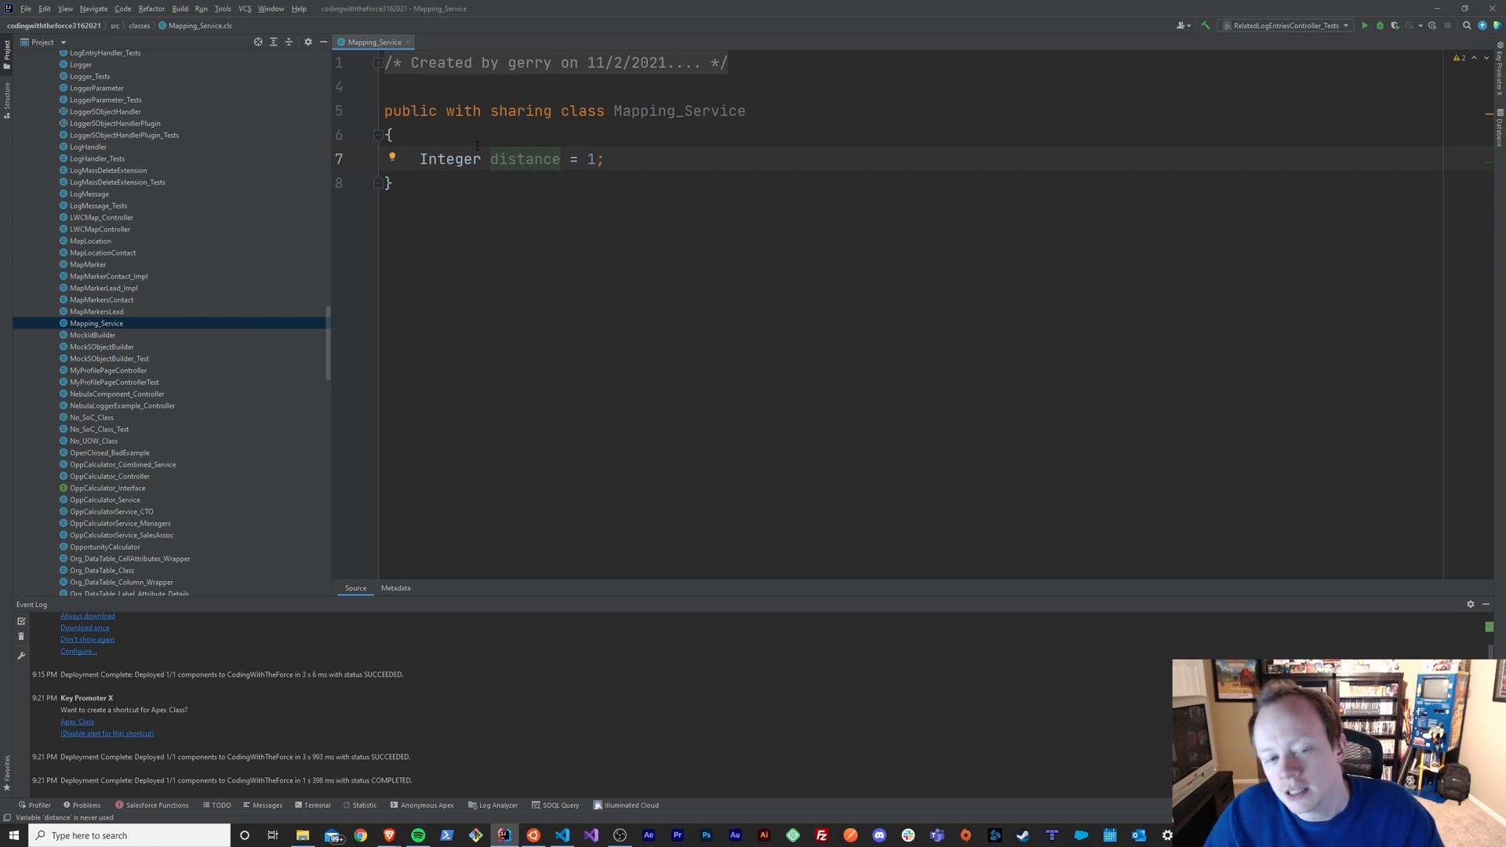
double_click(524, 159)
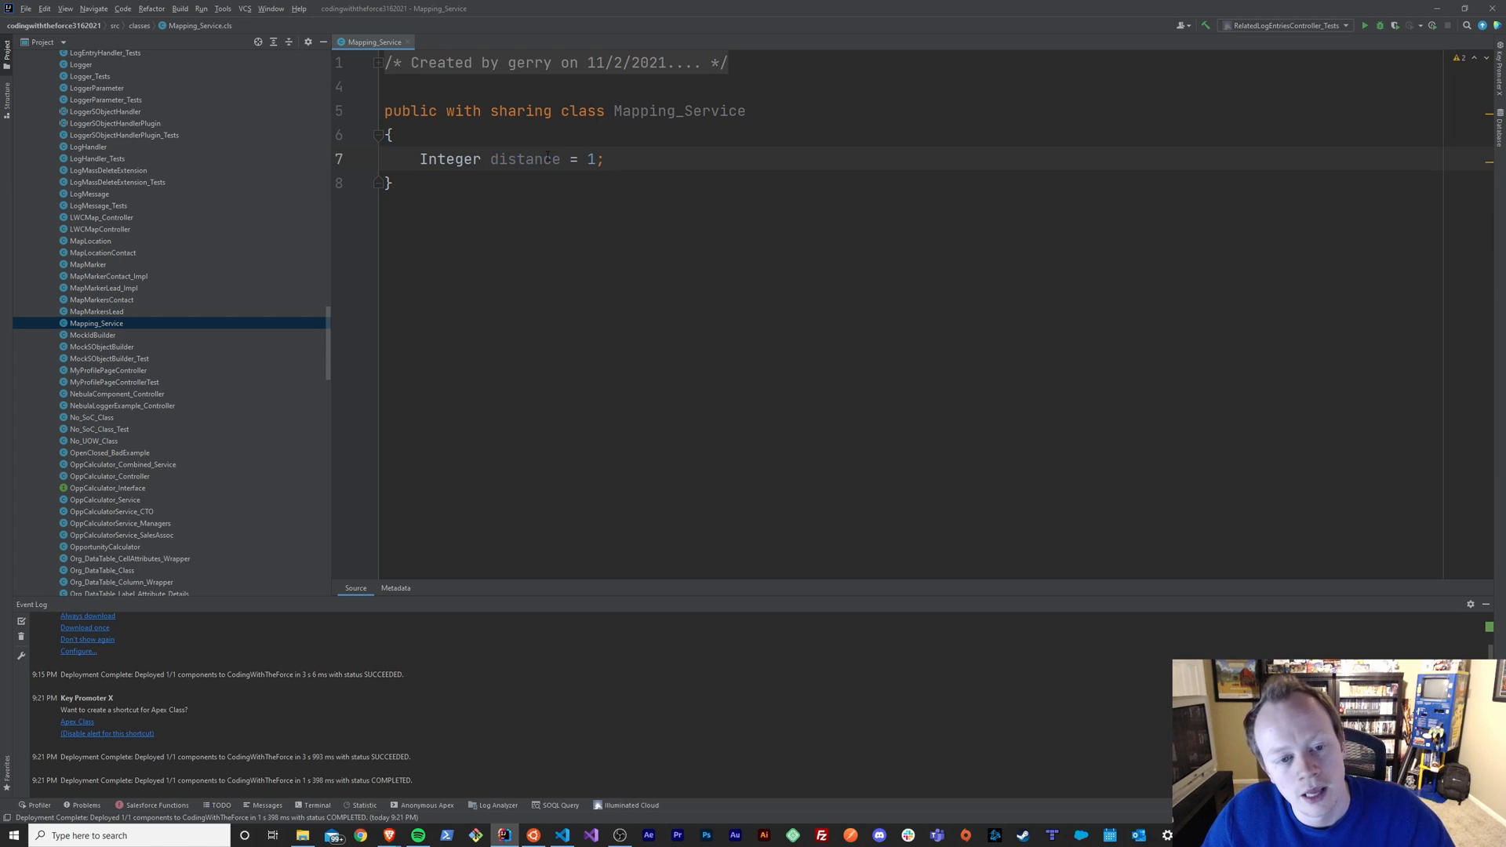
double_click(573, 158)
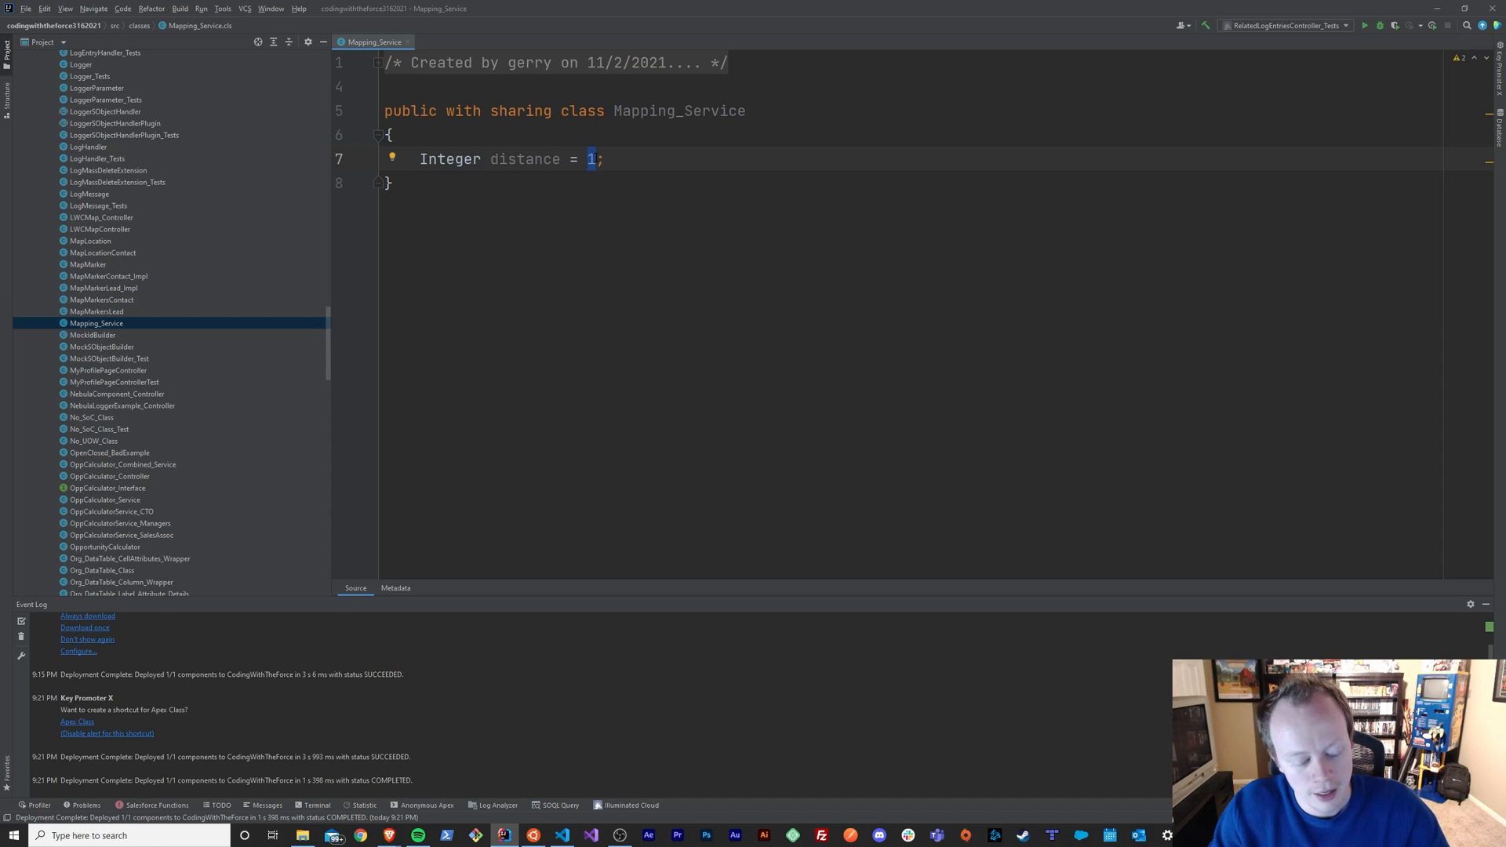
text(2)
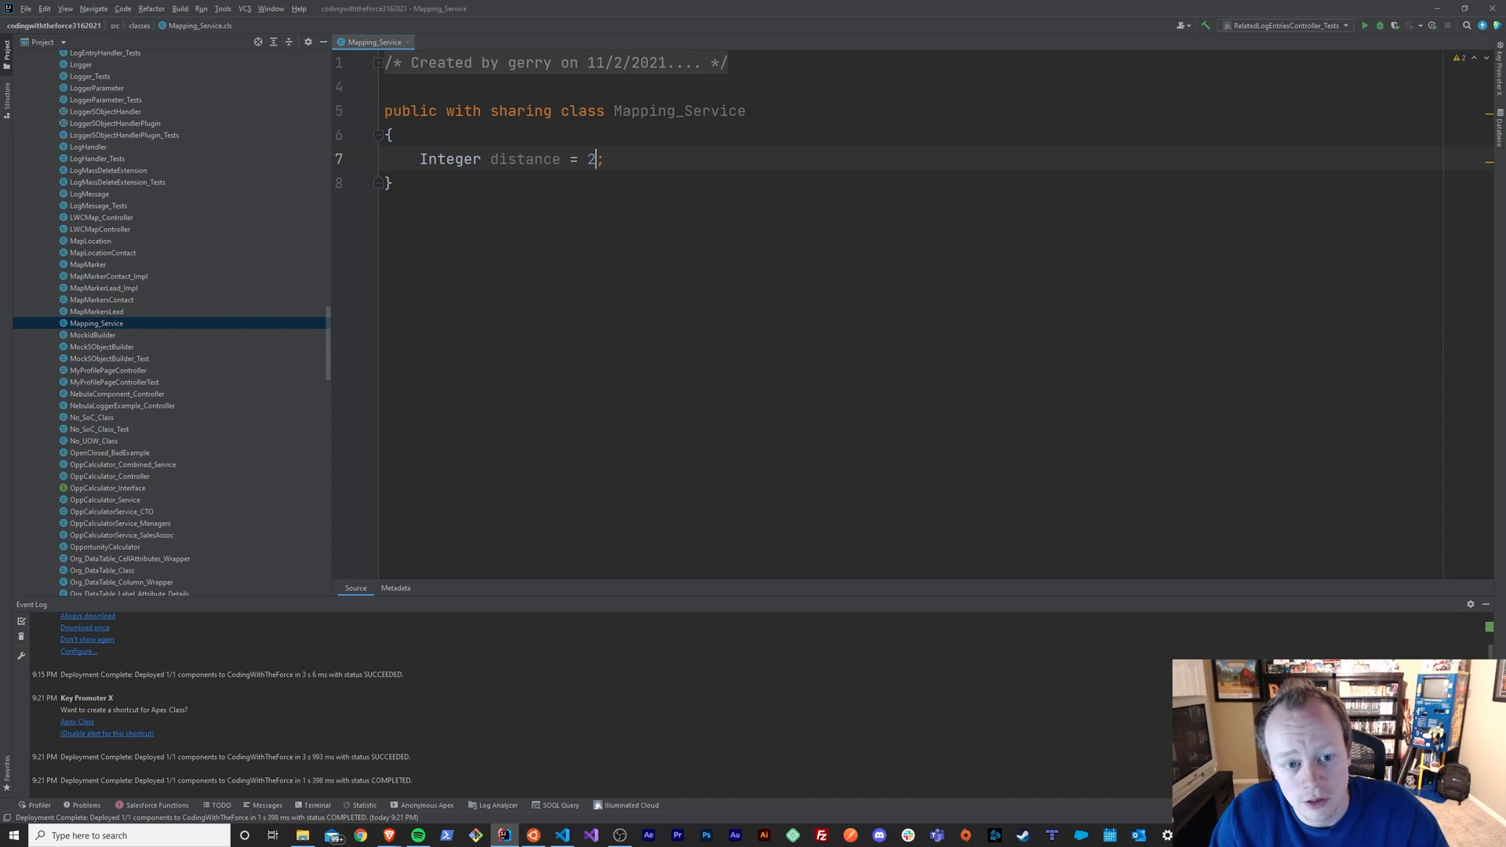
key(Backspace)
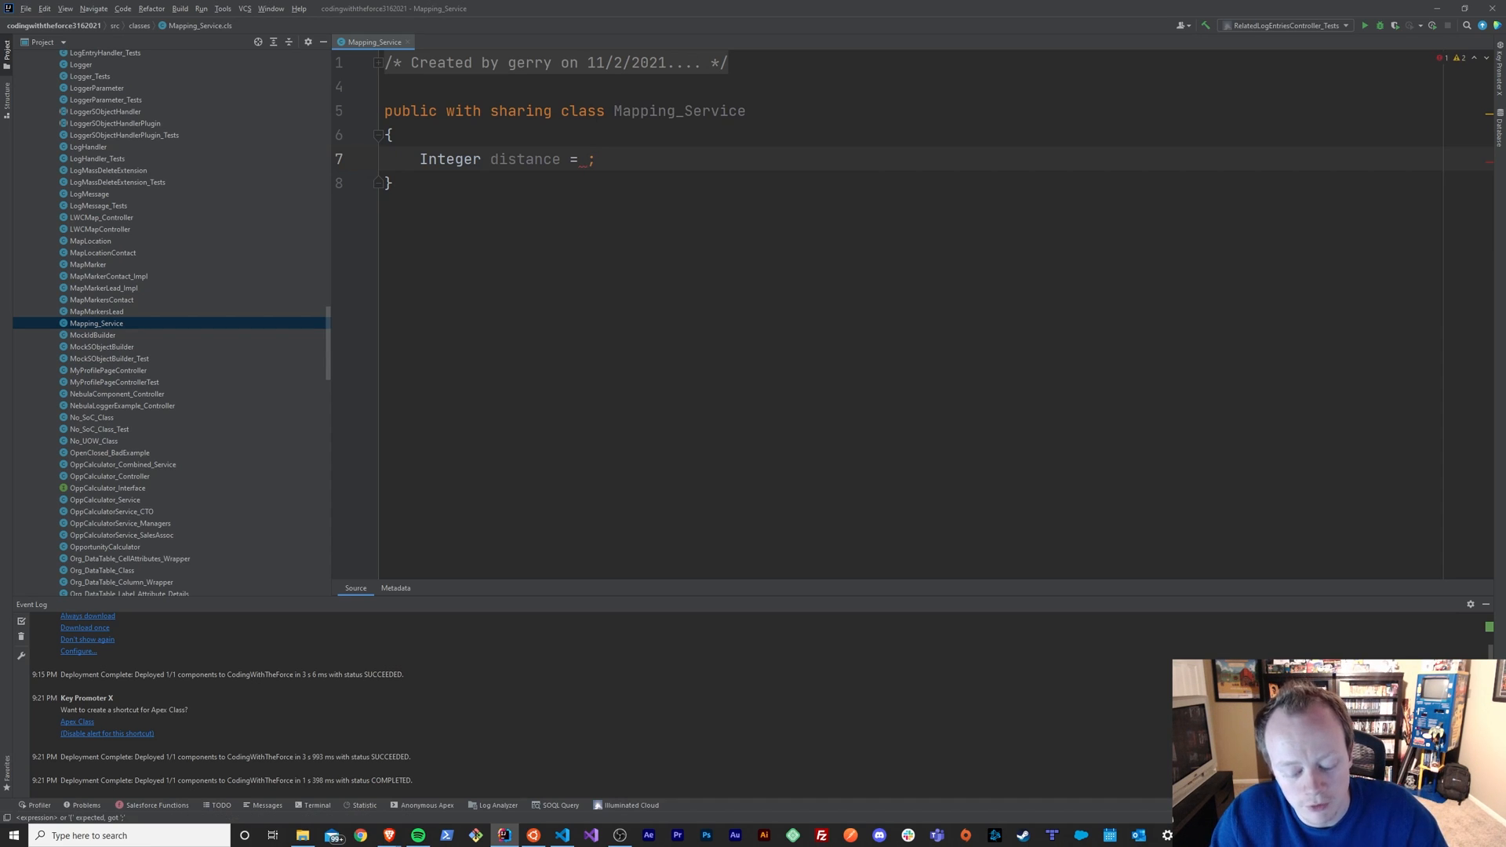
text(20)
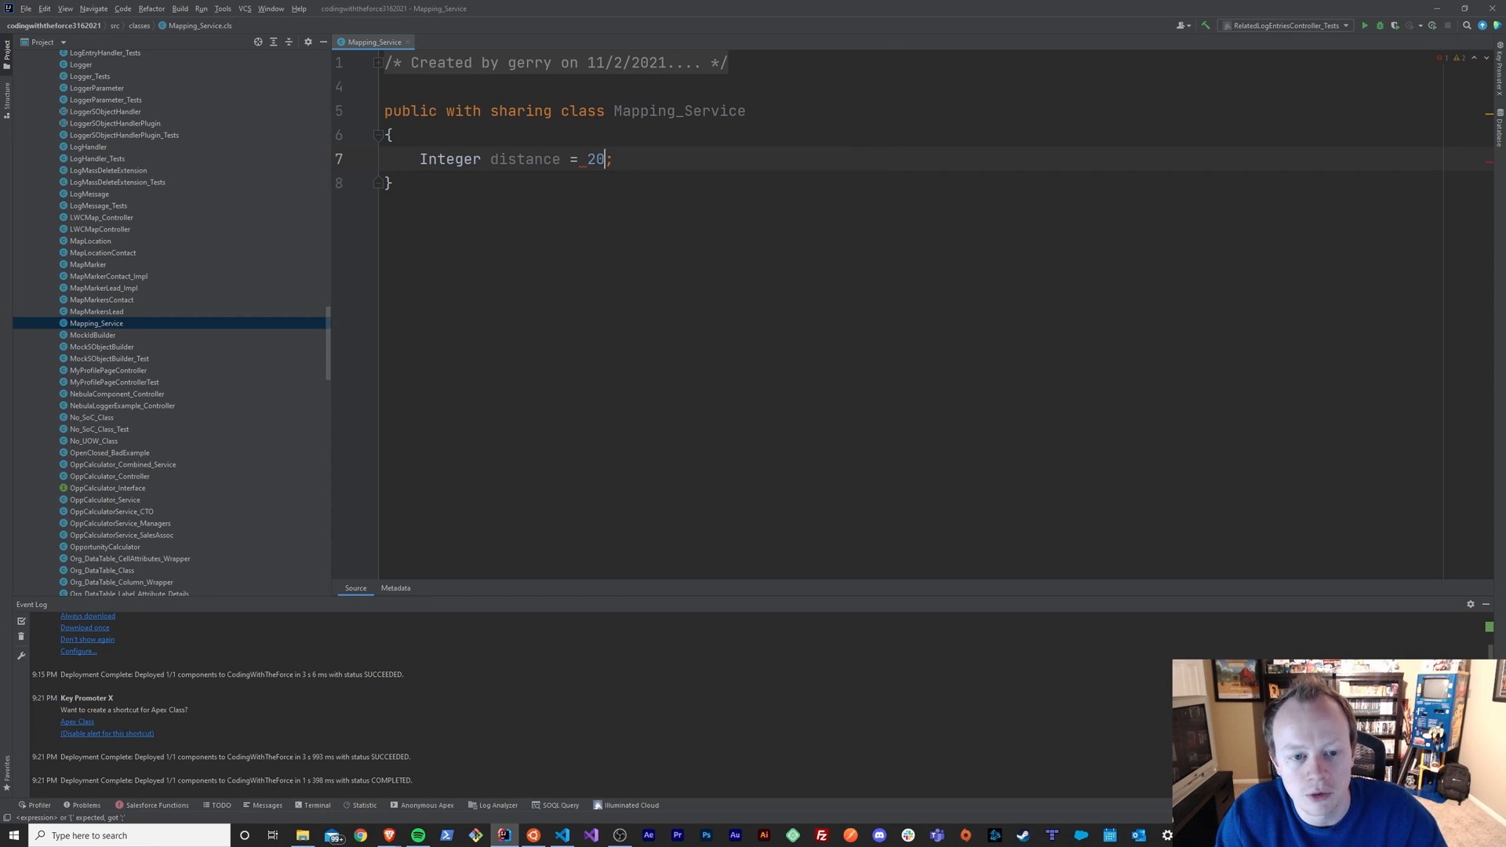
double_click(449, 158)
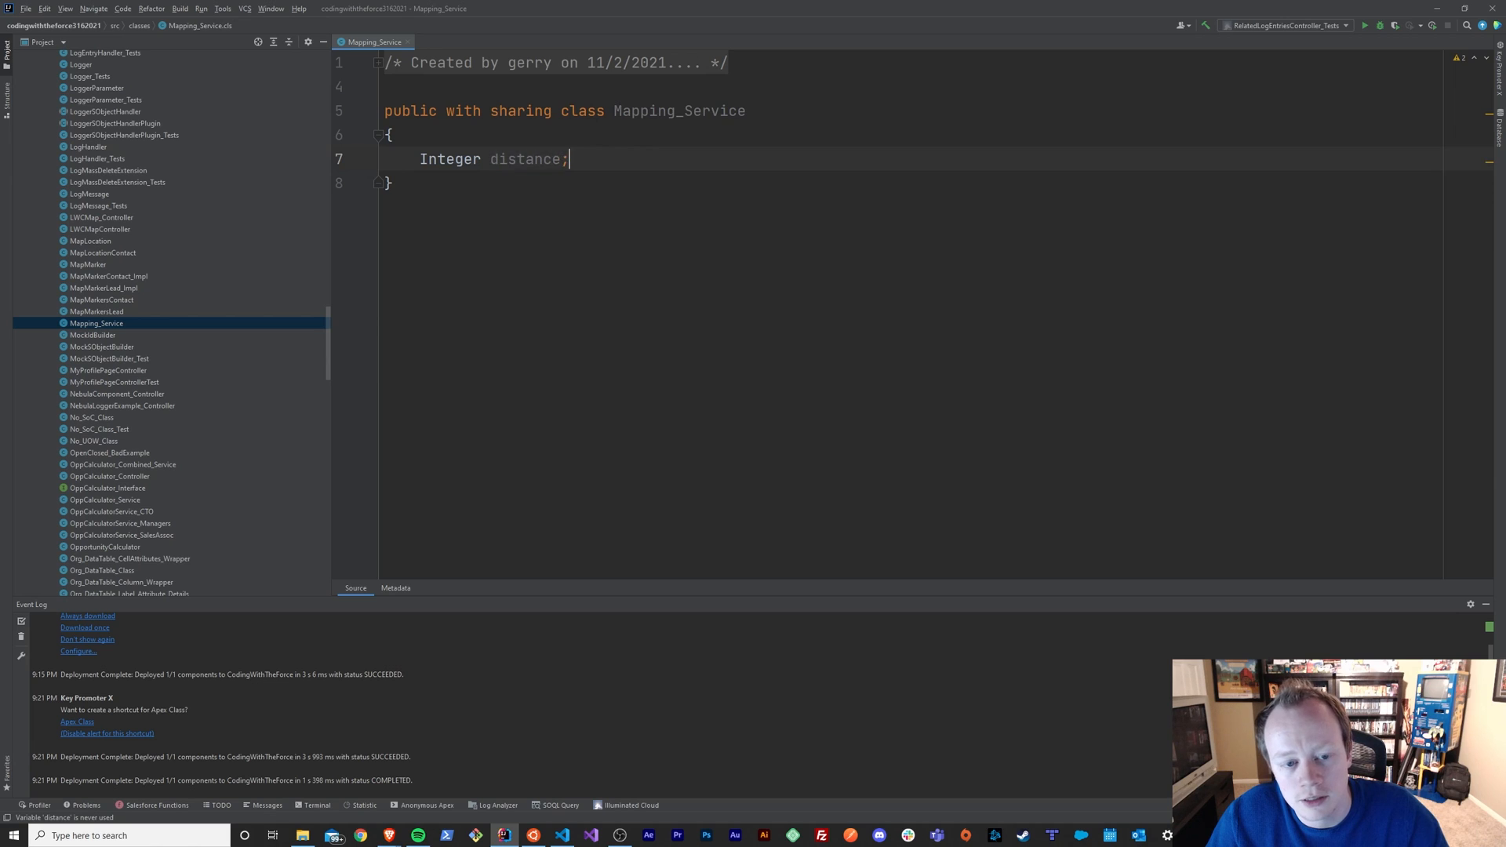
double_click(525, 159)
text( = )
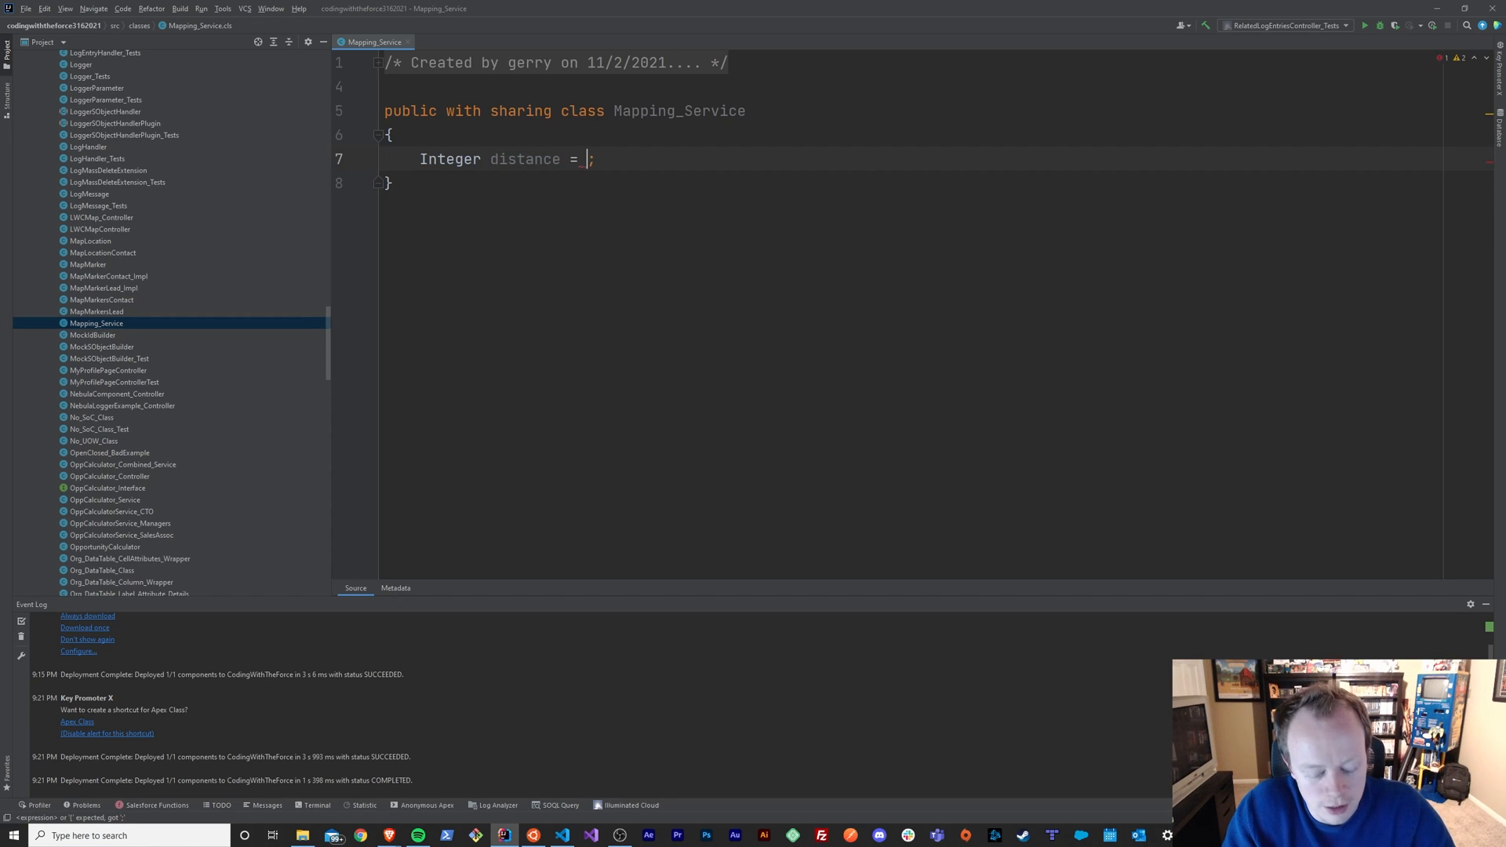
text(null)
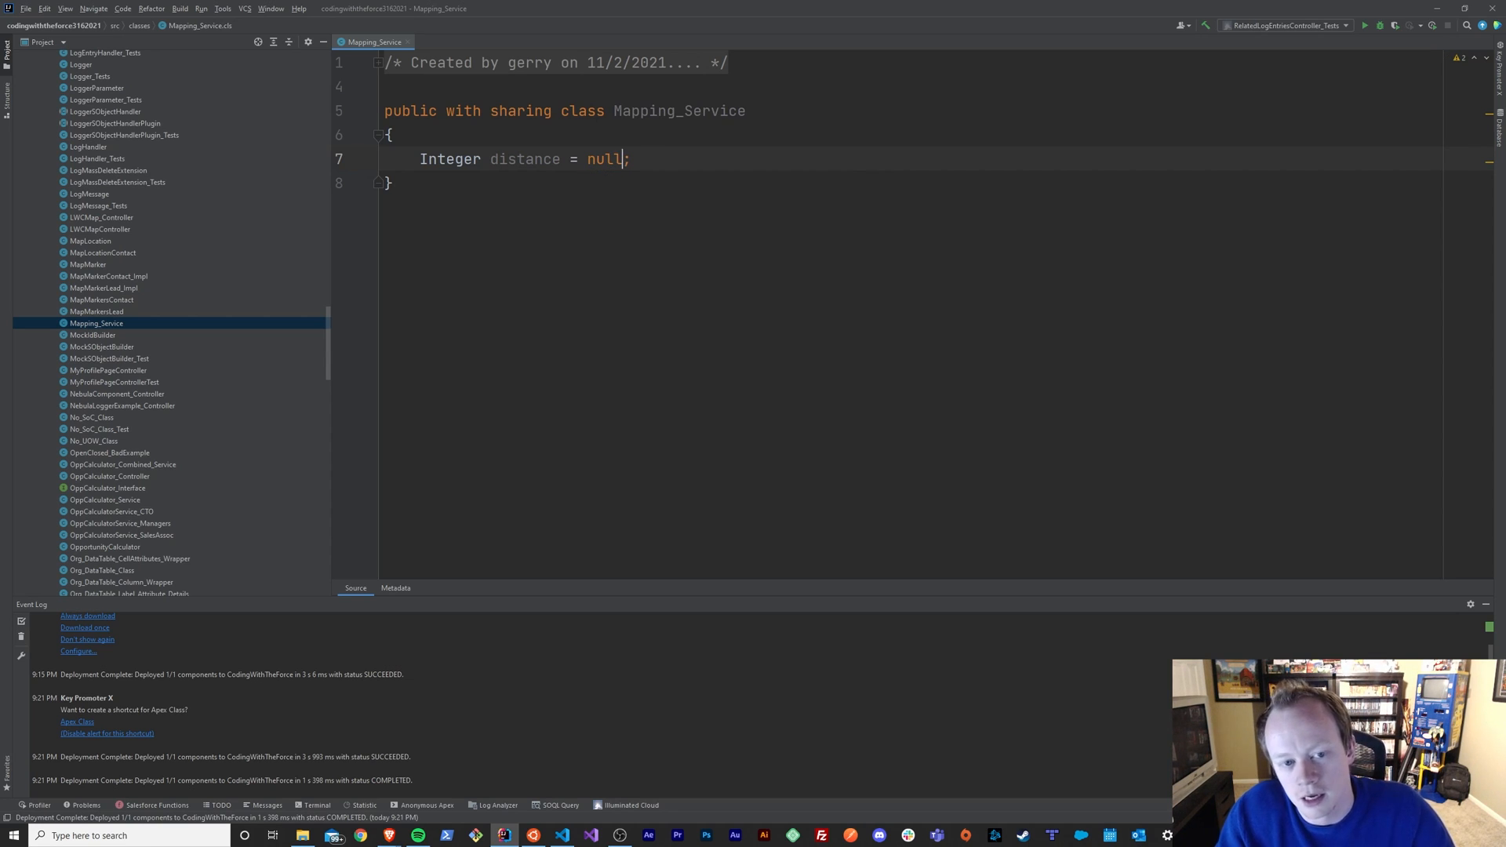
key(Backspace)
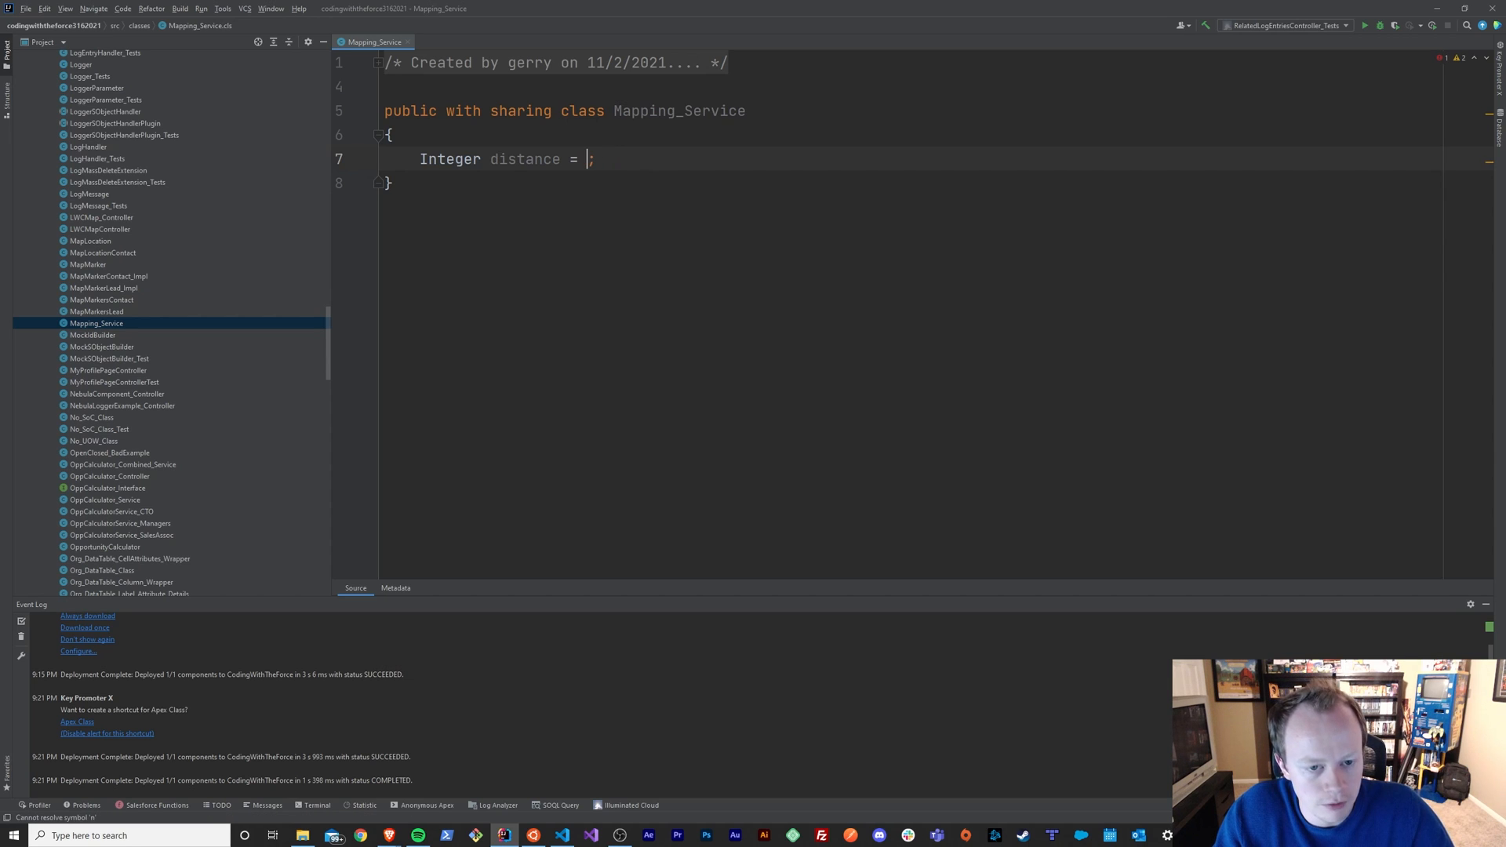
text(1)
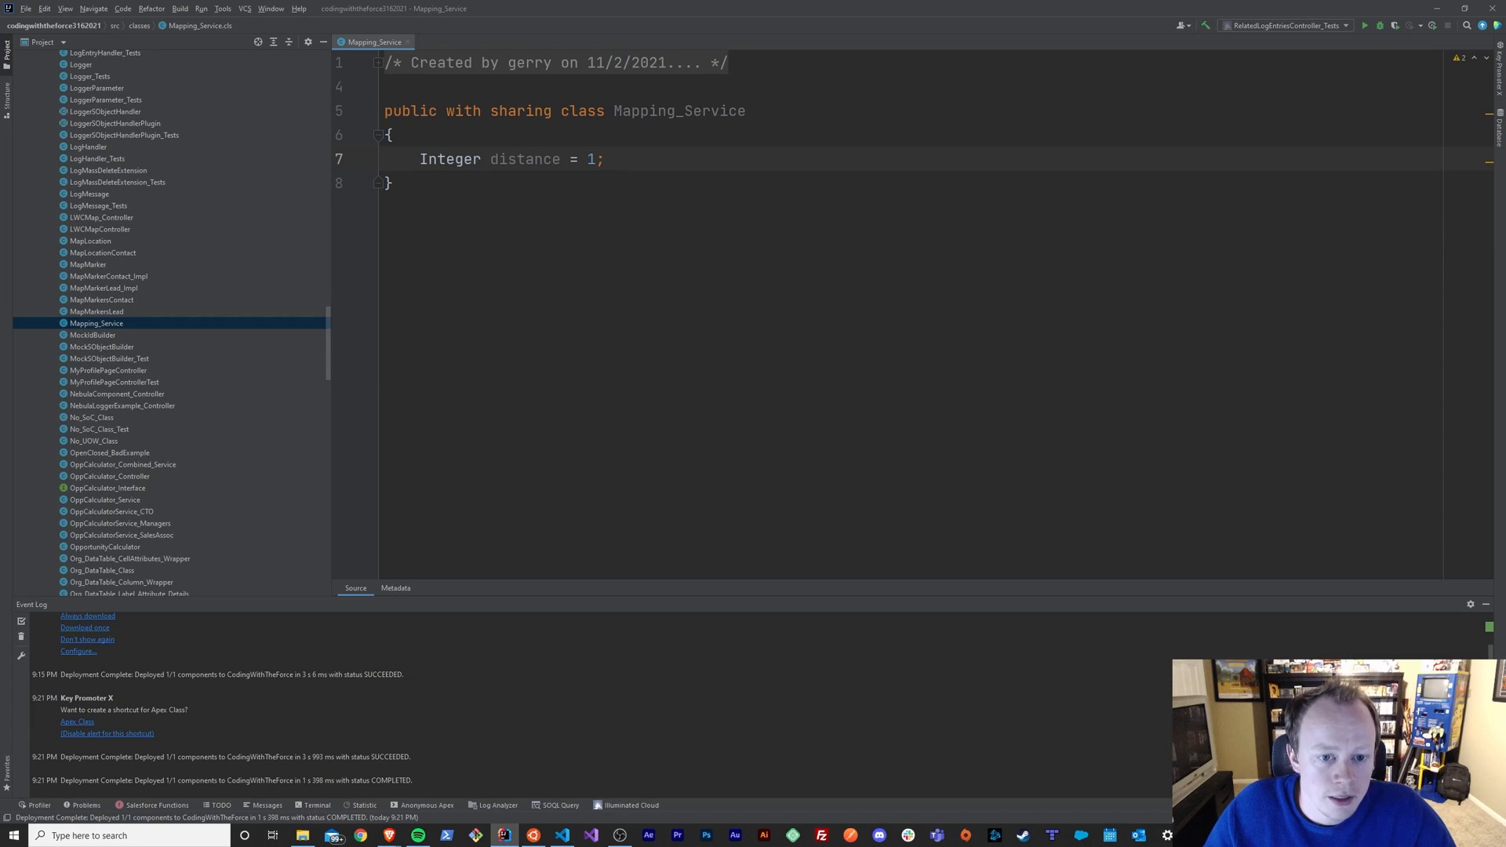
Add a public calculateDistance() method below the distance field
double_click(525, 159)
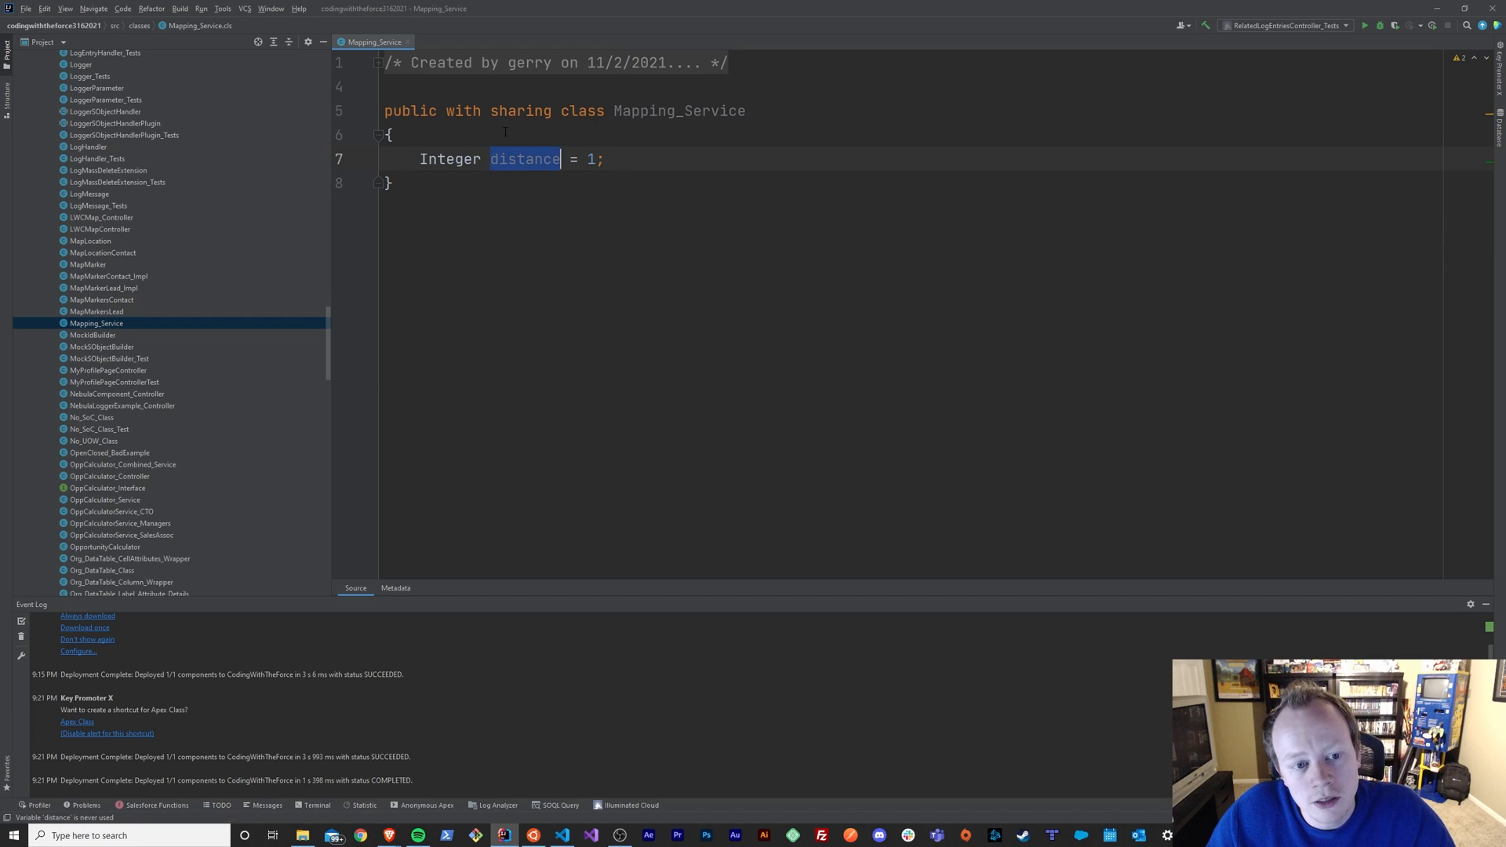
click(721, 277)
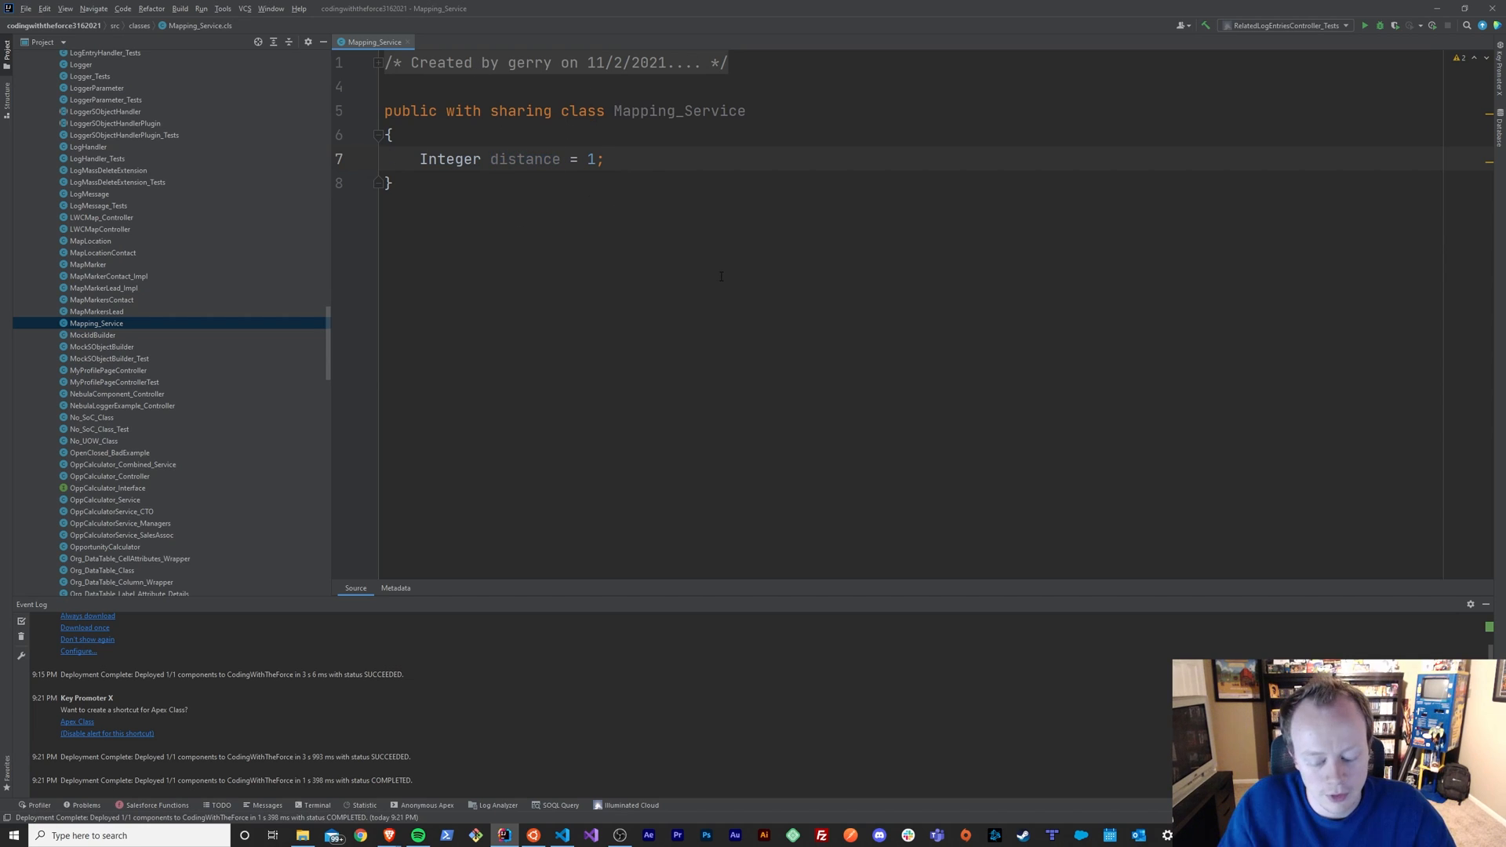
text(public void calcul)
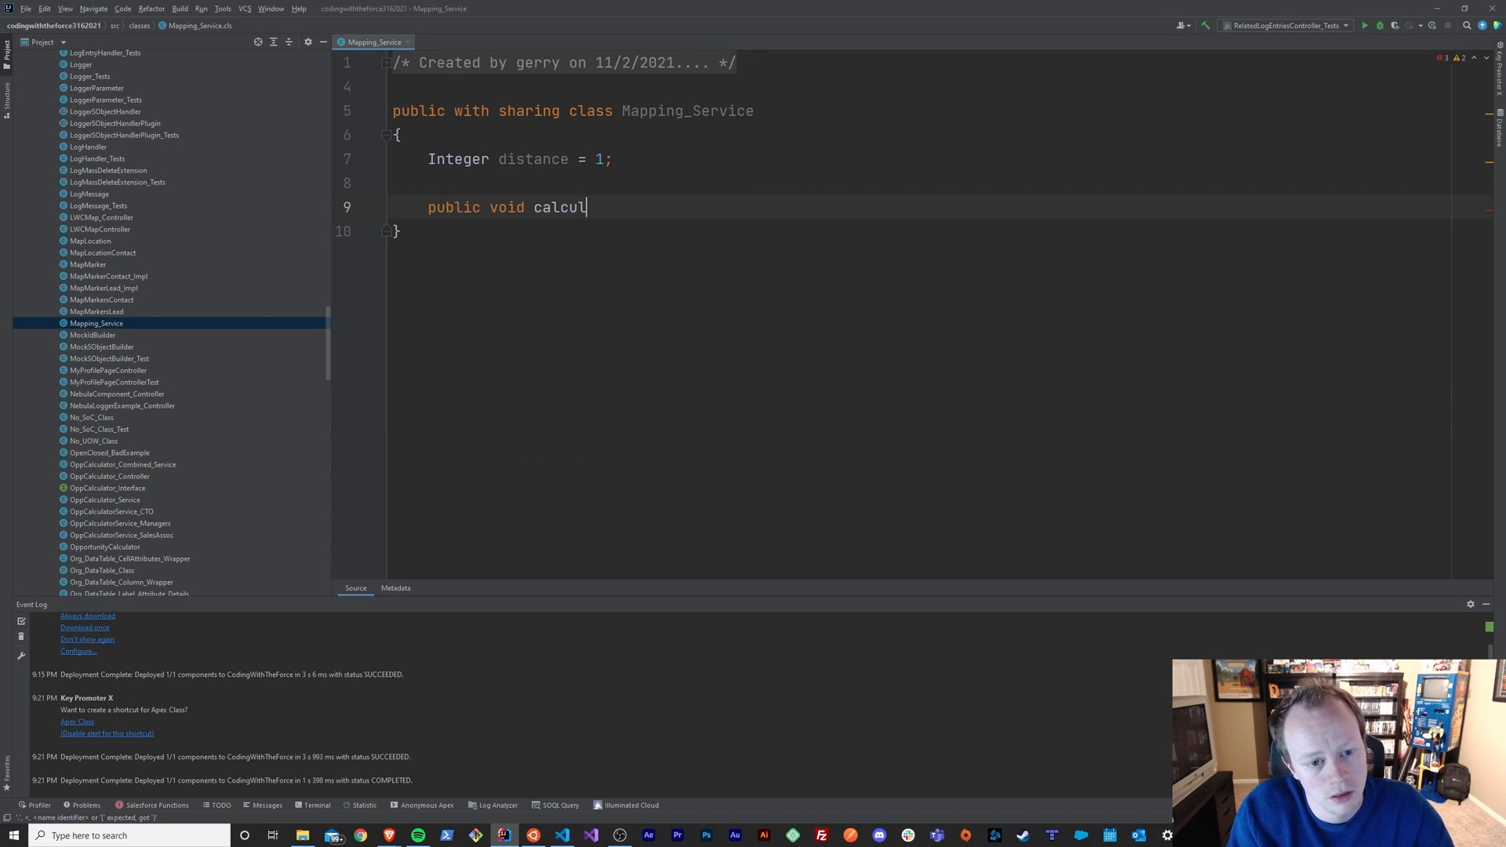
text(ateD)
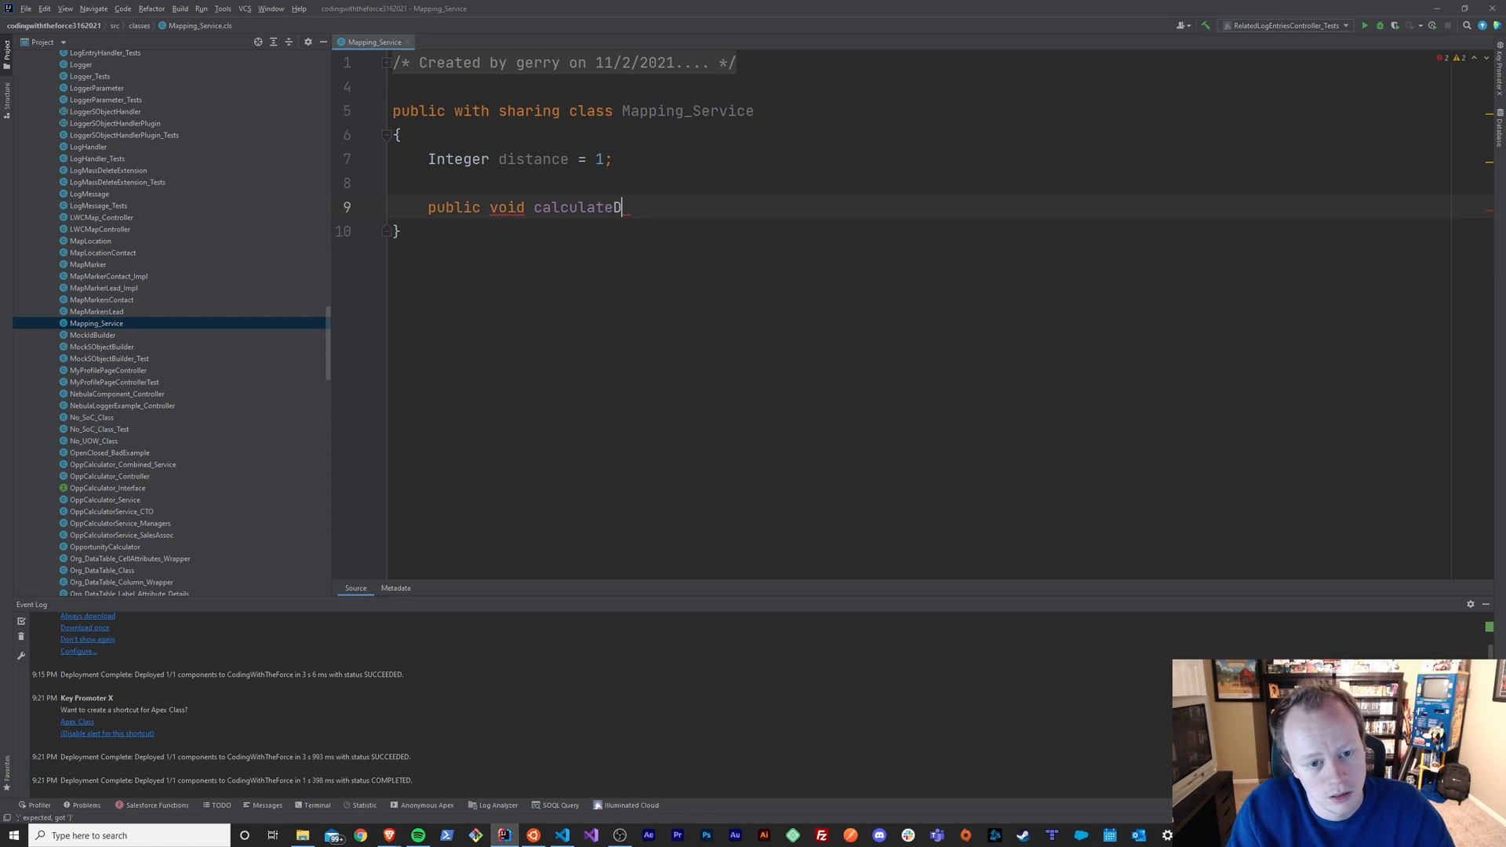
text(istance())
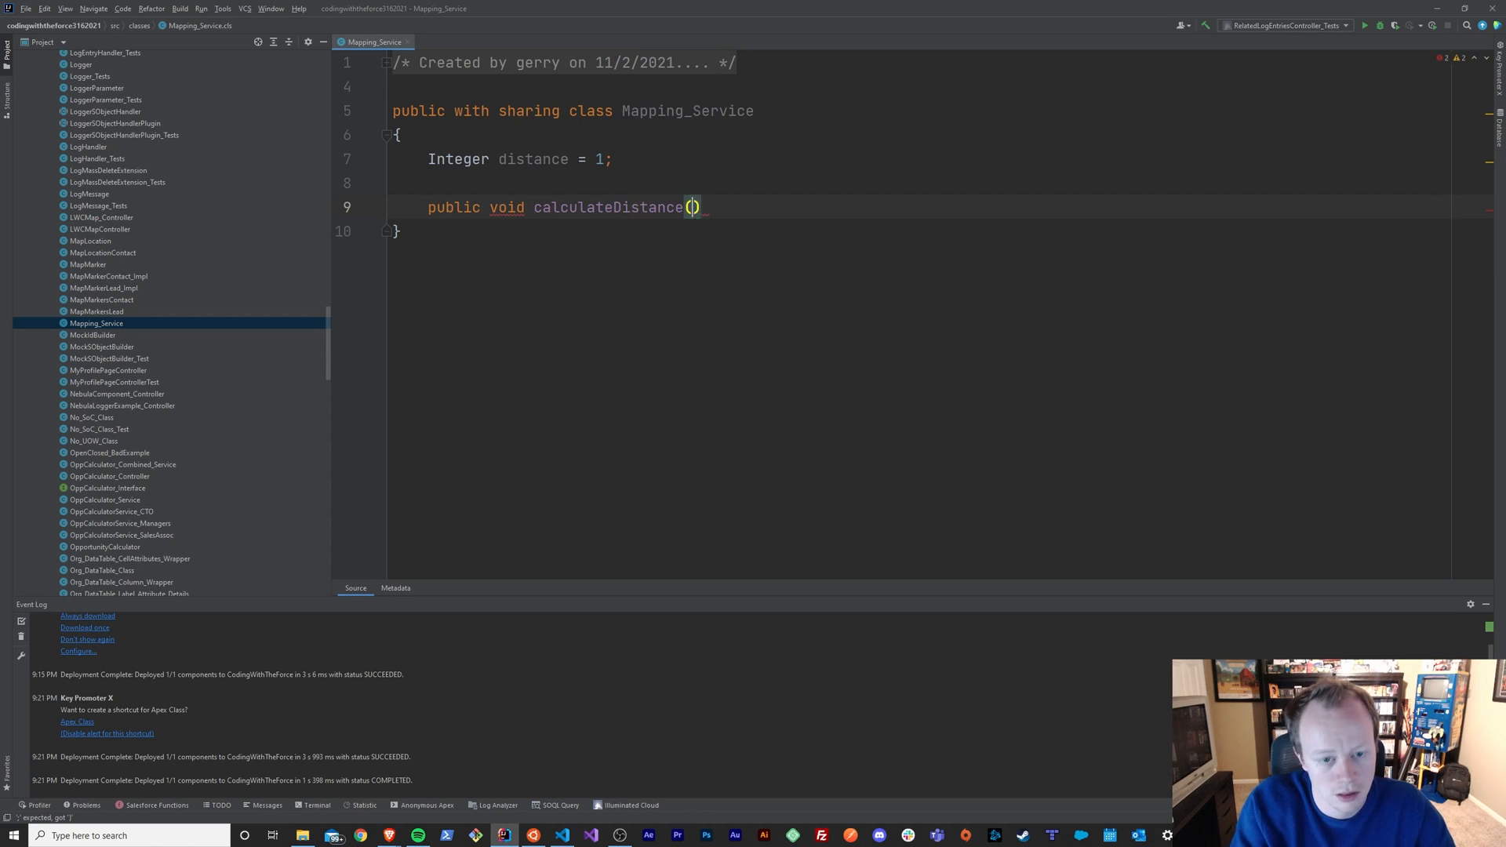
text({)
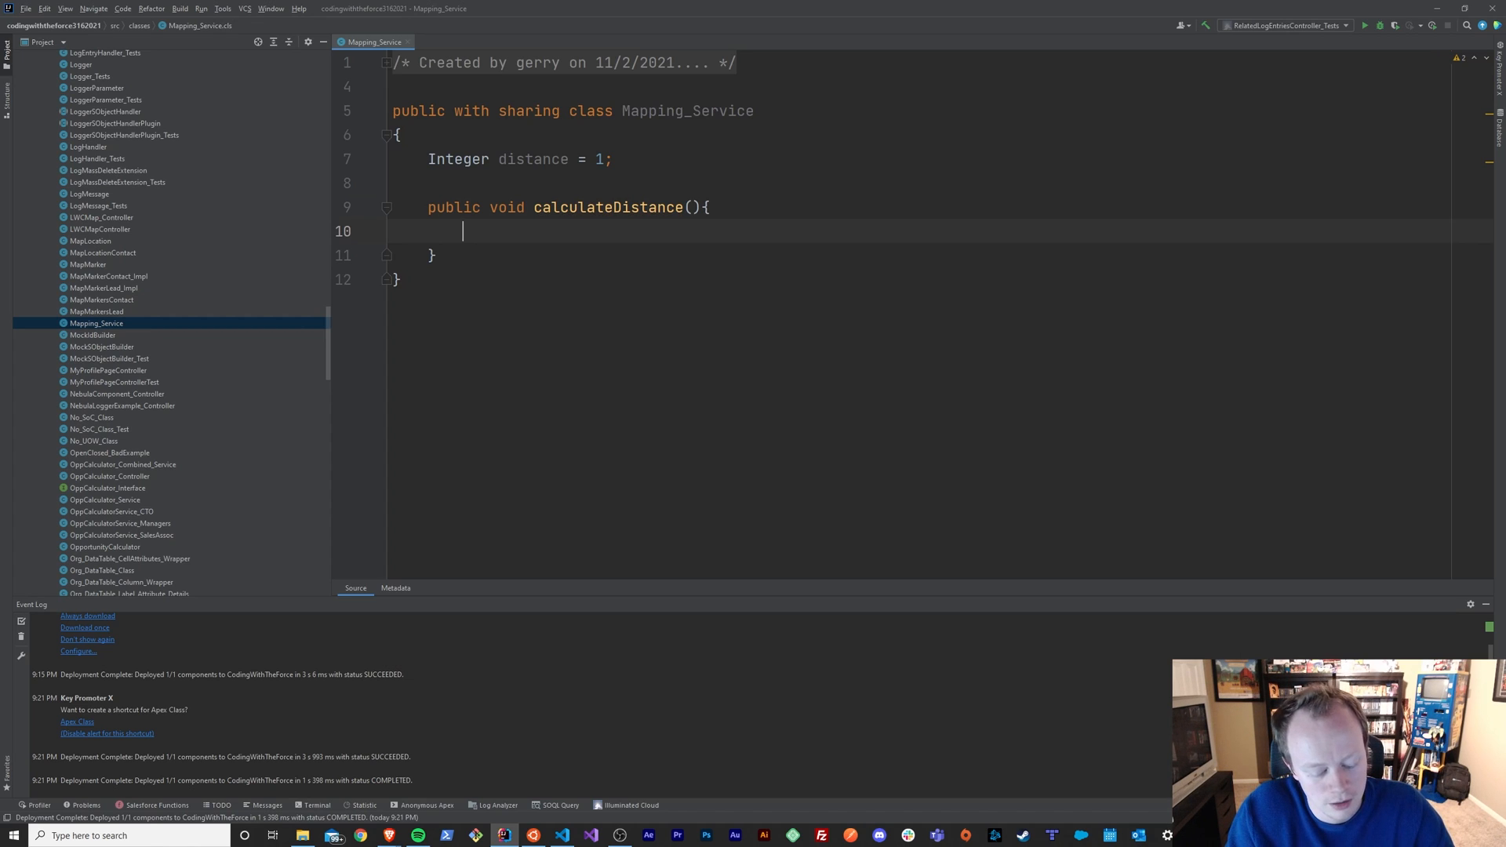
Inside the method, log System.debug('This is the distance ::: ' + distance)
text(Sy)
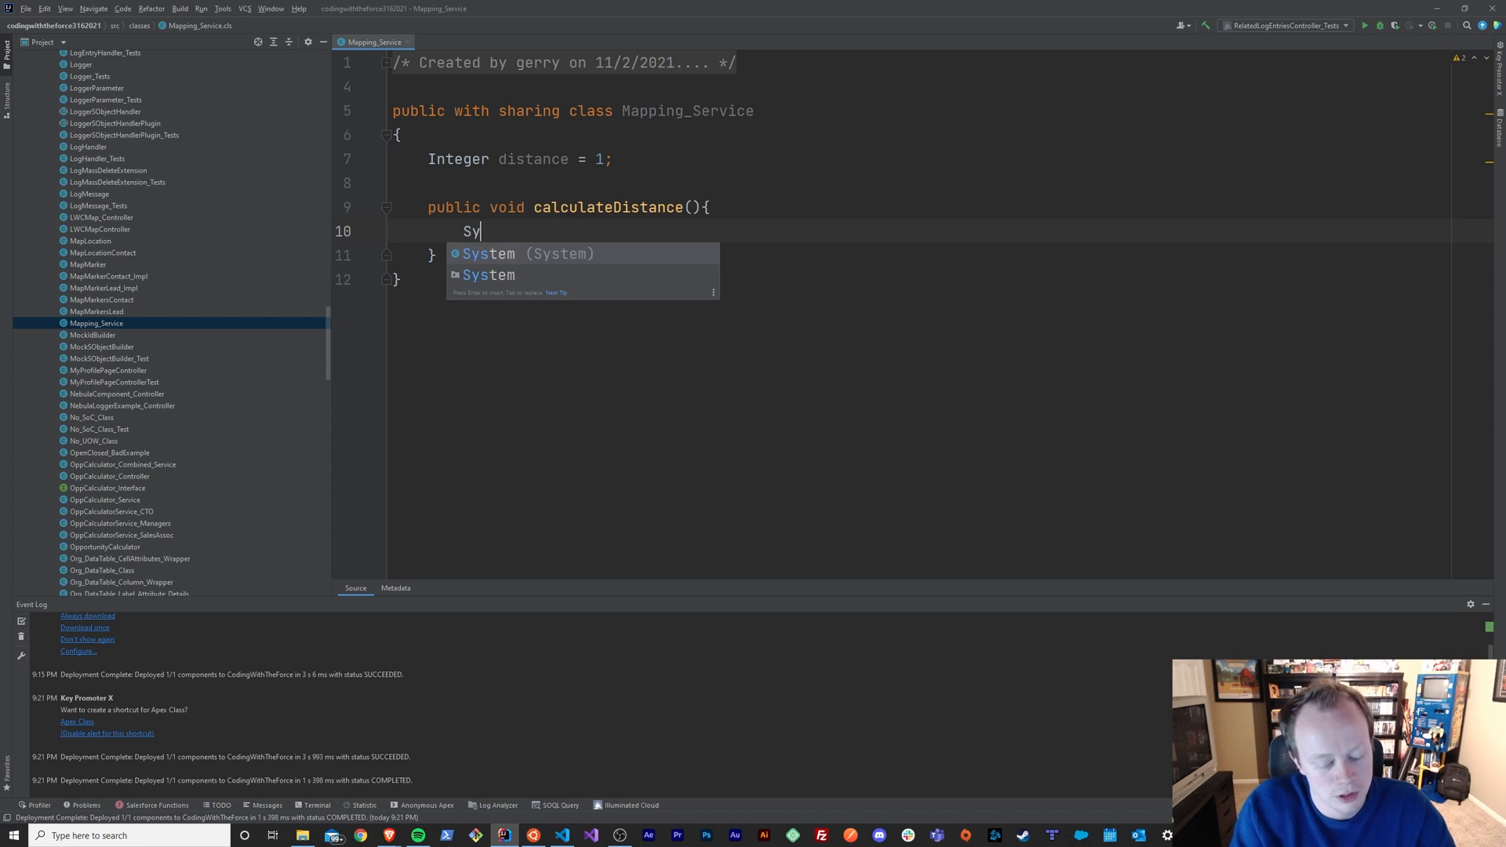
text(stem.debug('');)
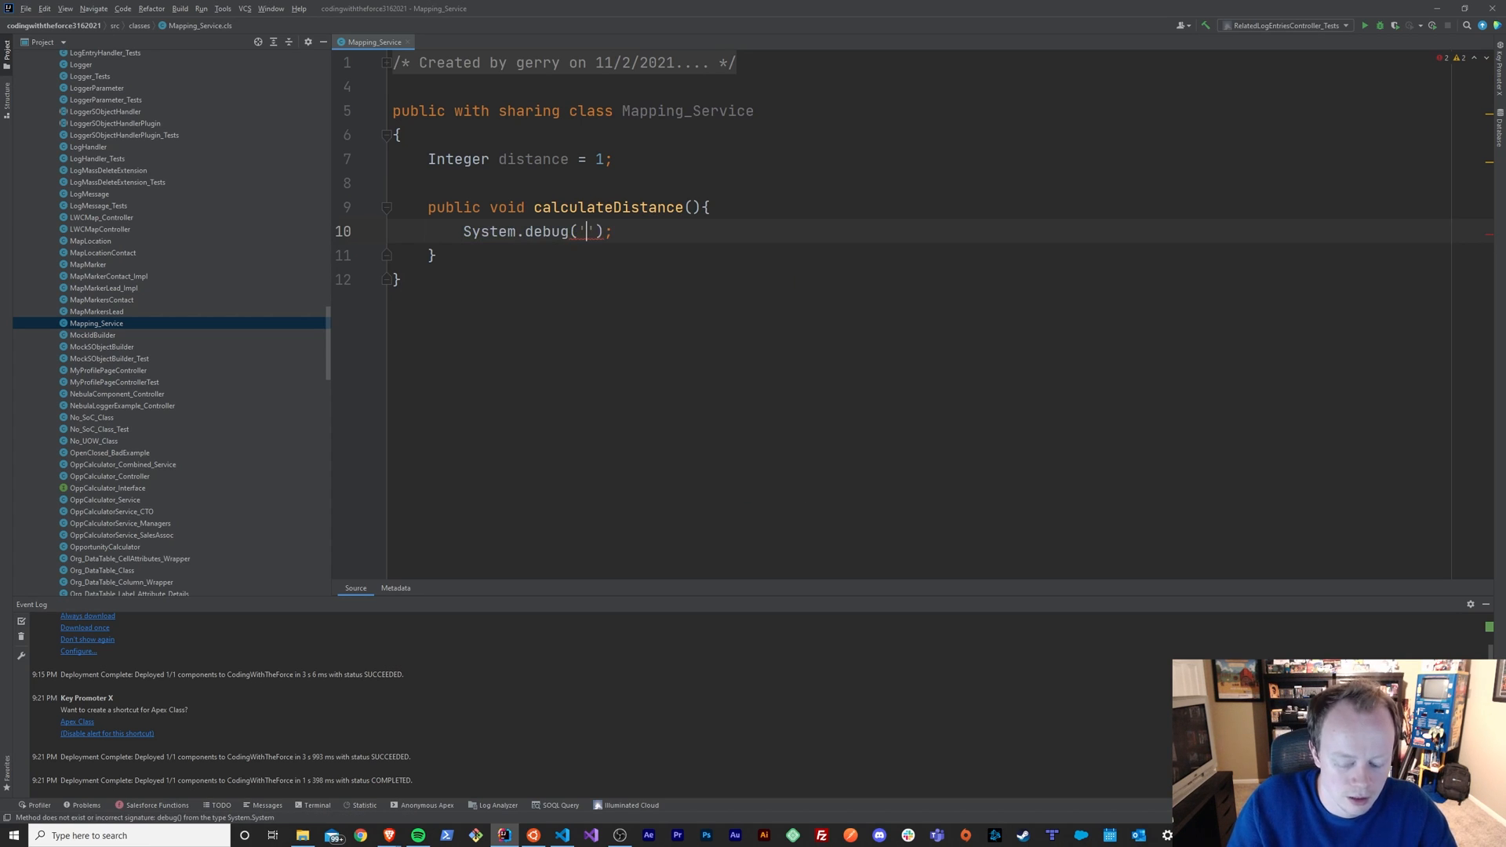
text(This is the d)
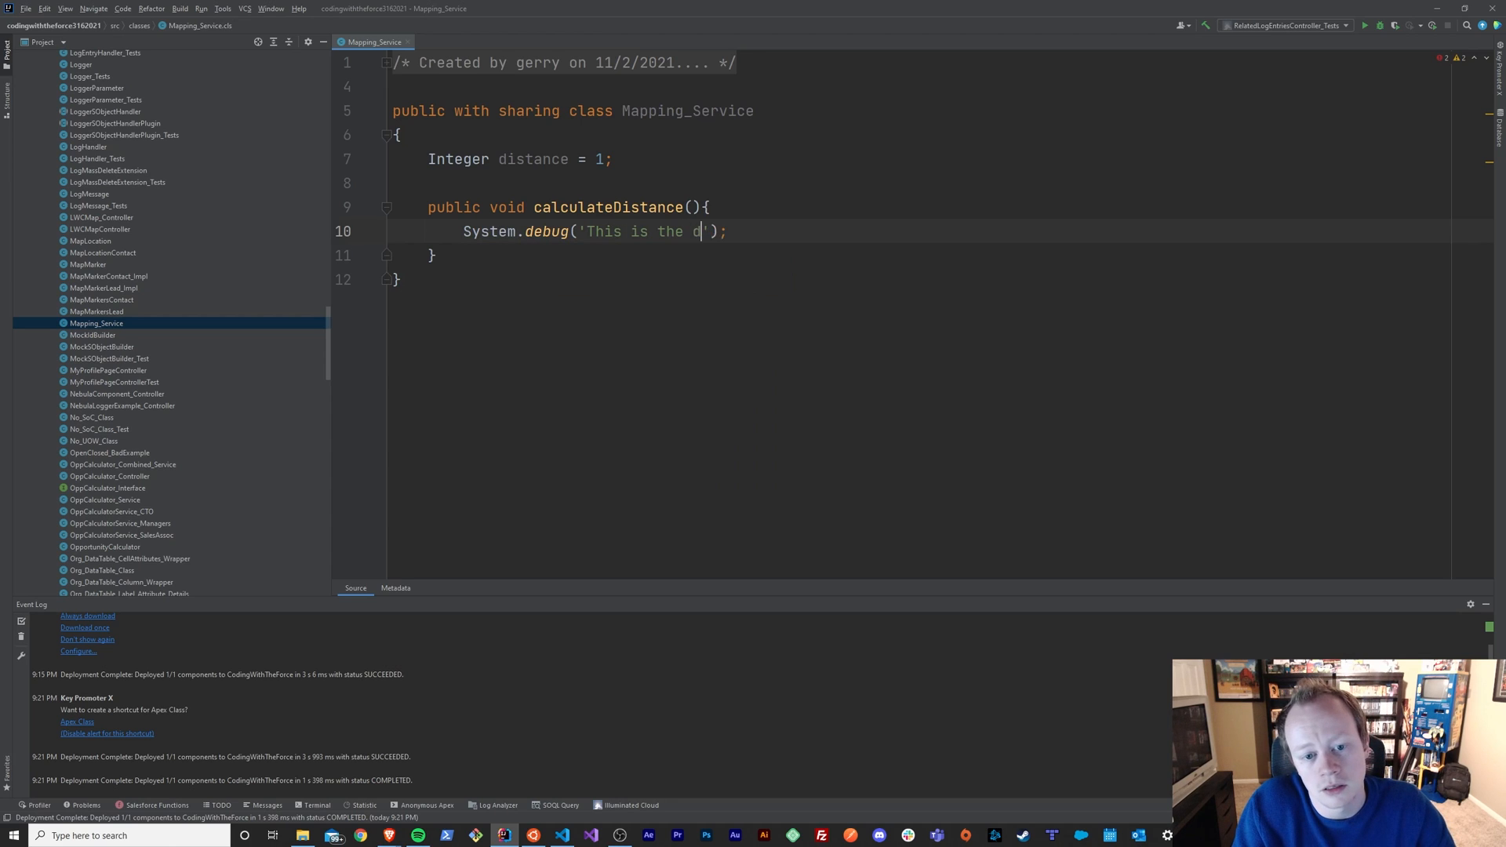
text(istance :::)
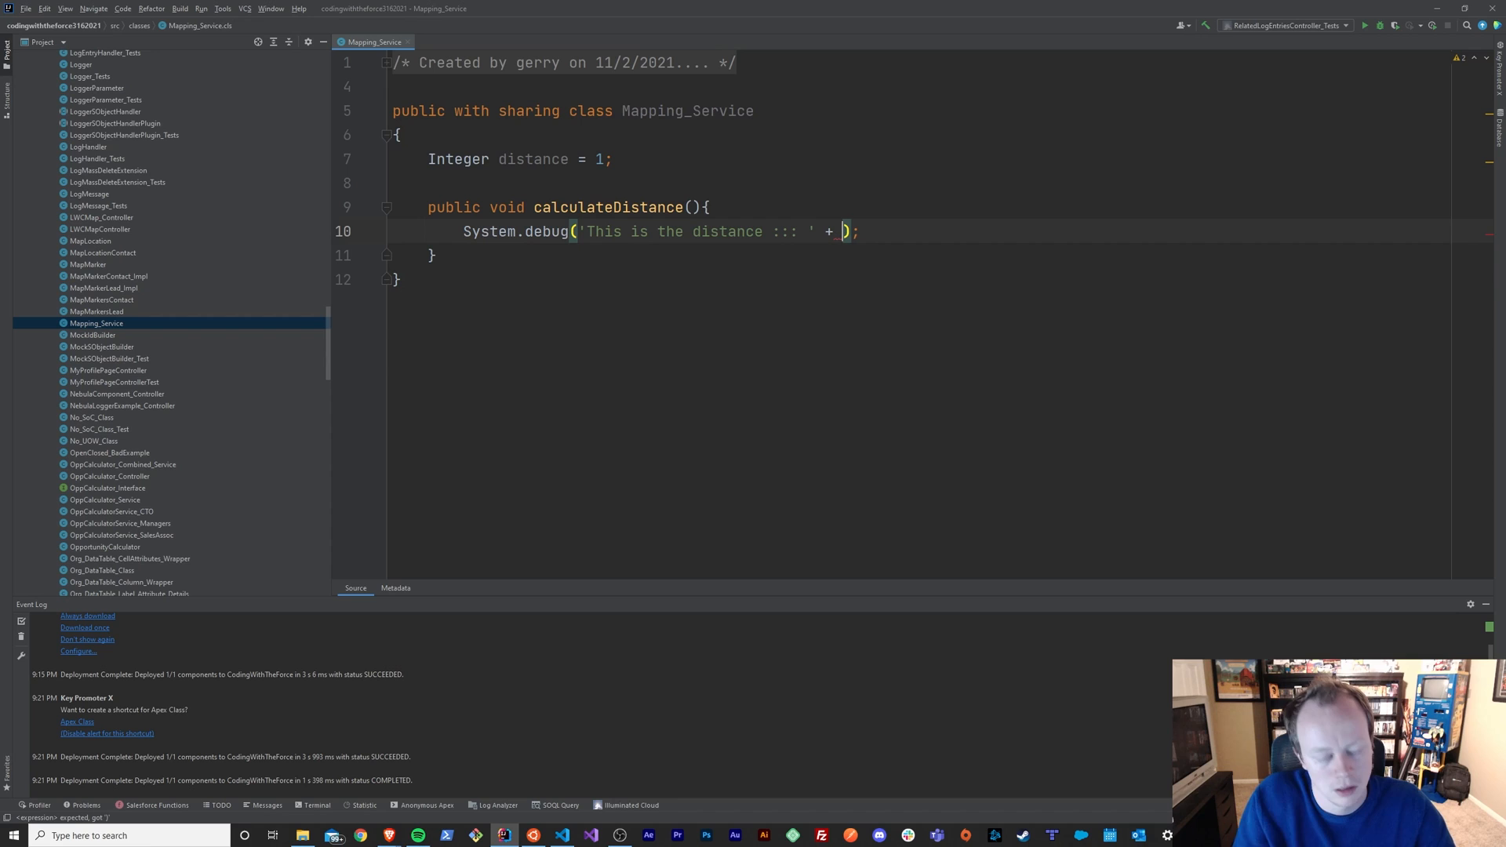
text(distance)
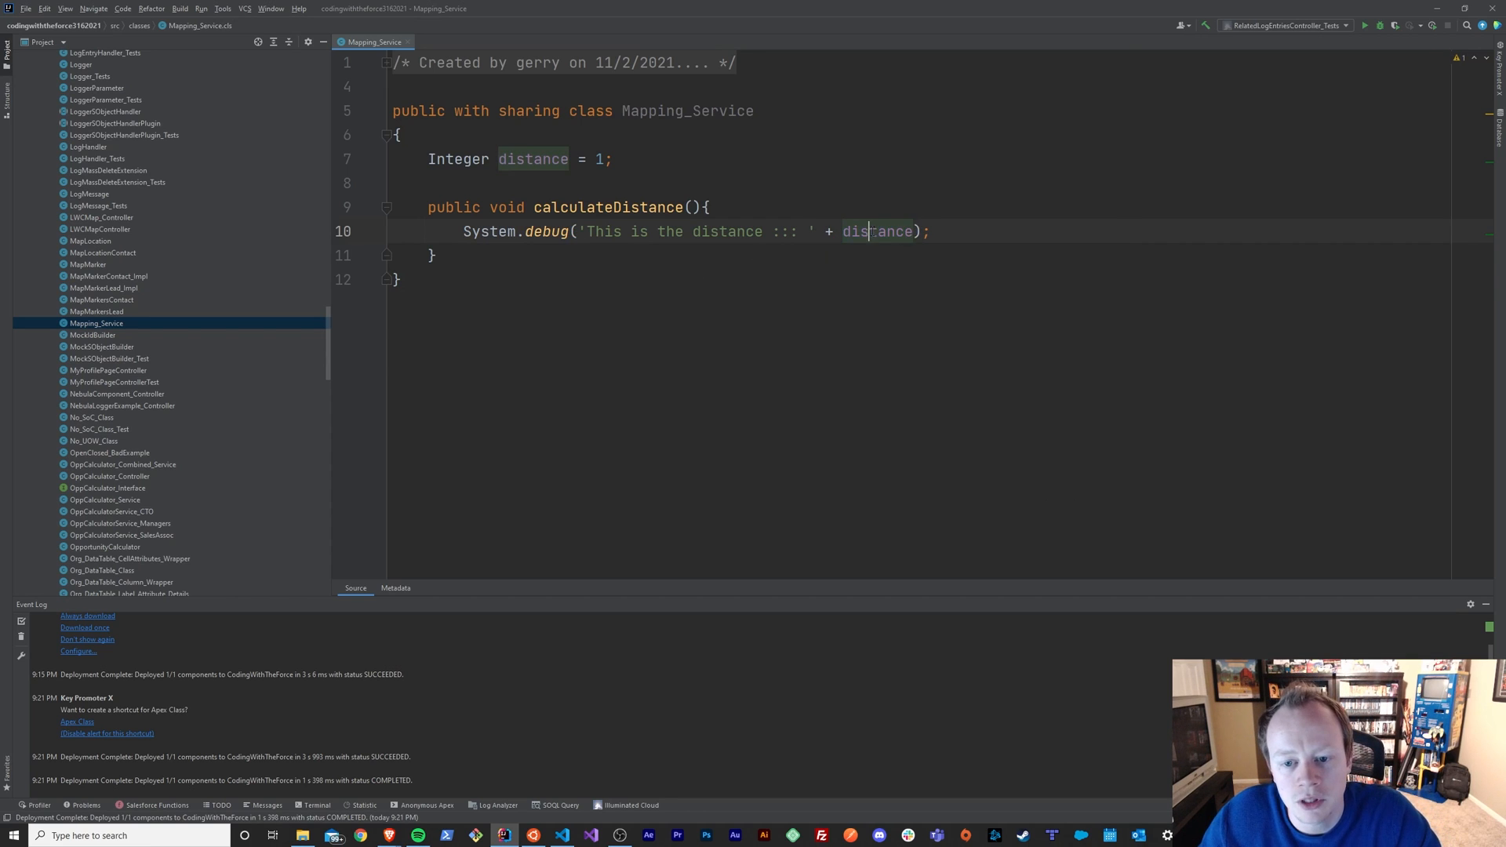
double_click(876, 231)
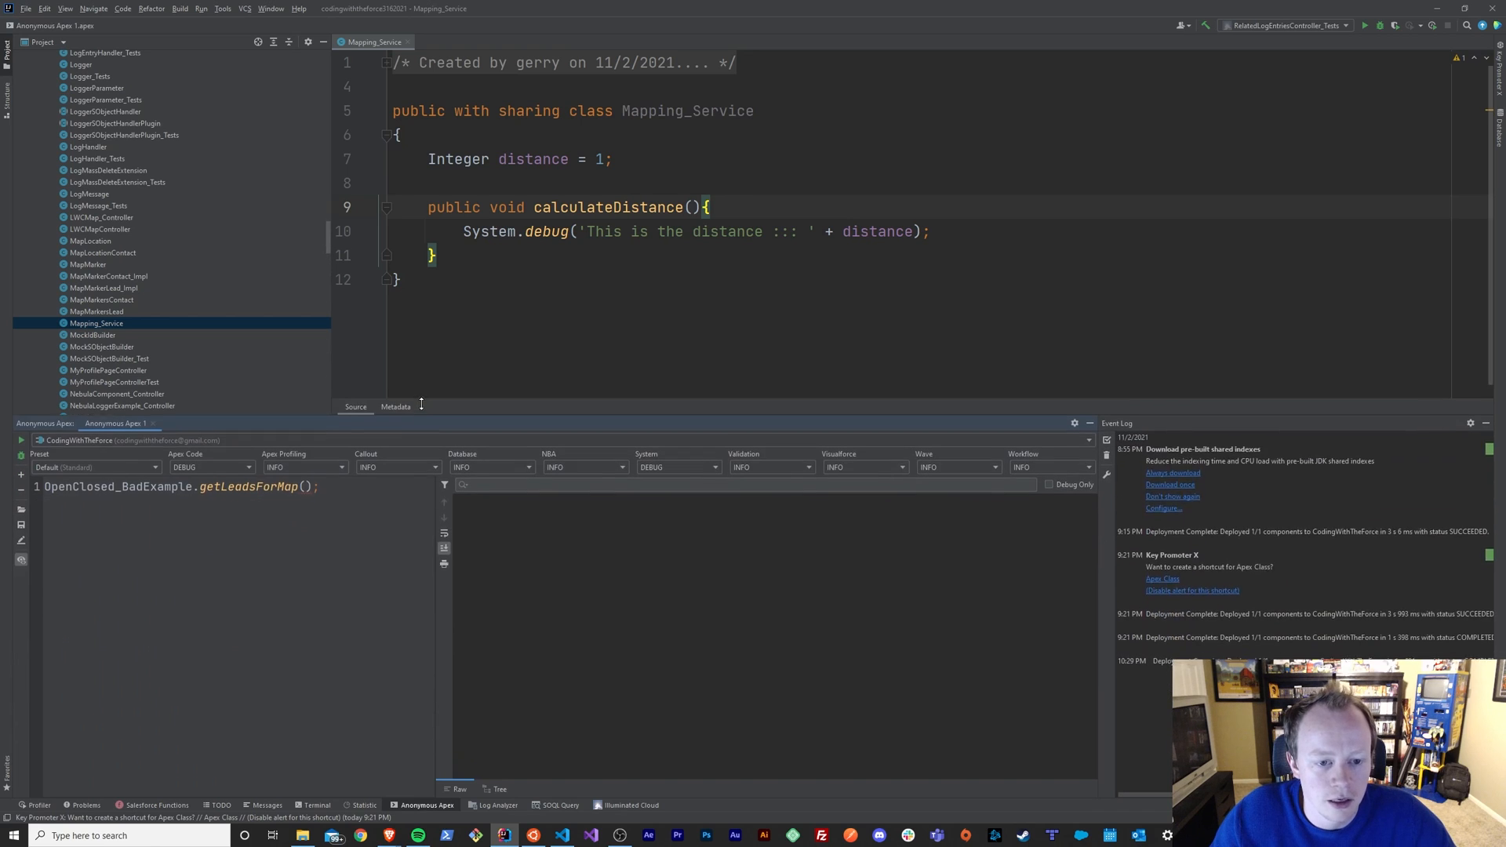
In Anonymous Apex, create mappingService = new Mapping_Service() and call mappingService.calculateDistance()
double_click(686, 110)
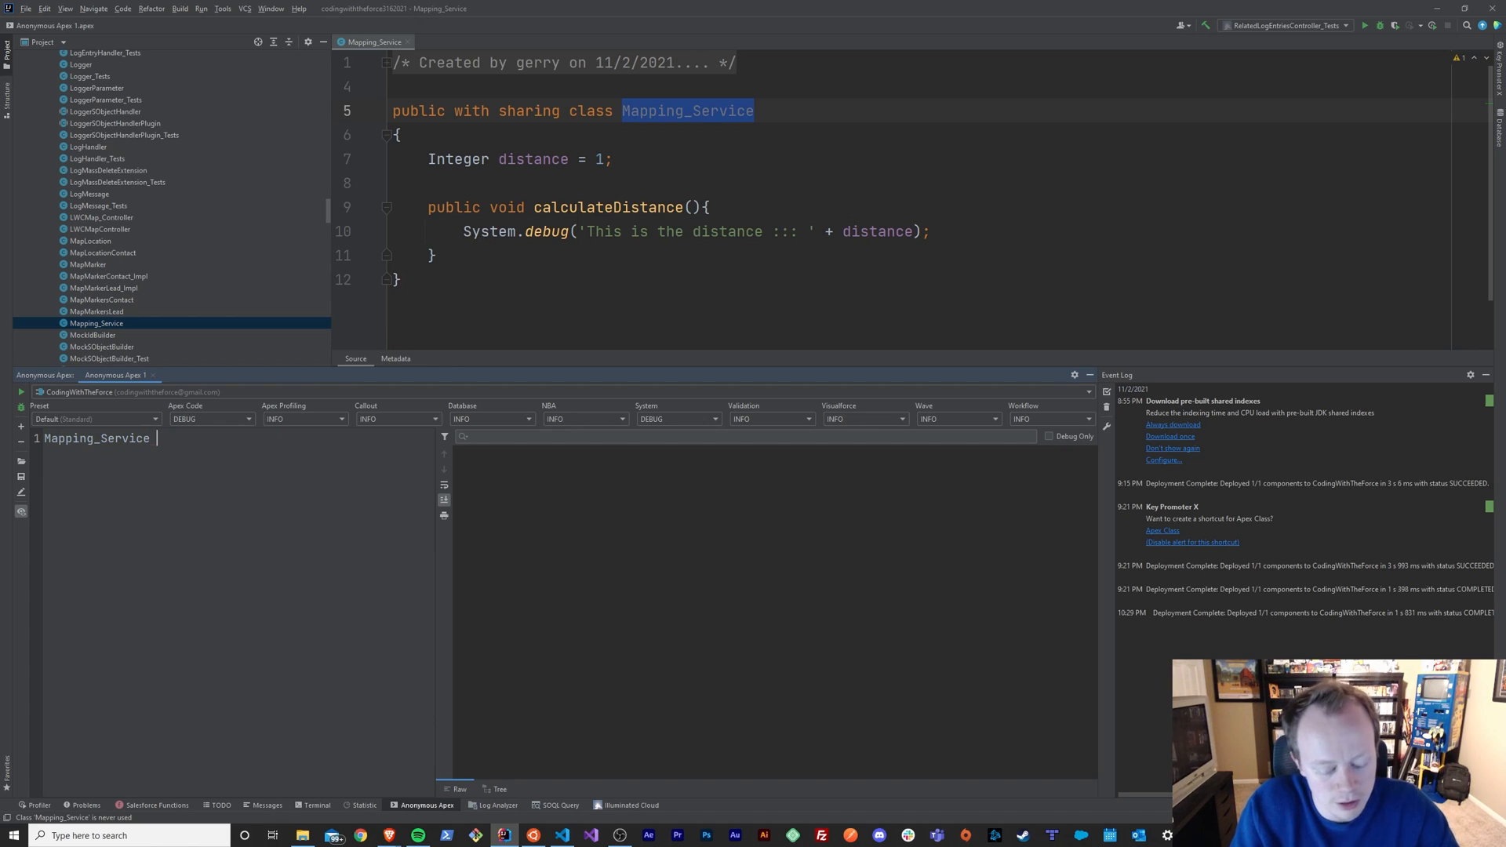
text(mappingService)
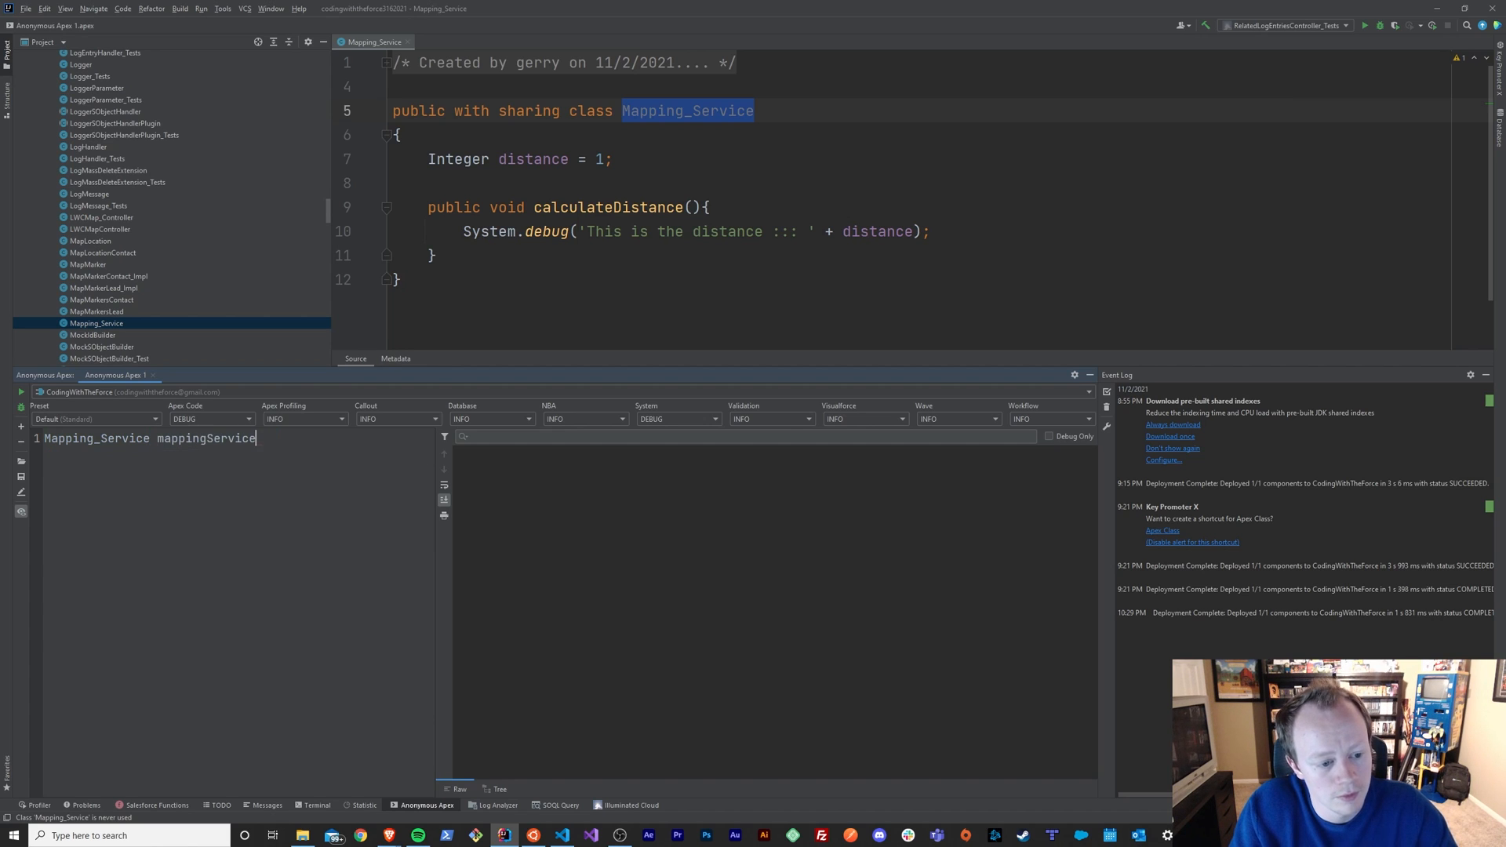
text(= new)
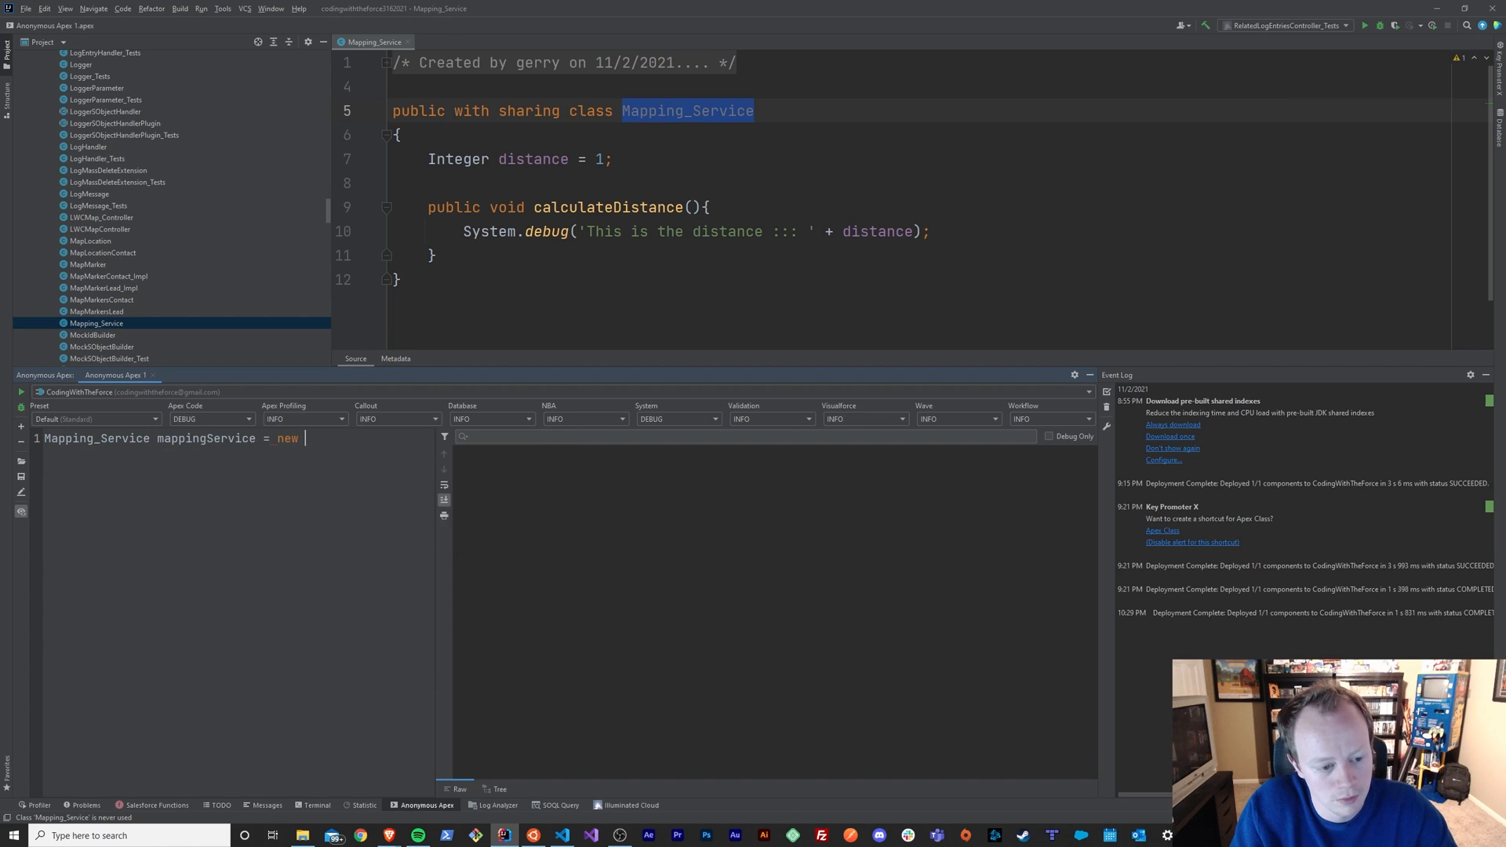
text(Mapping_Service())
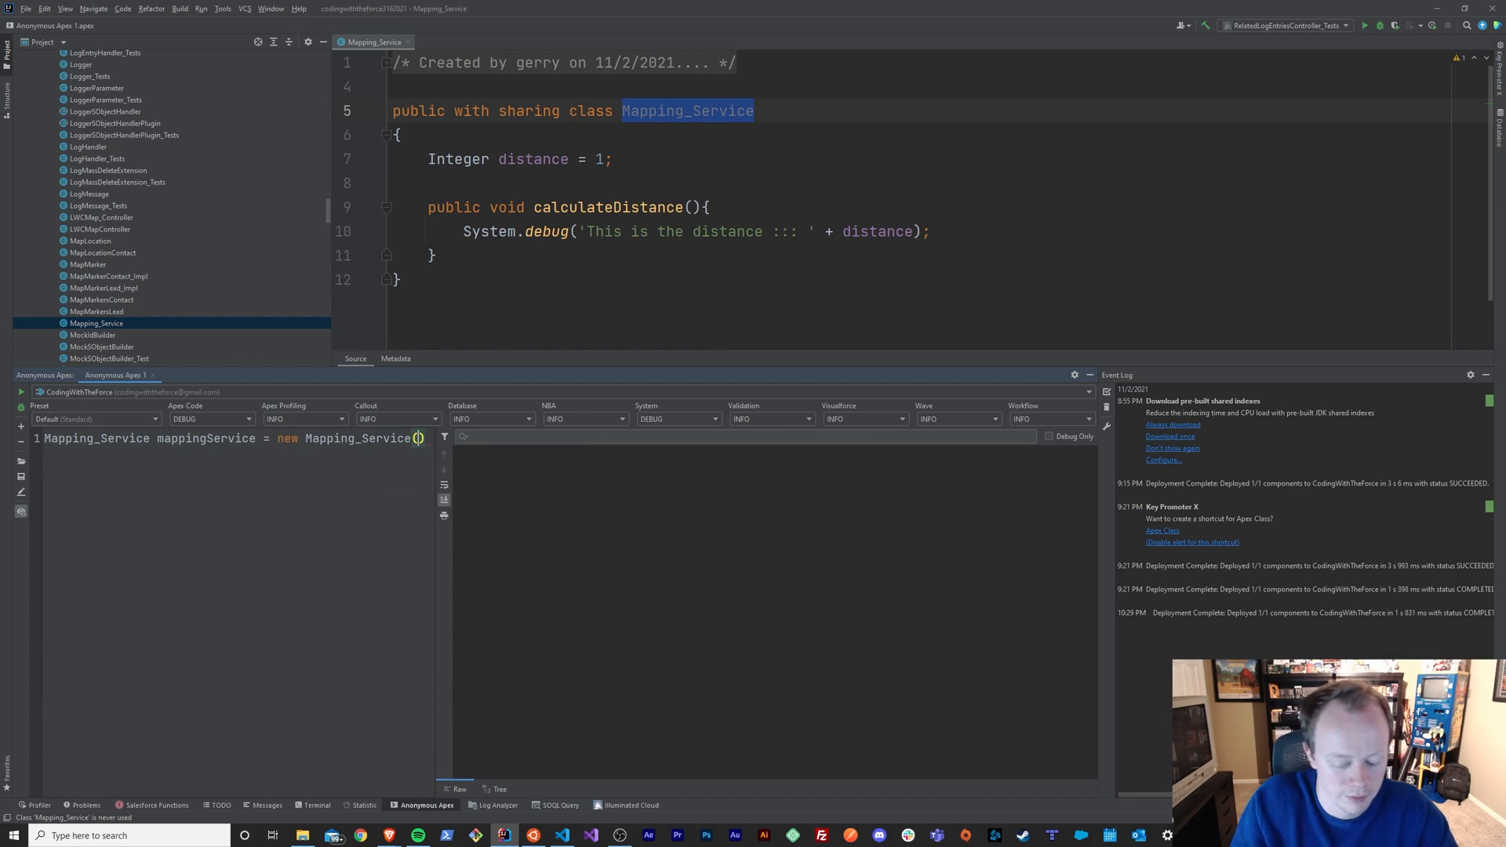
text(mappingService.)
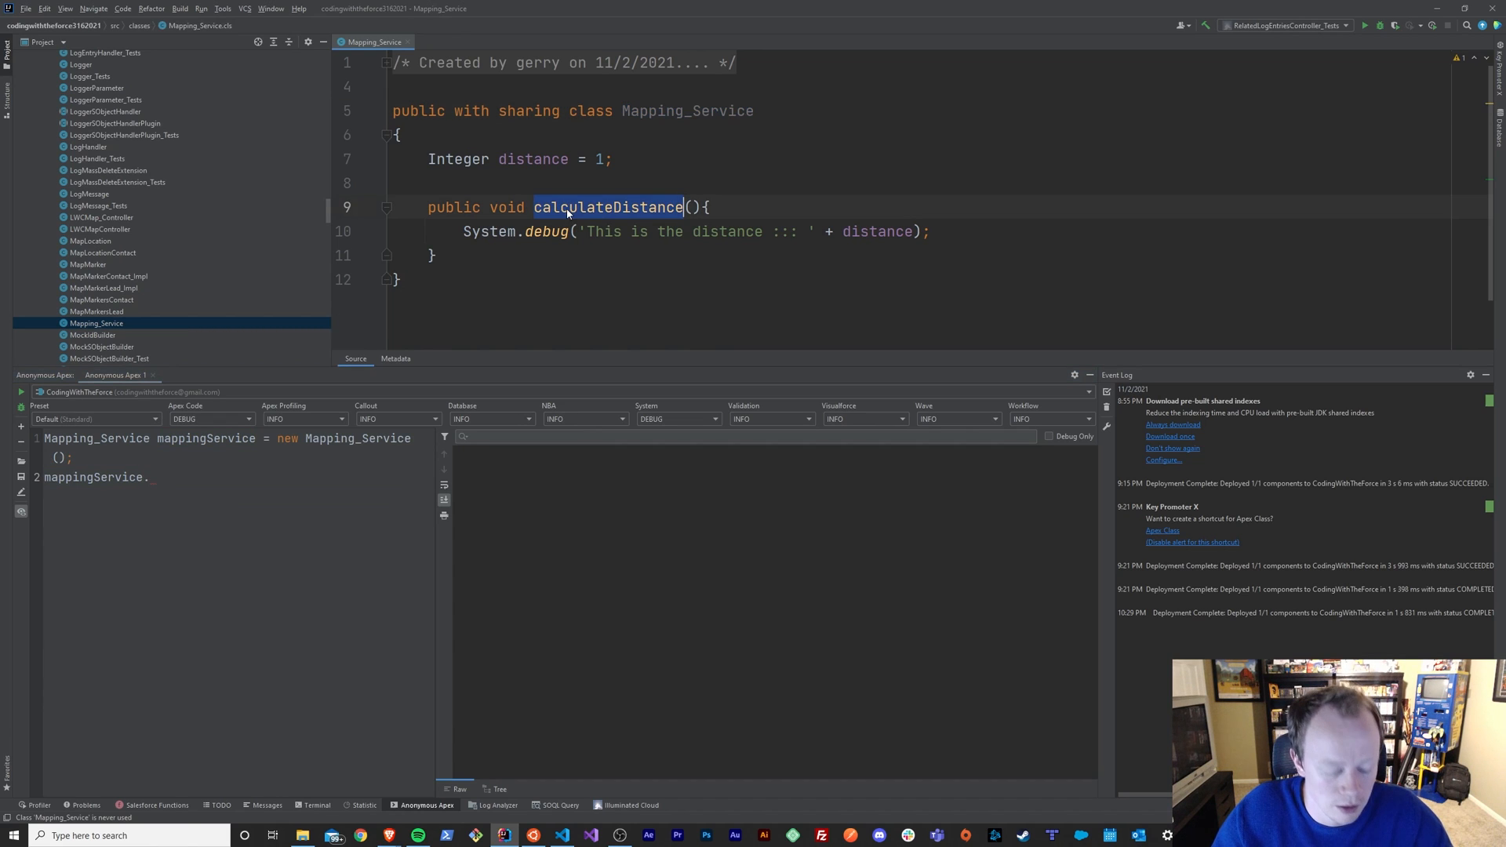
text(calculateDistance)
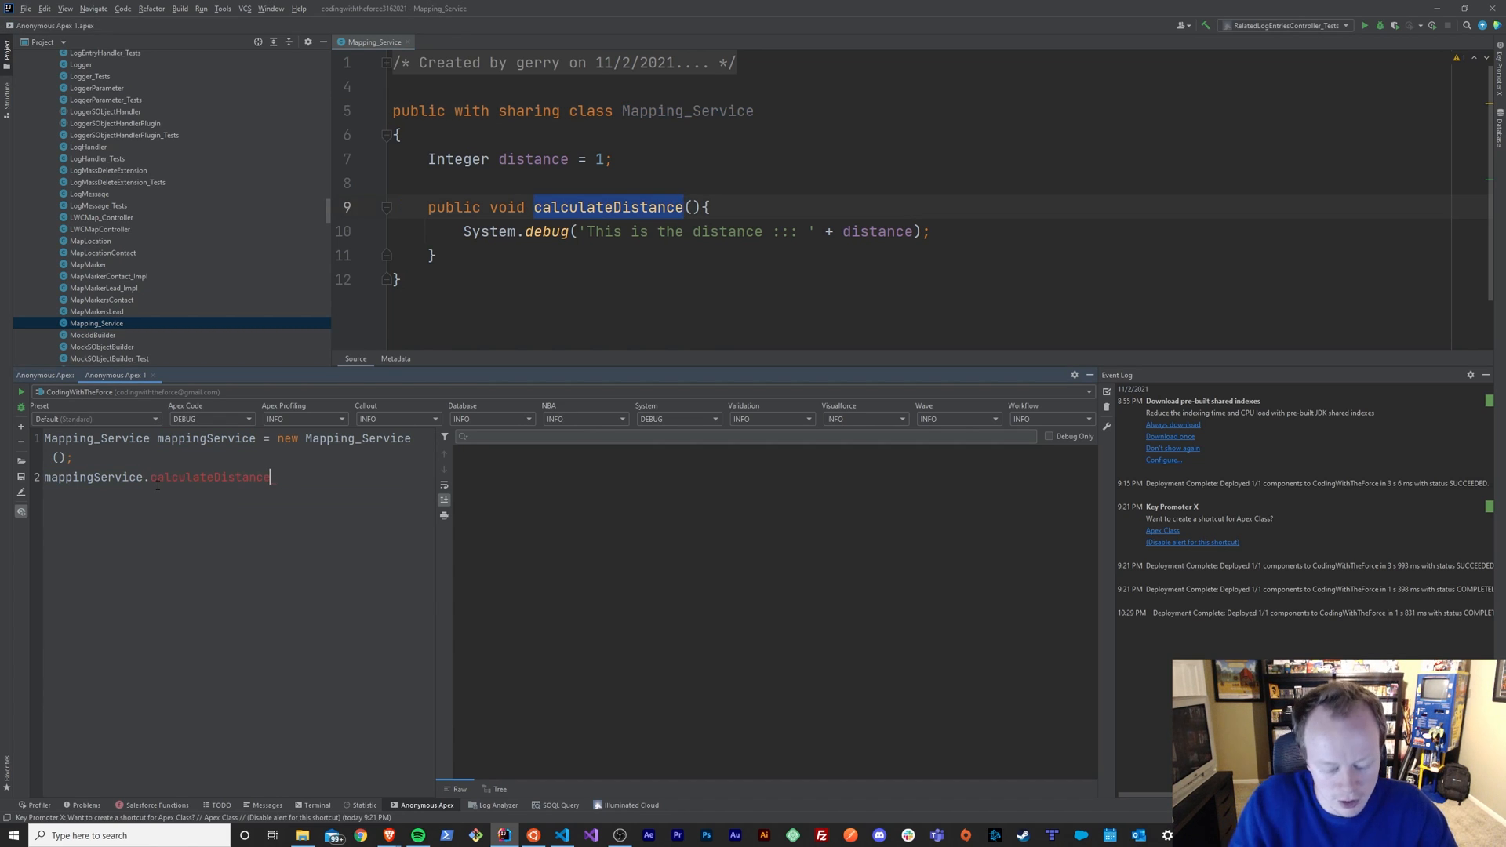
text(();)
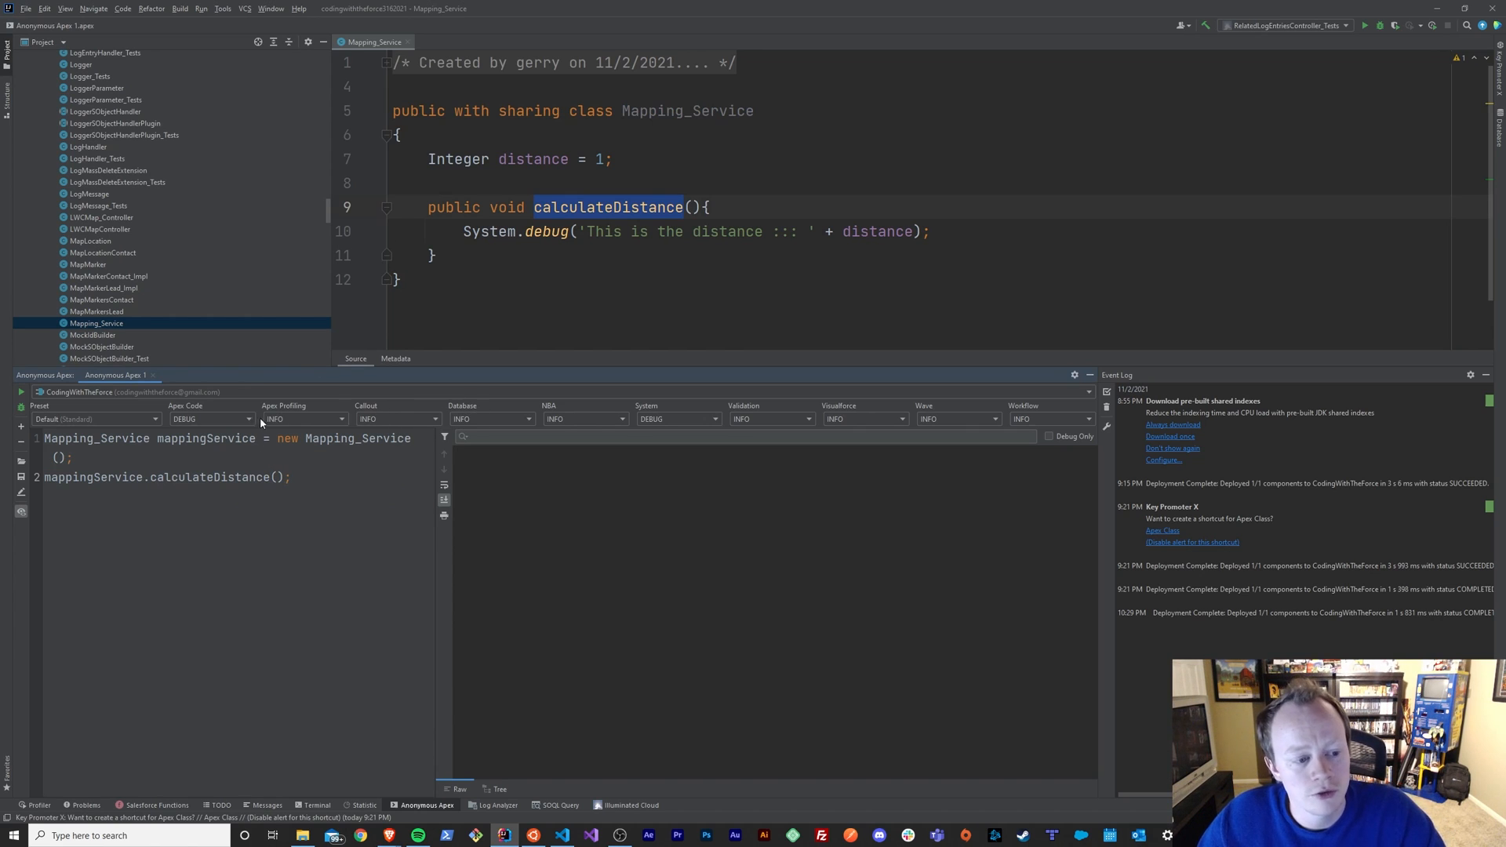
mouse_move(267, 338)
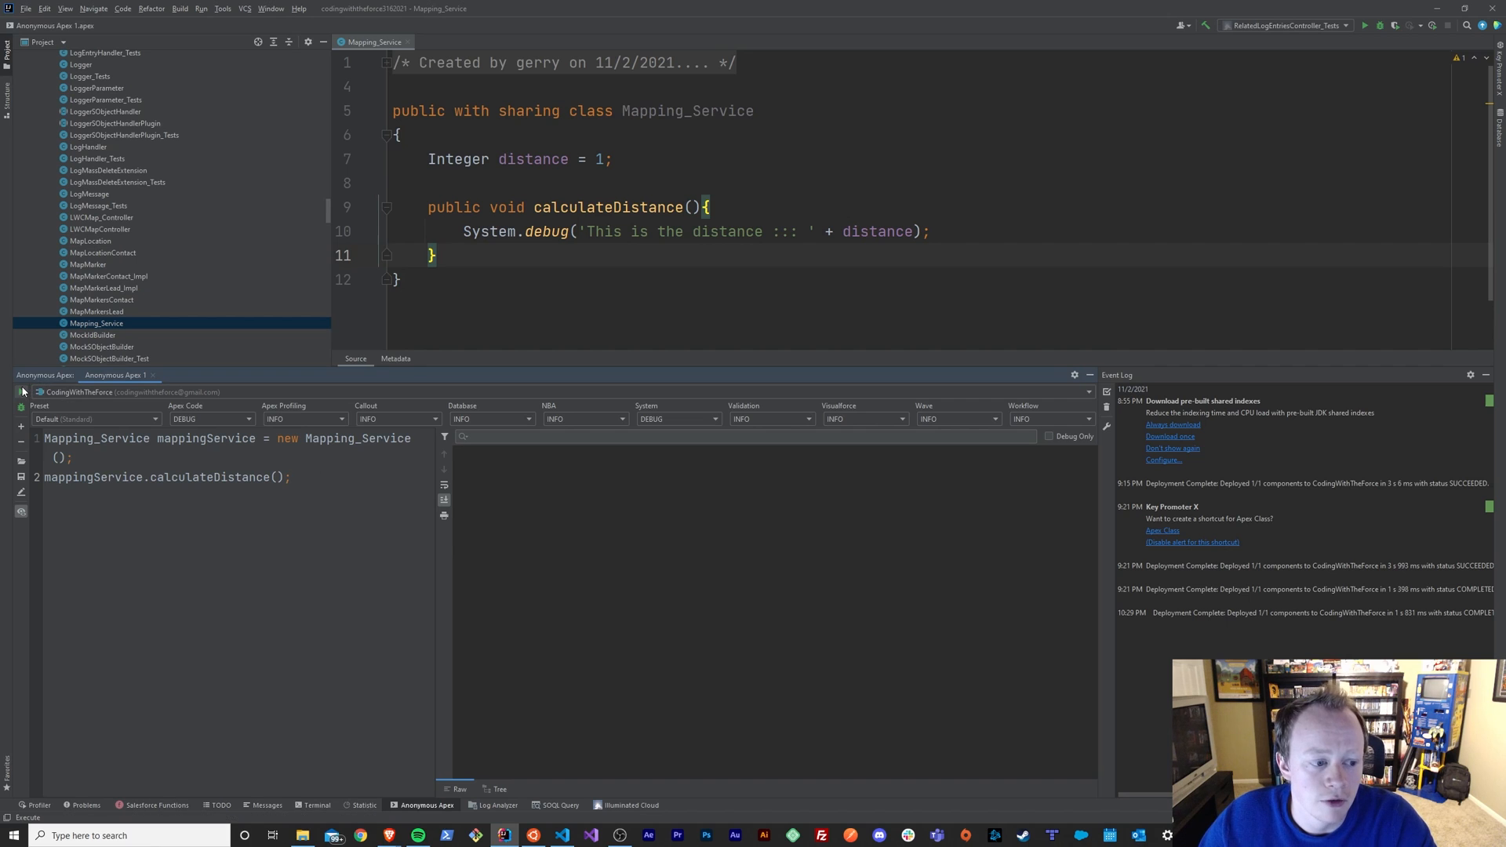
Execute the anonymous script and check the log line 'This is the distance ::: 1'
click(20, 392)
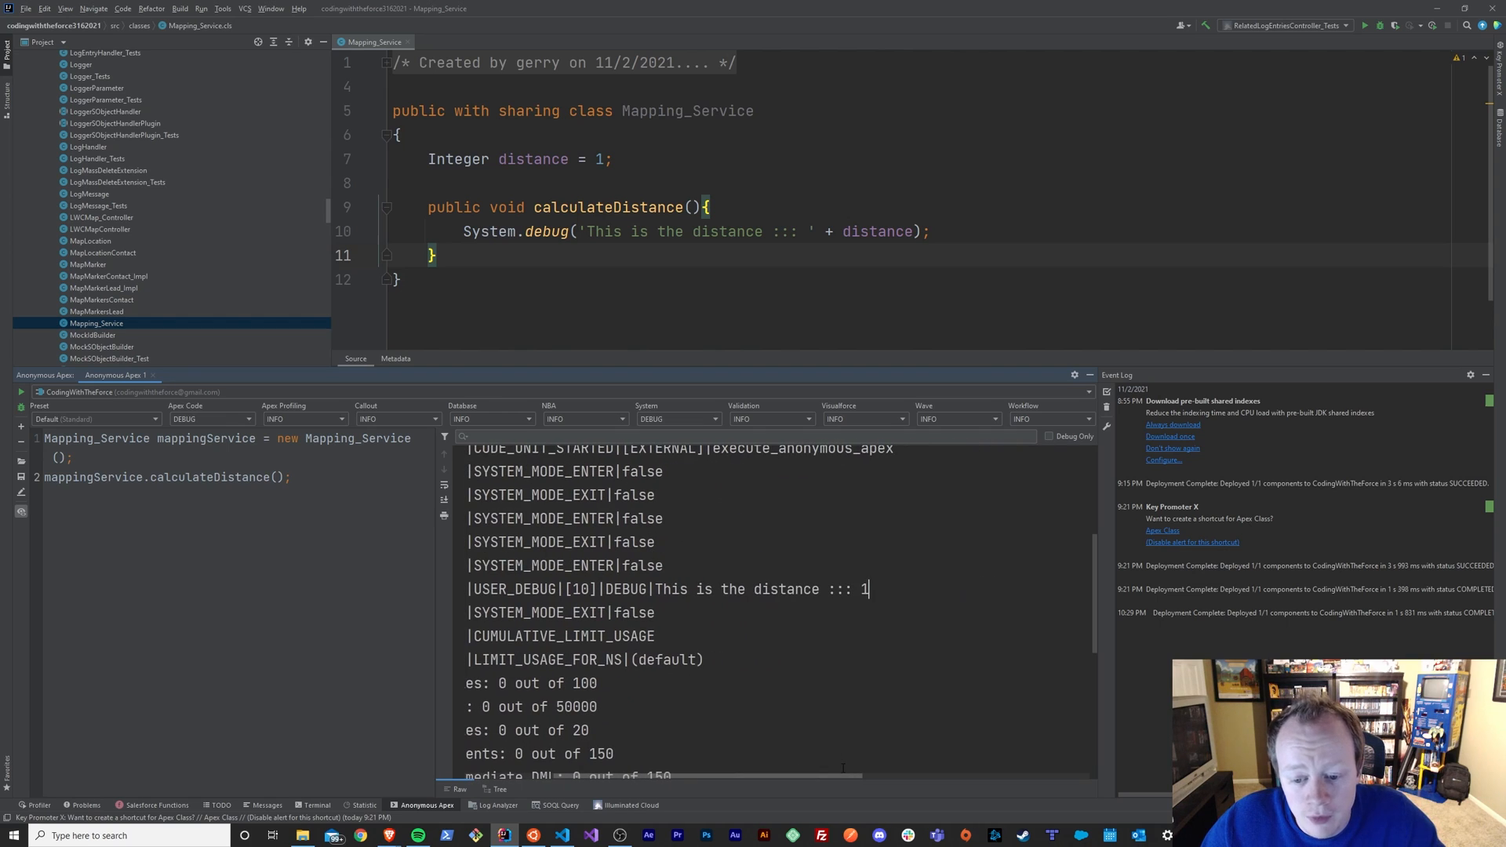
drag(663, 590, 868, 589)
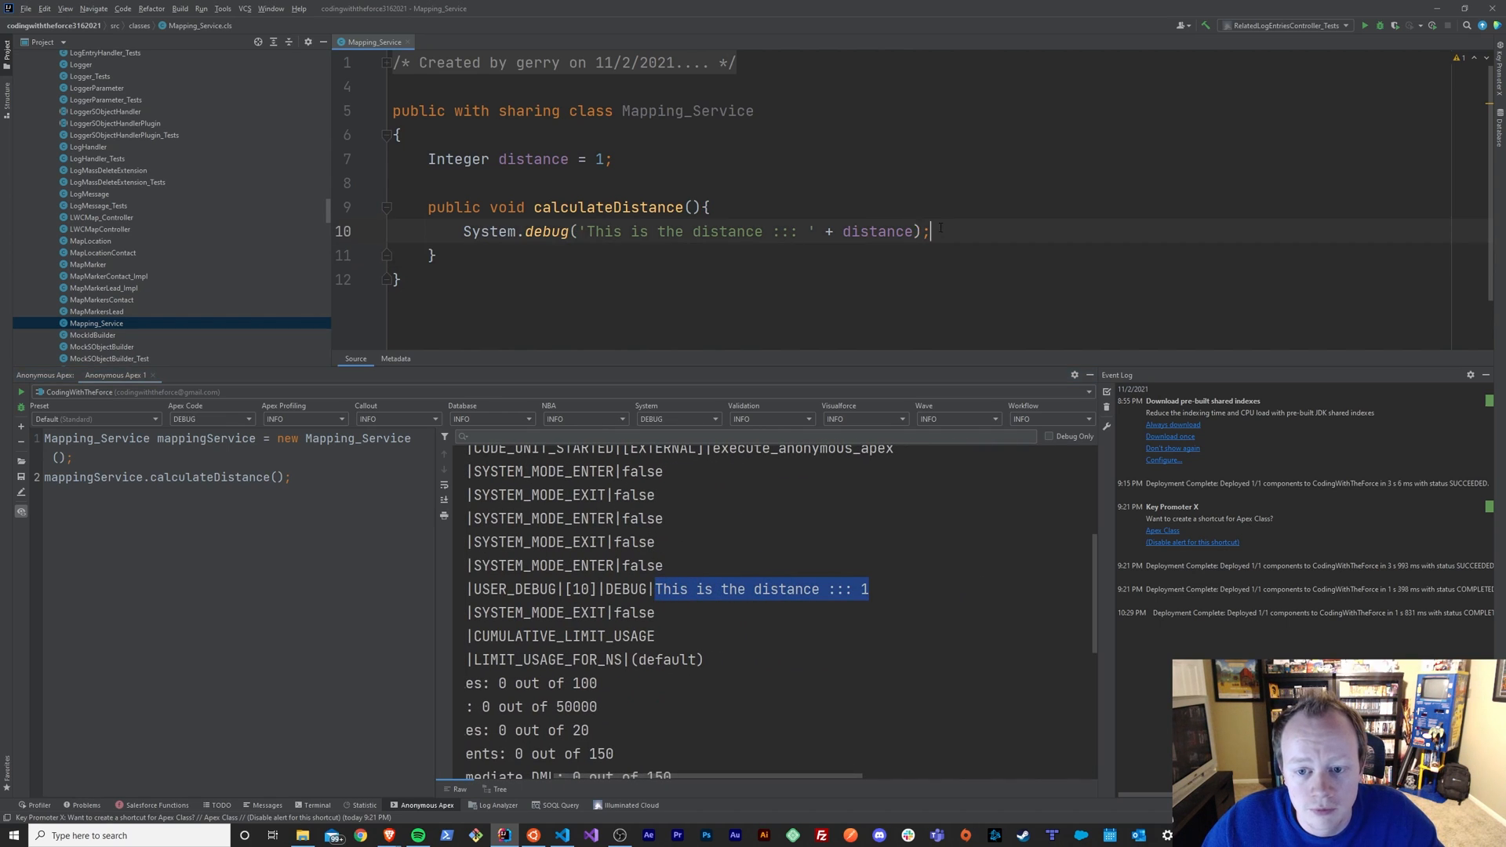
click(531, 159)
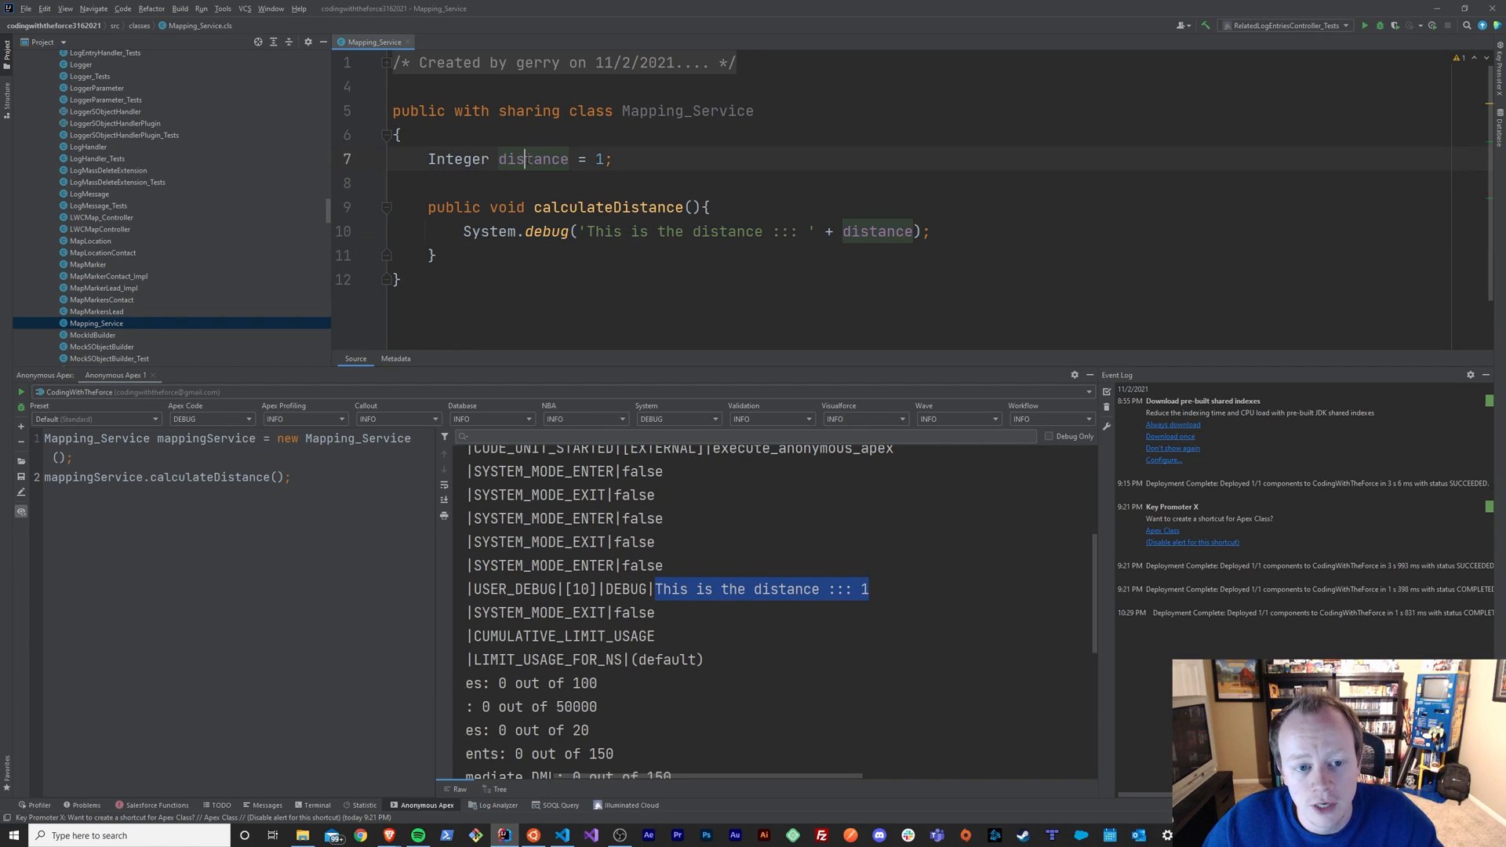
double_click(531, 159)
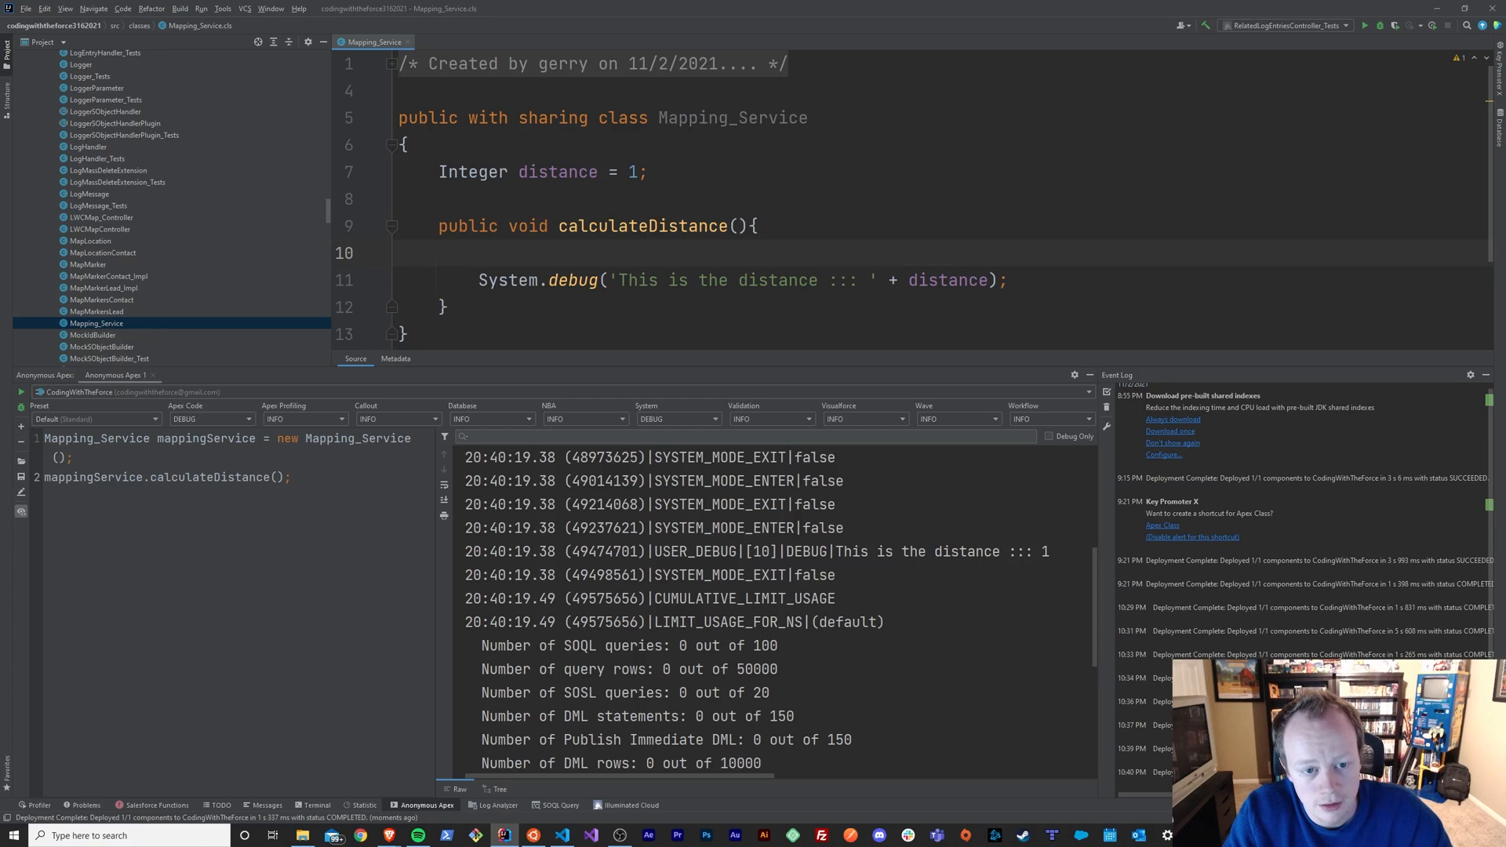
Add 'distance = distance+2;' before the System.debug line in calculateDistance
text(distance =)
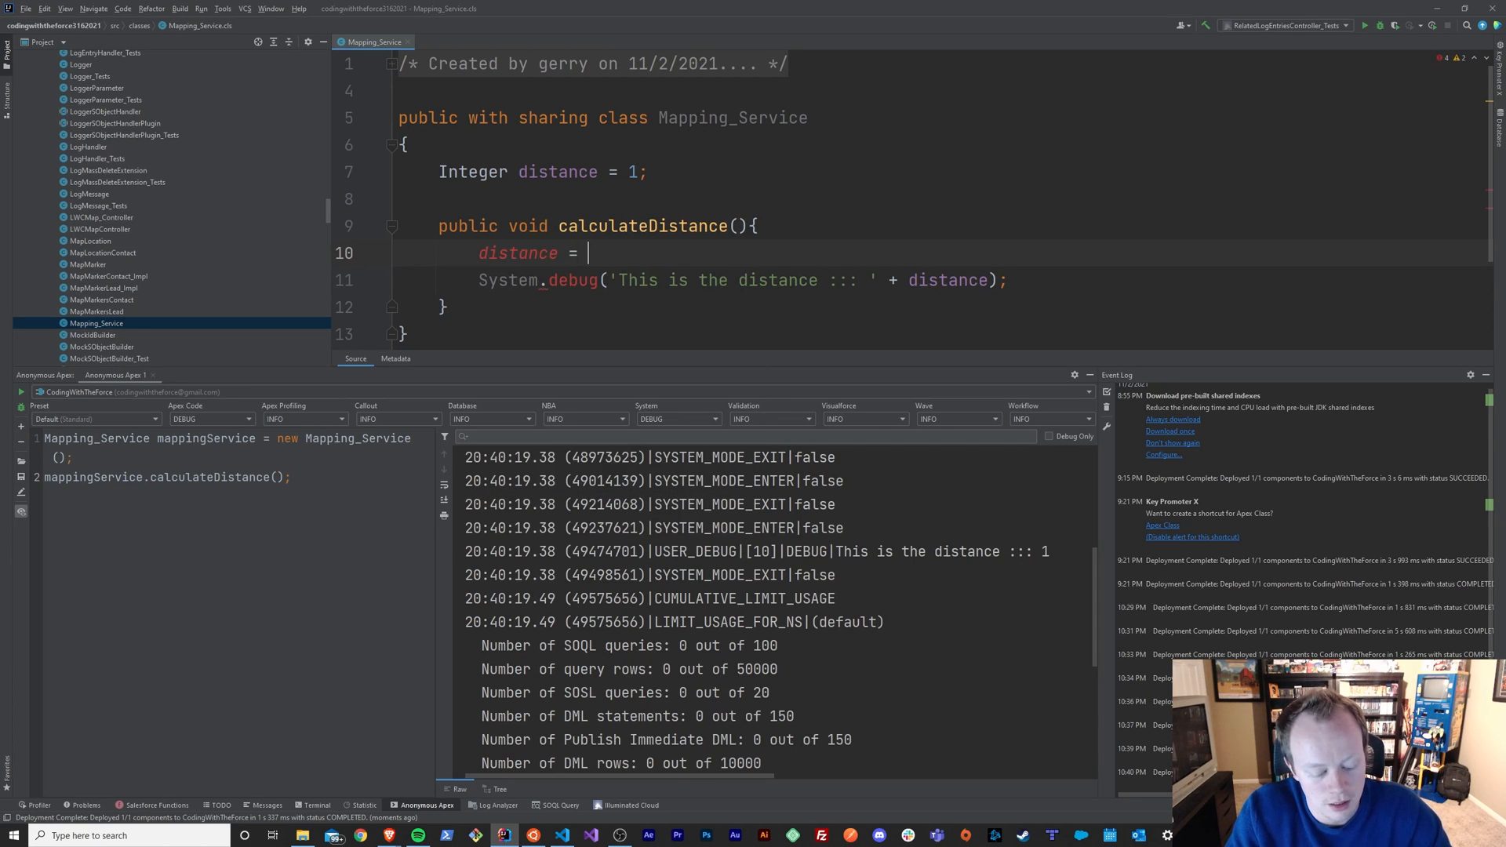
text(2;)
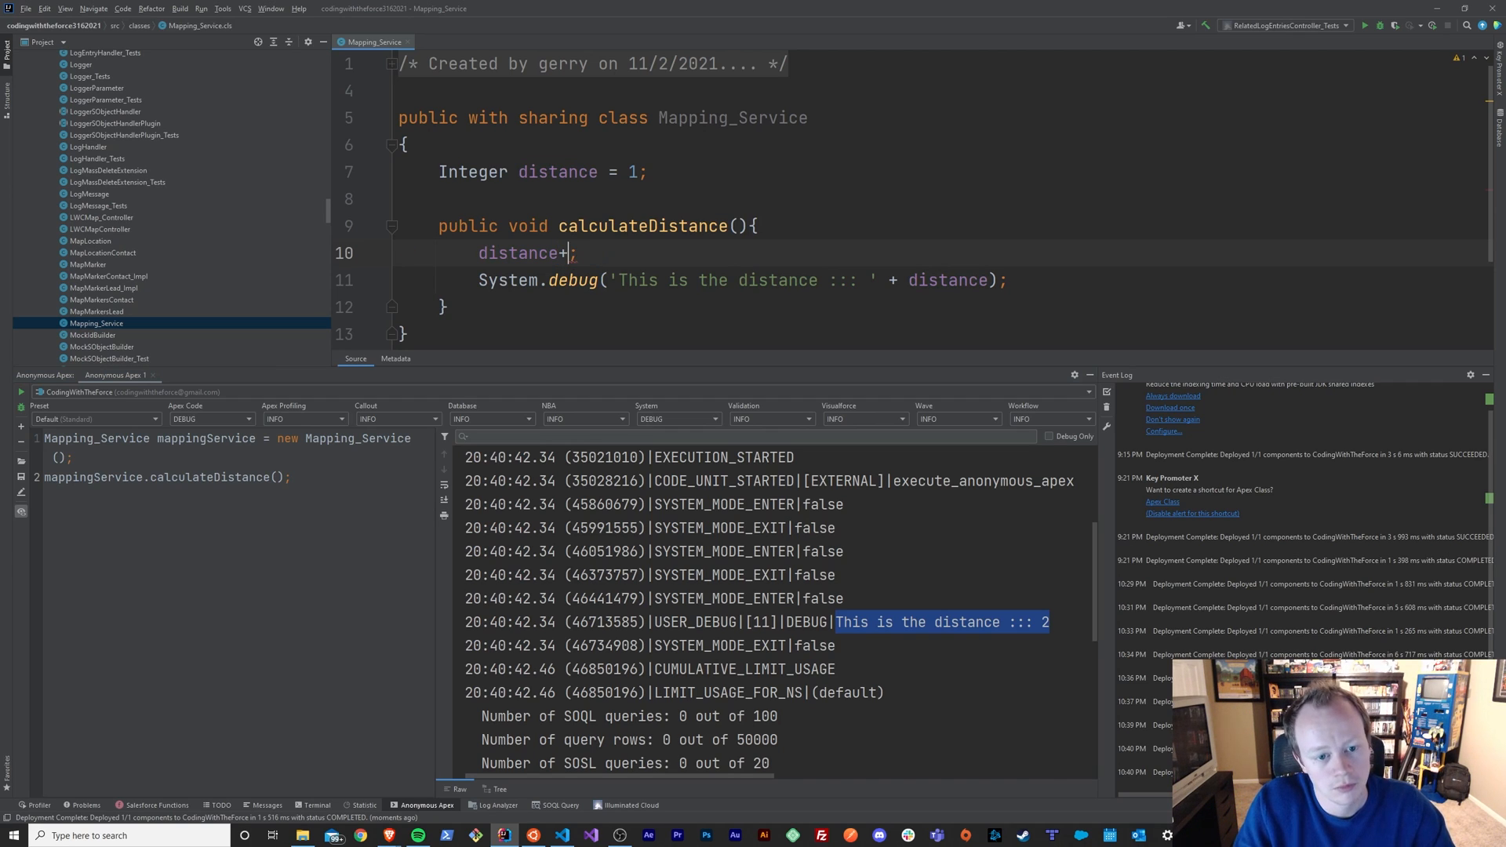
text(2)
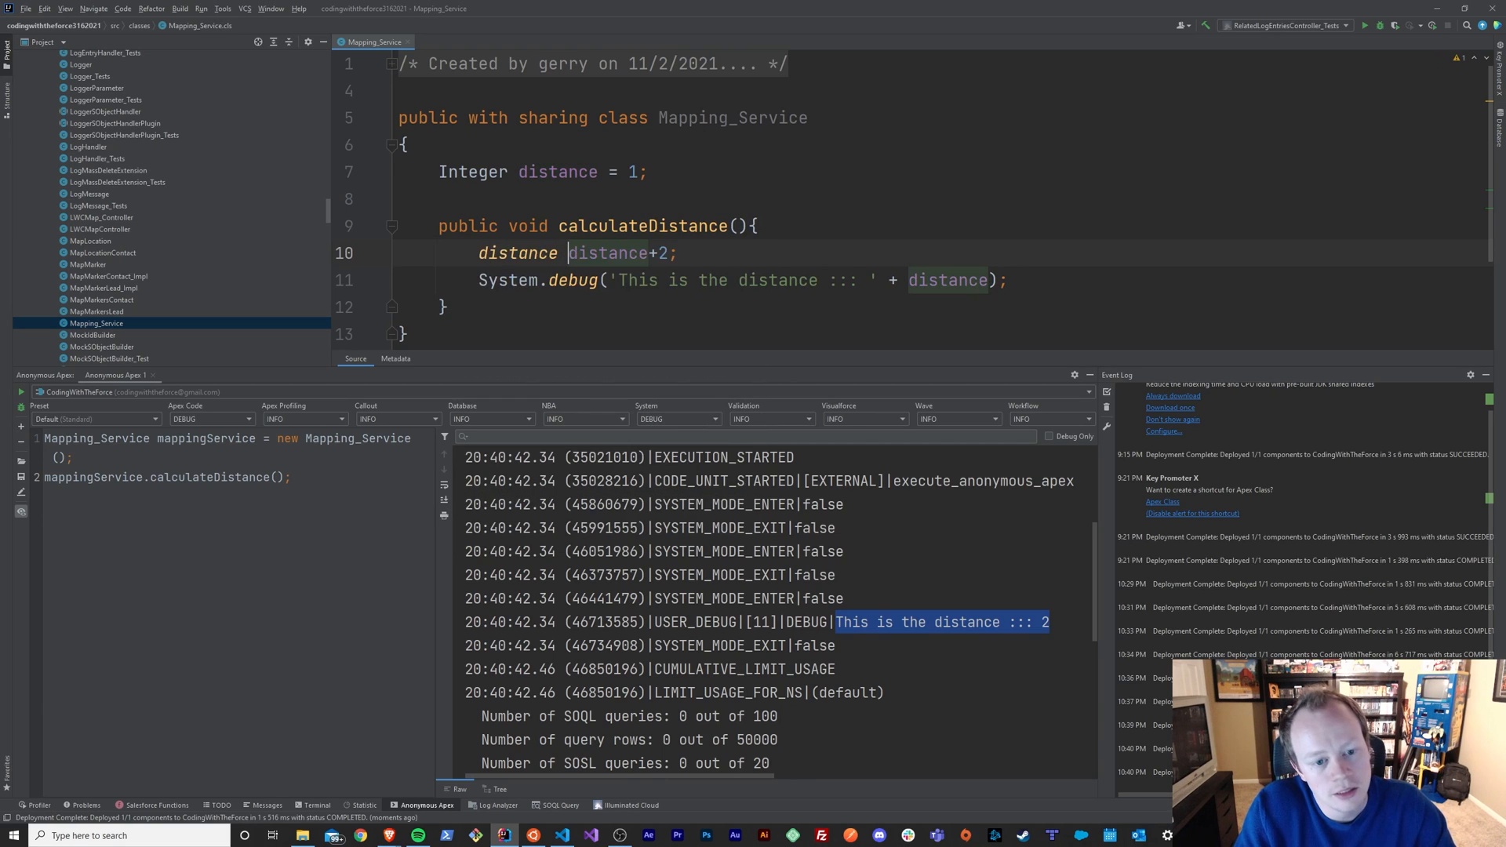
text(=)
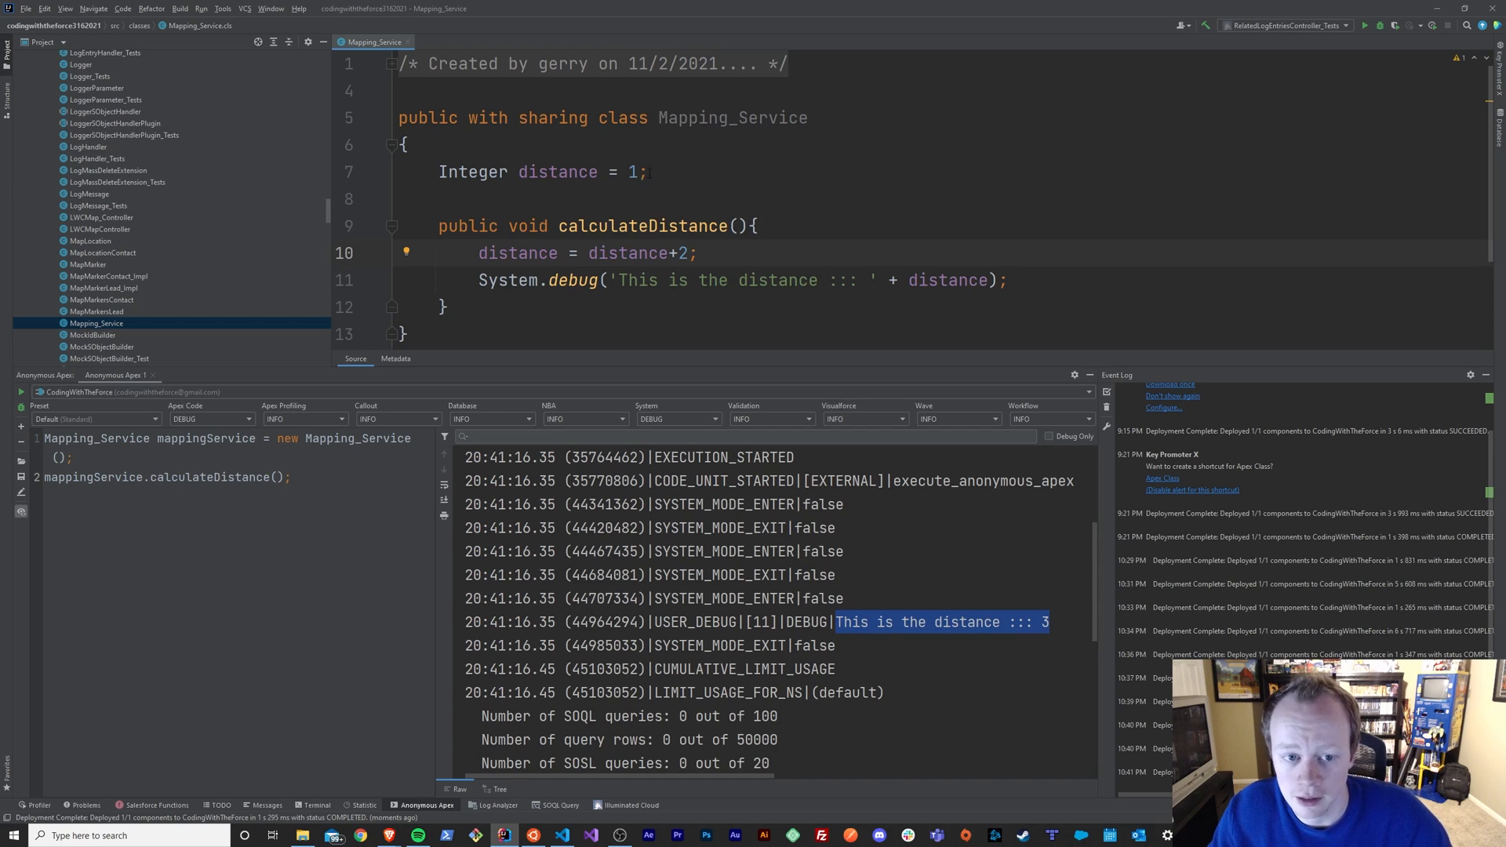
double_click(557, 171)
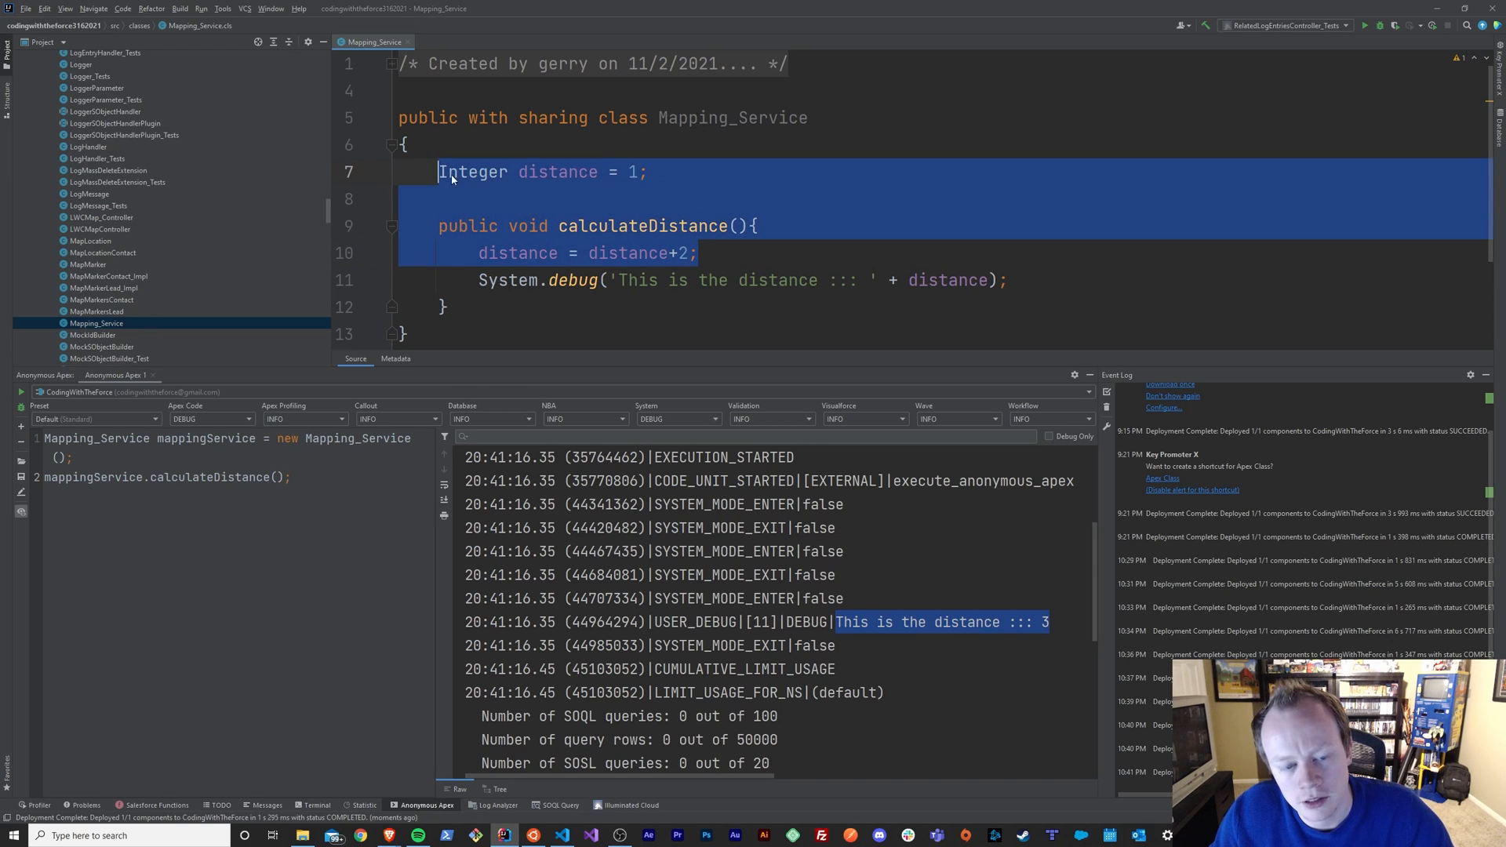
click(663, 199)
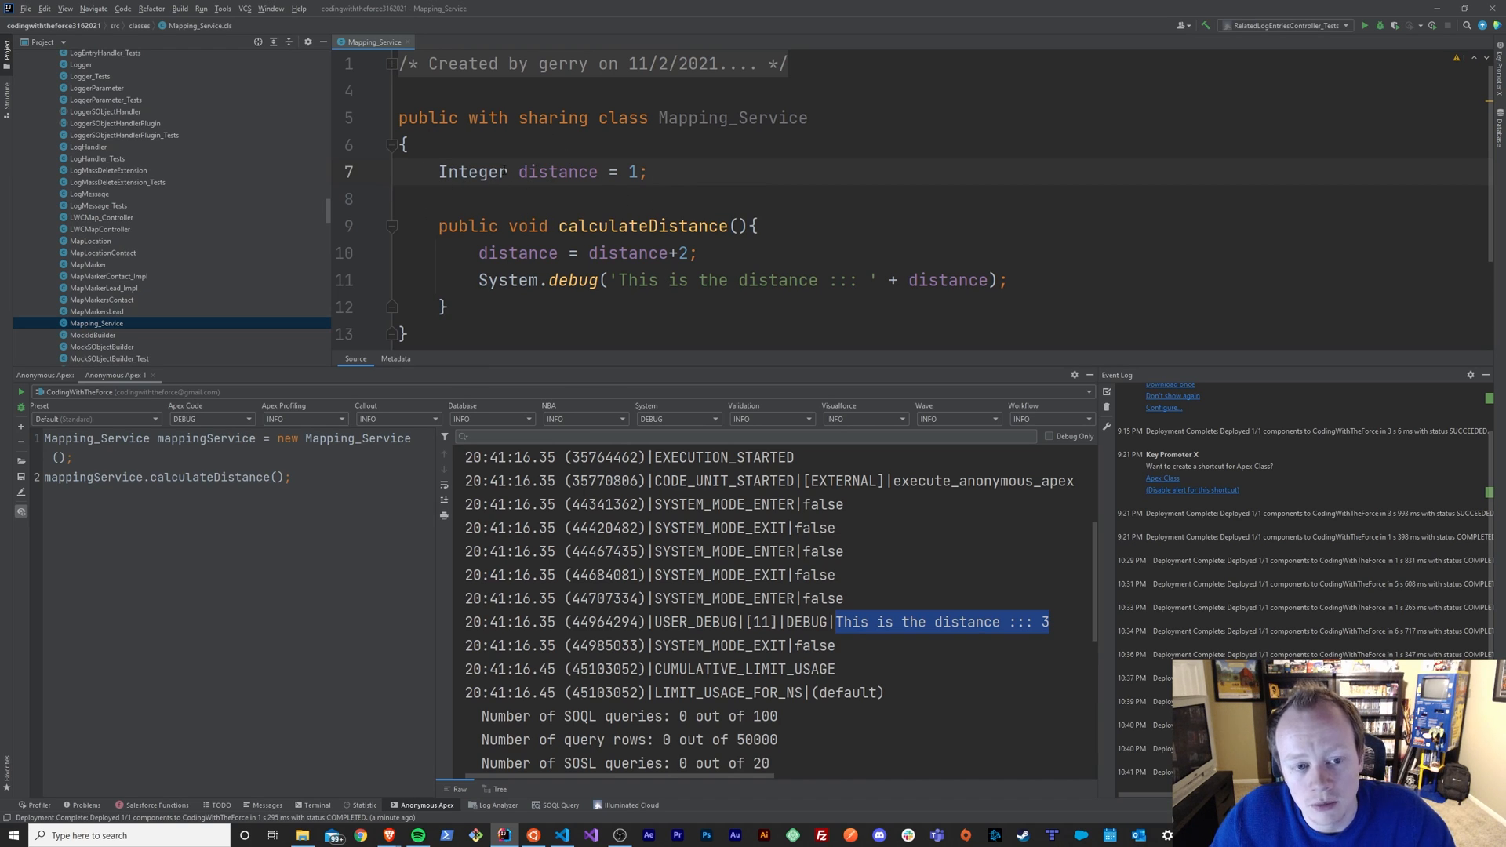
double_click(472, 172)
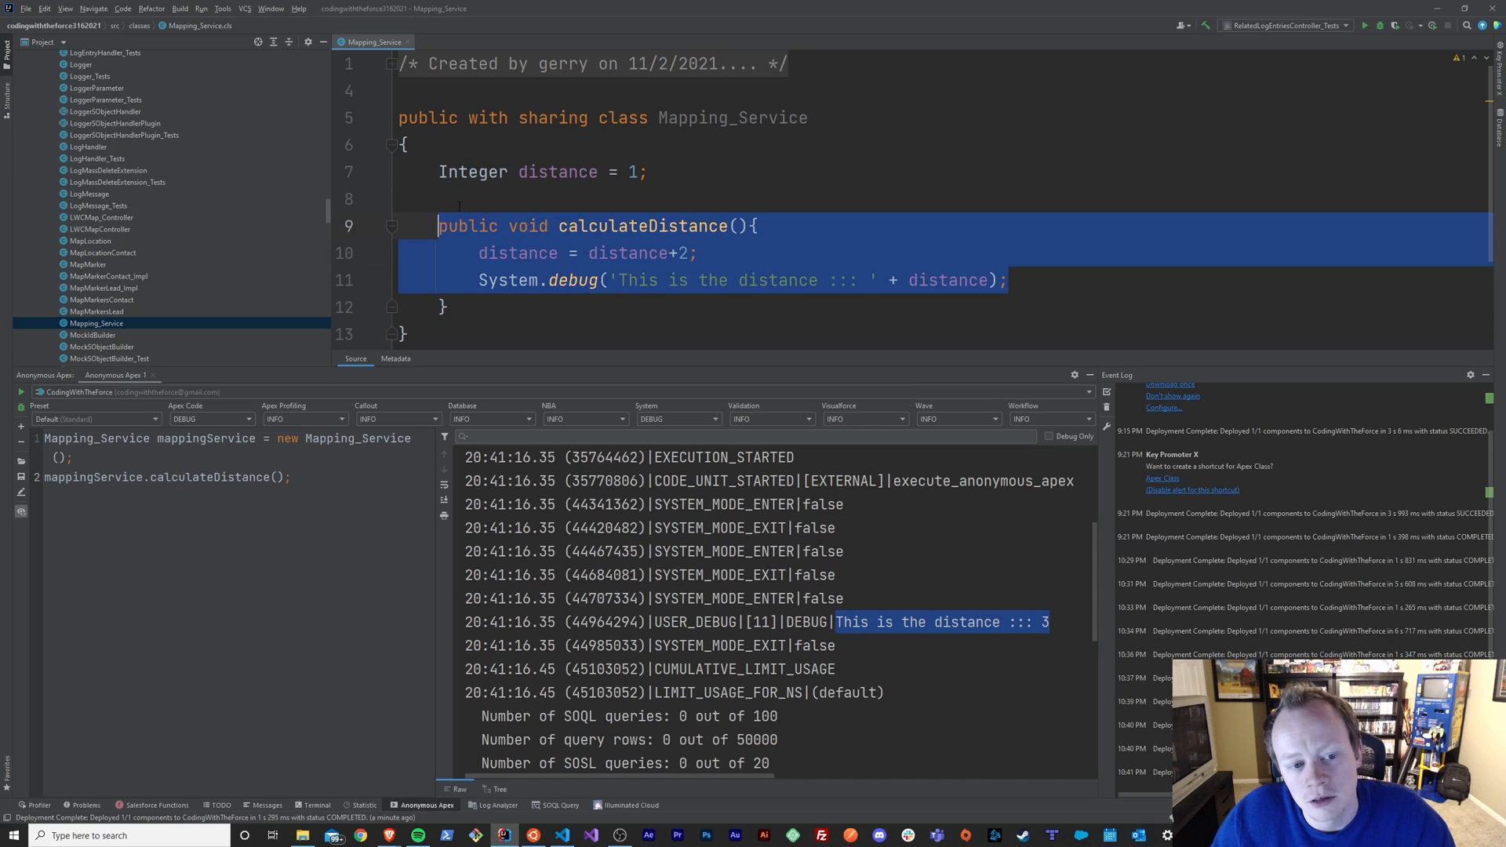
click(461, 199)
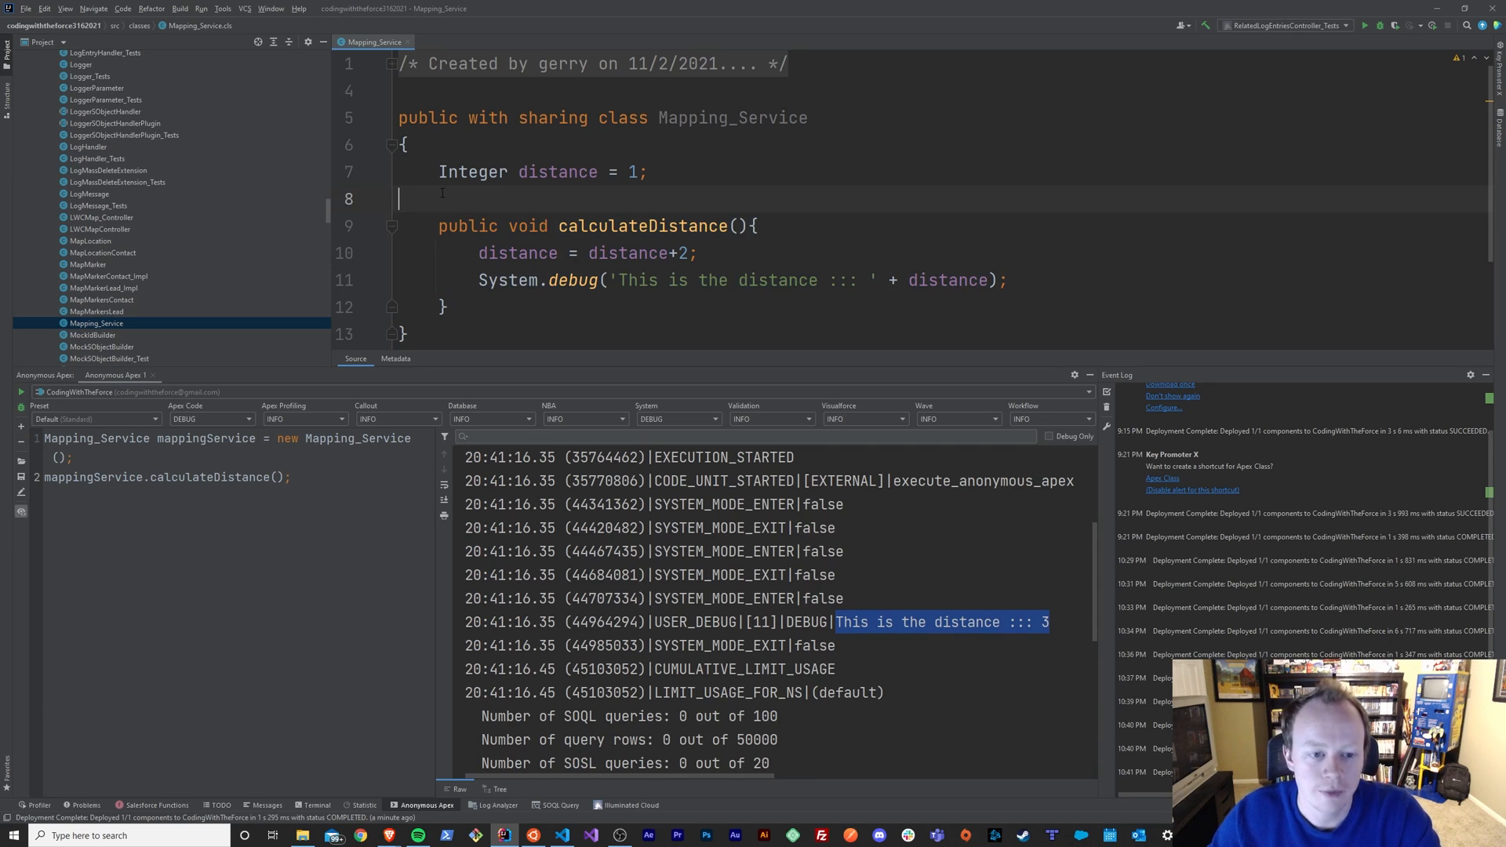
double_click(471, 171)
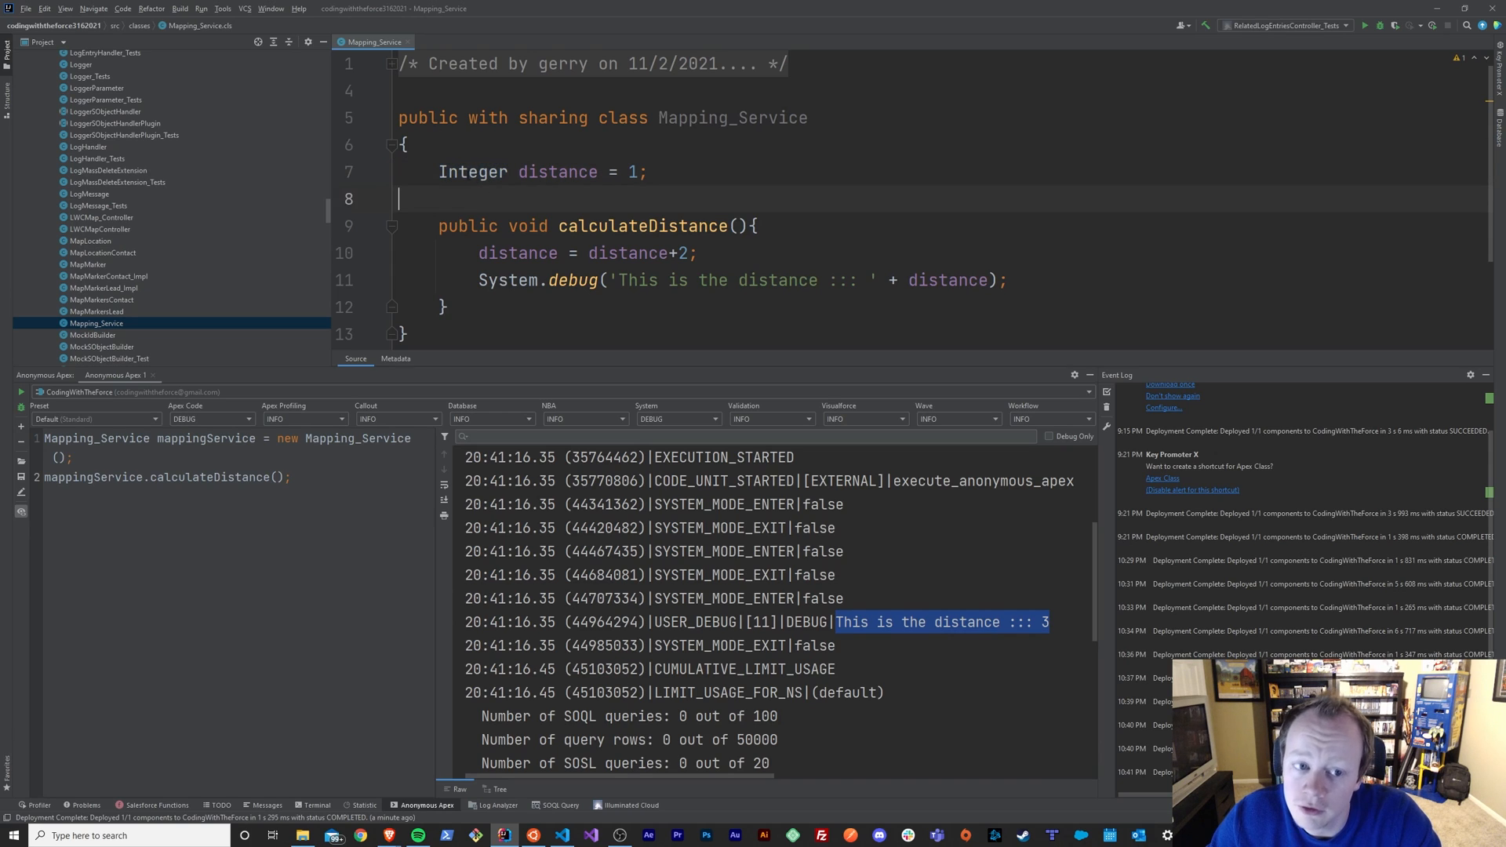
double_click(472, 171)
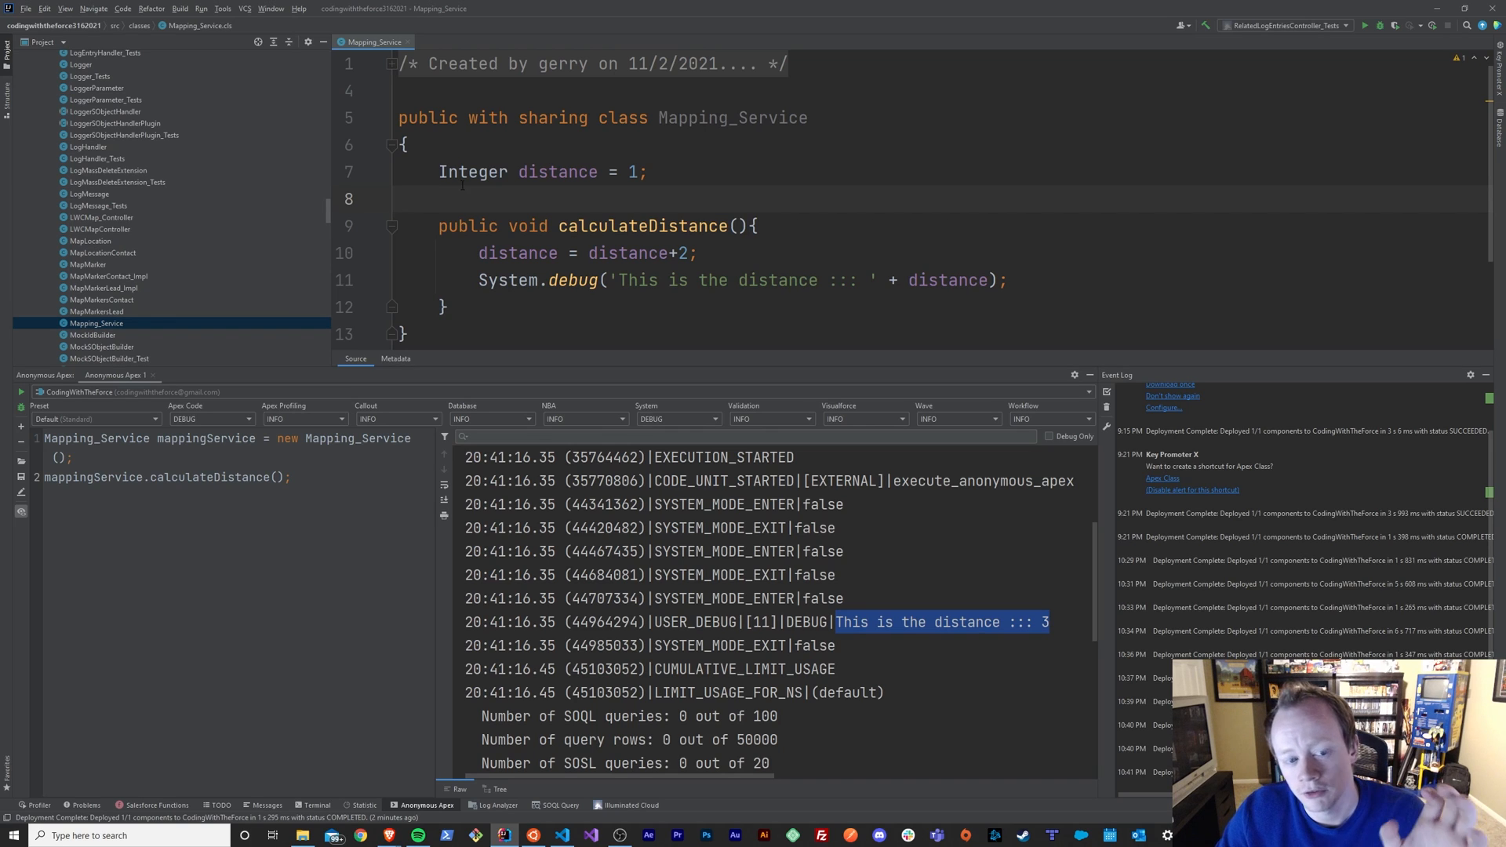
triple_click(538, 171)
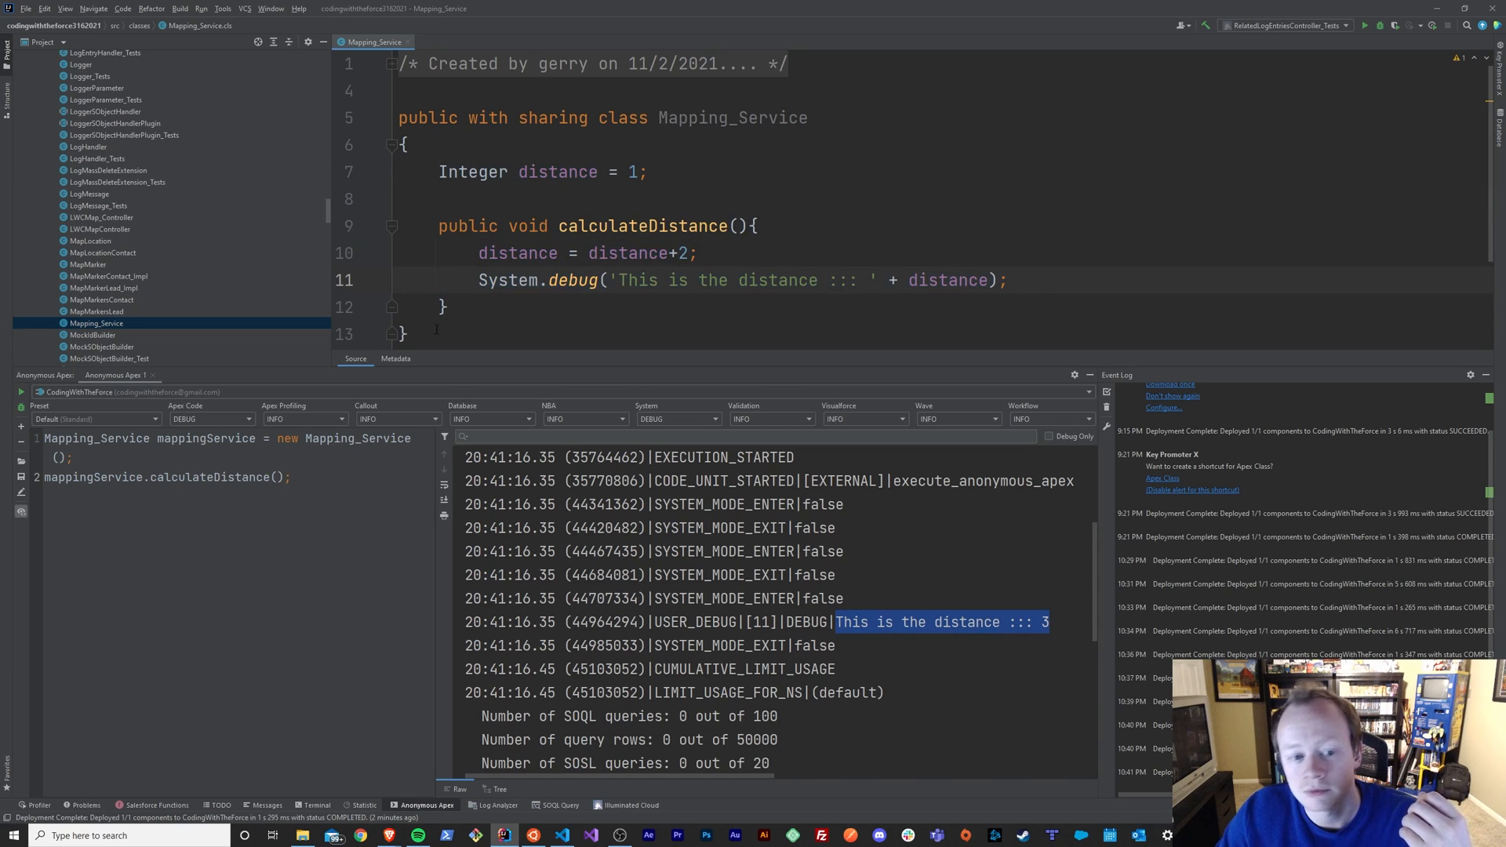
drag(438, 226, 447, 307)
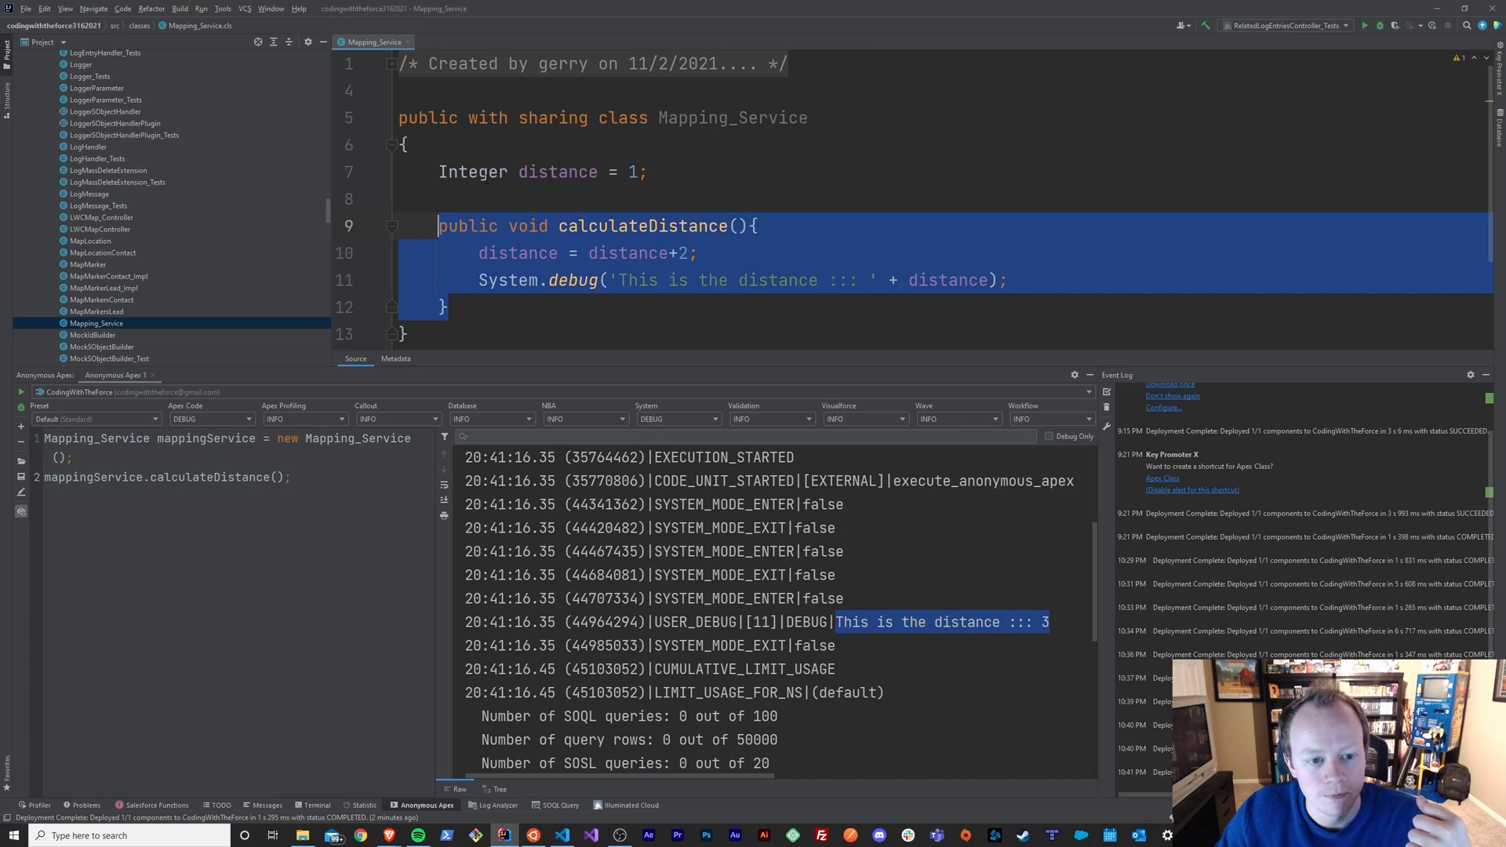